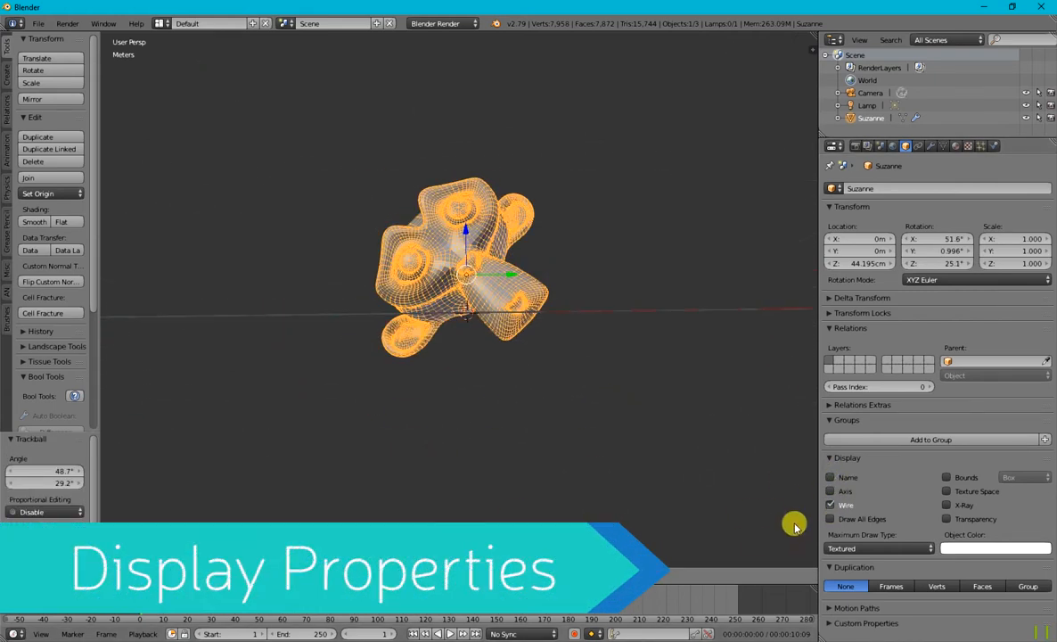
Deselect everything, then open the Cycles scene with the subdivided Suzanne
click(831, 504)
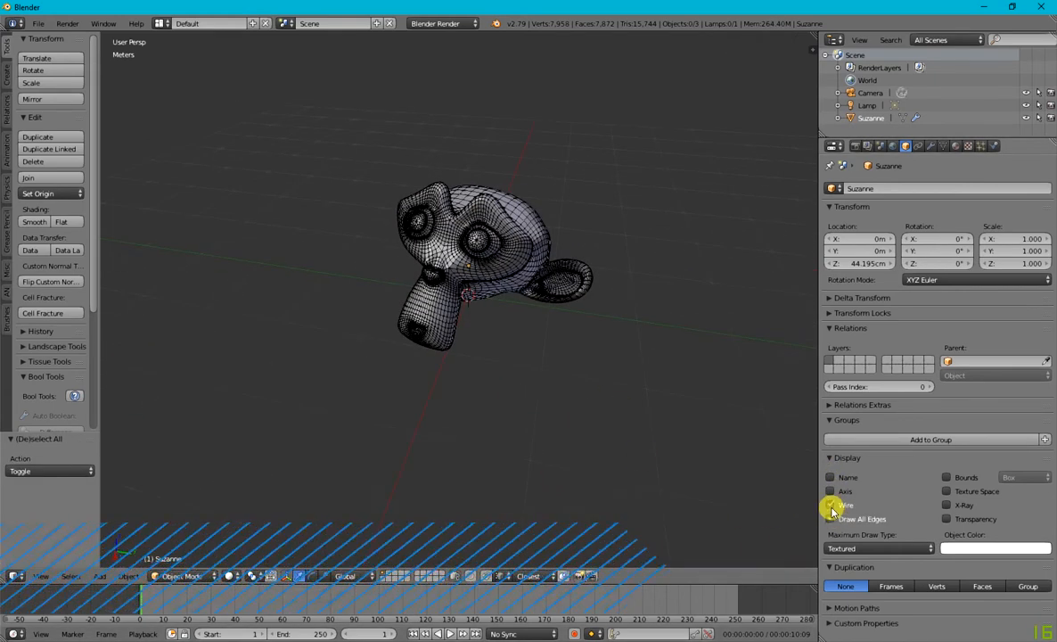
click(831, 505)
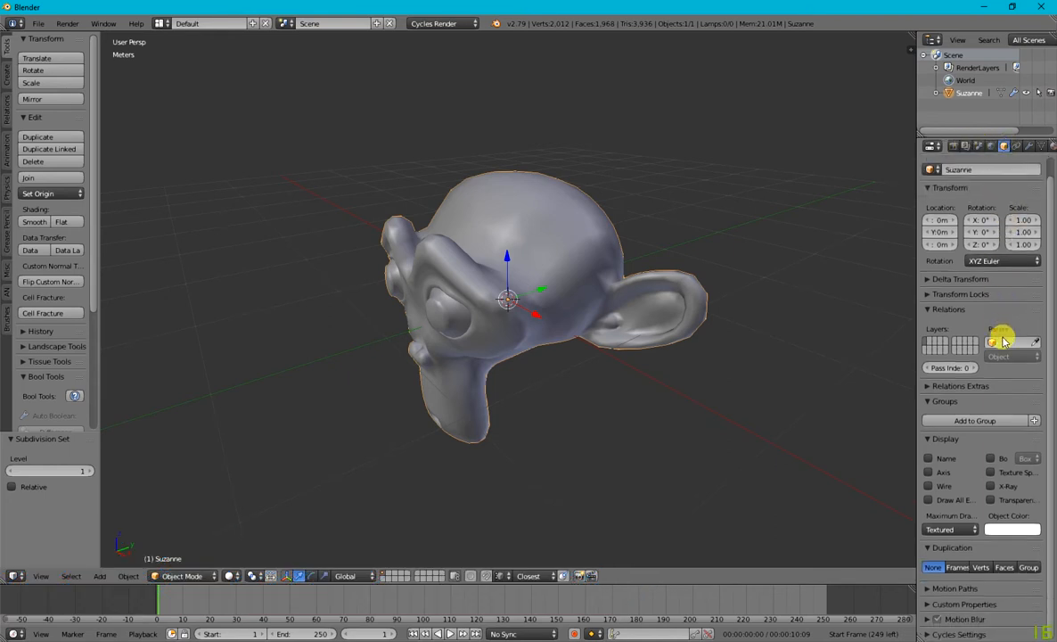
Reopen the Display settings, then add a new Surface object beside Suzanne
click(945, 439)
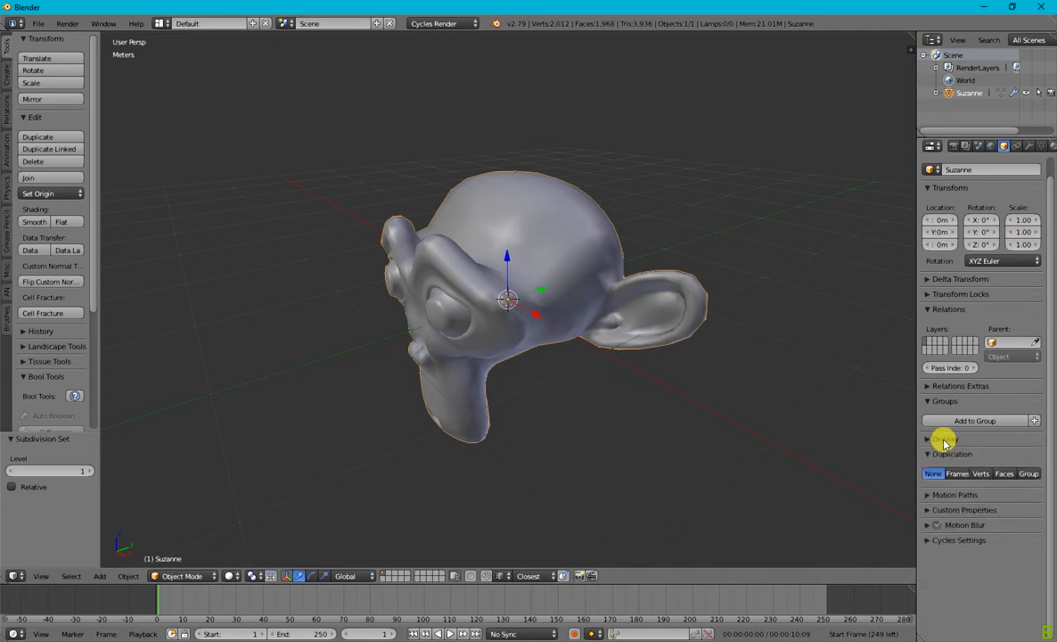
click(927, 438)
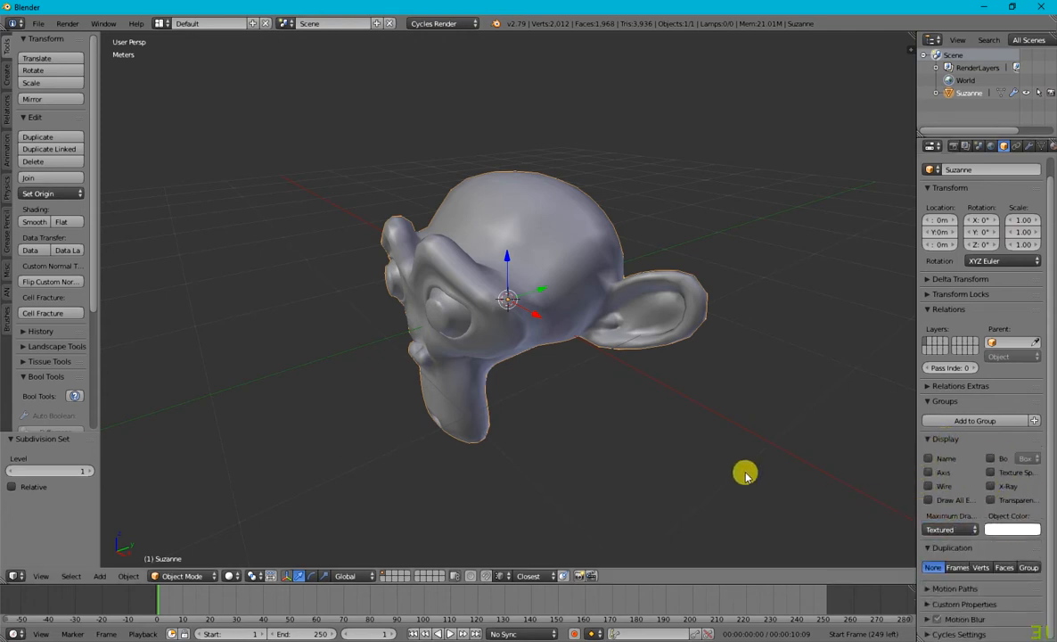
mouse_move(936, 454)
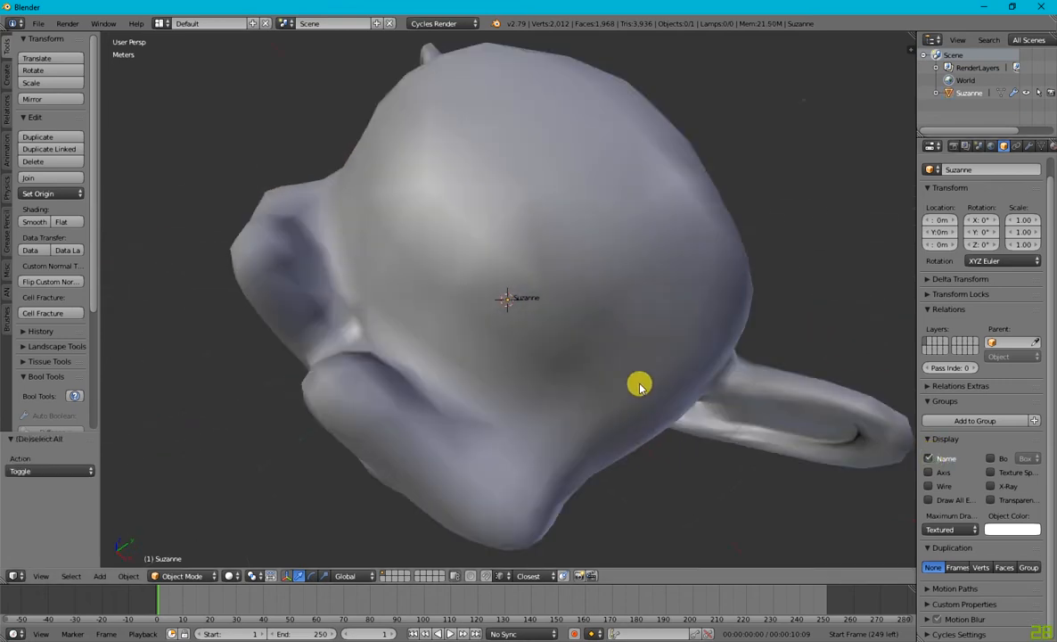
drag(640, 385, 562, 374)
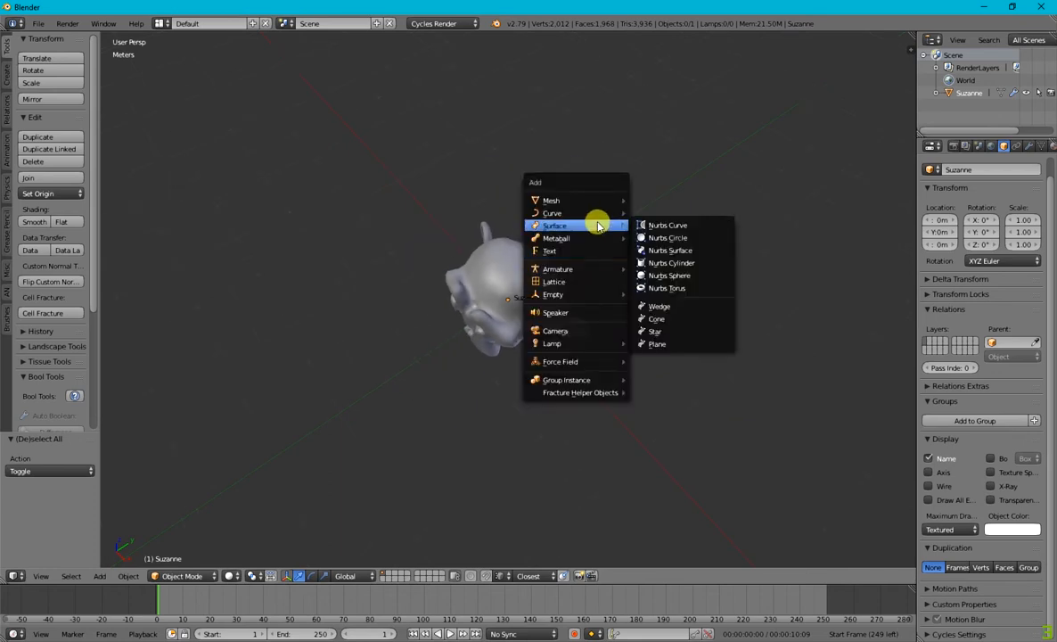
click(656, 318)
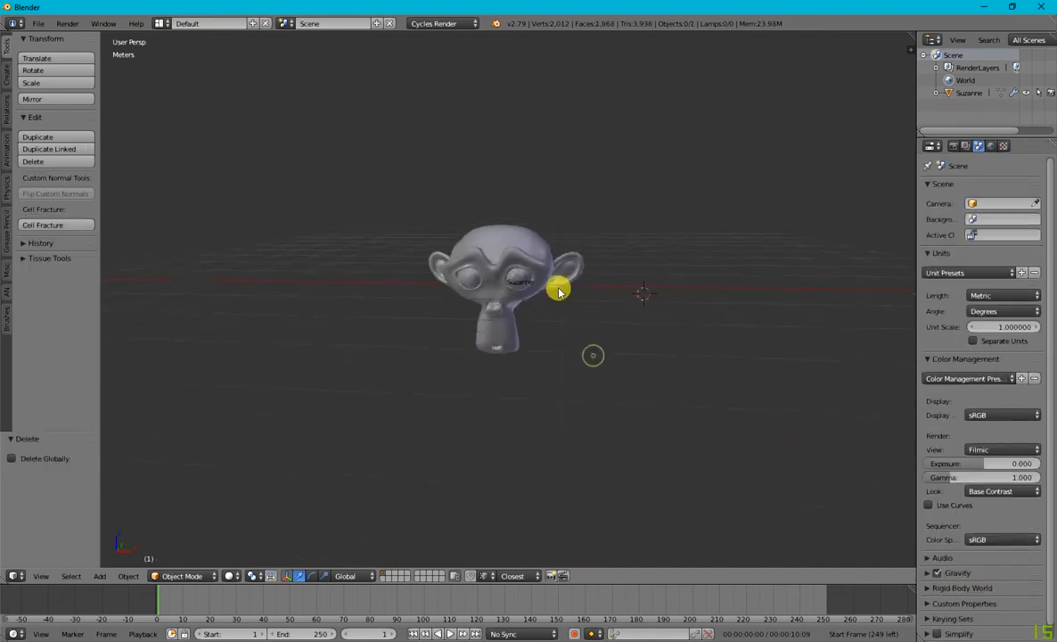
Select Suzanne with its axes shown and toggle edit mode while inspecting it
click(499, 277)
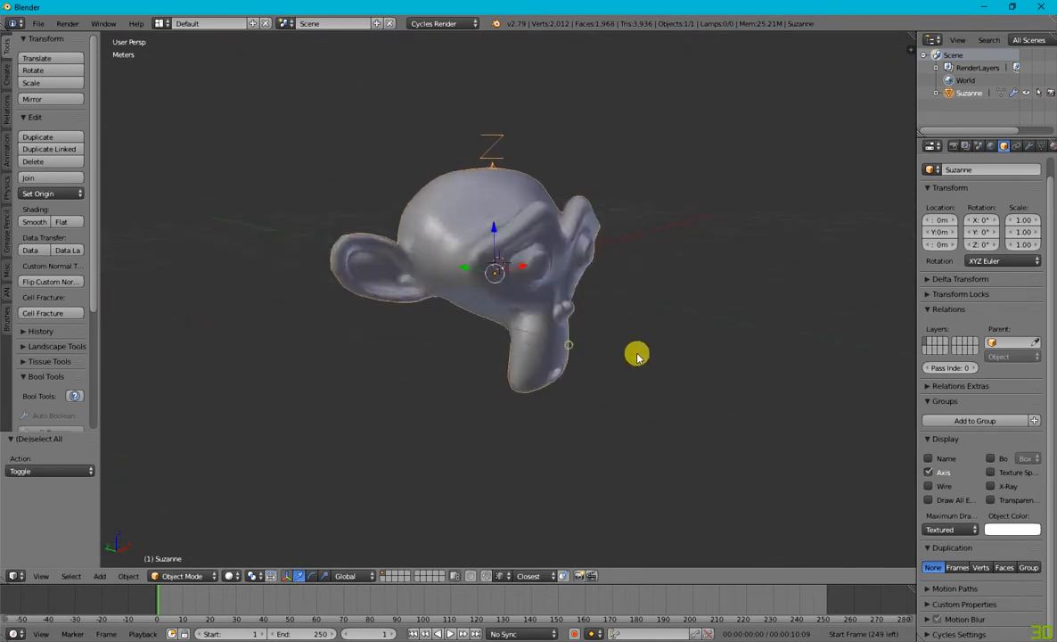
drag(639, 357, 495, 321)
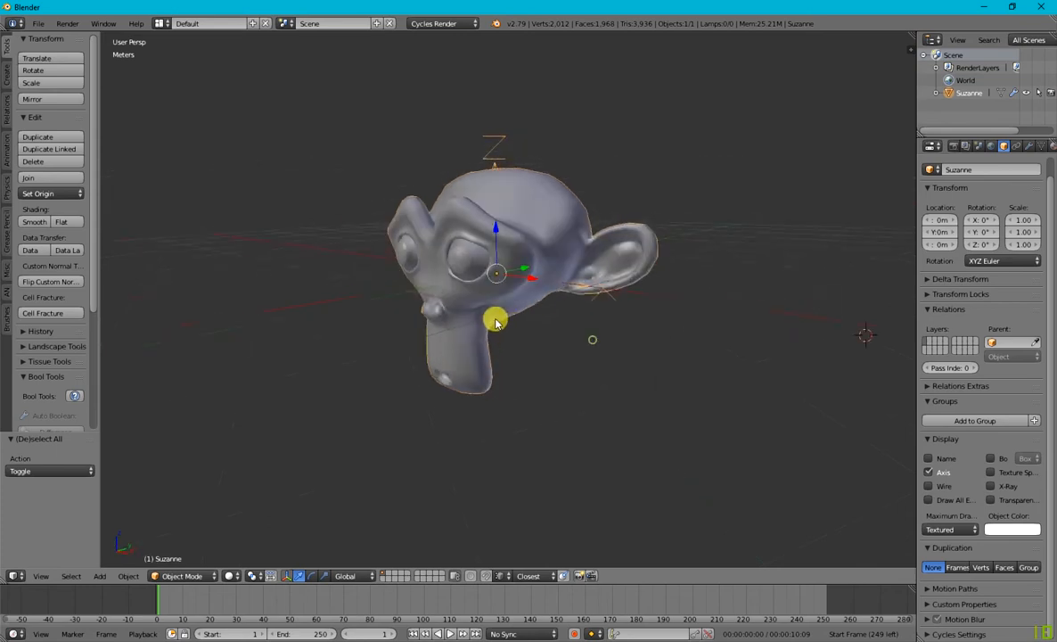
key(Tab)
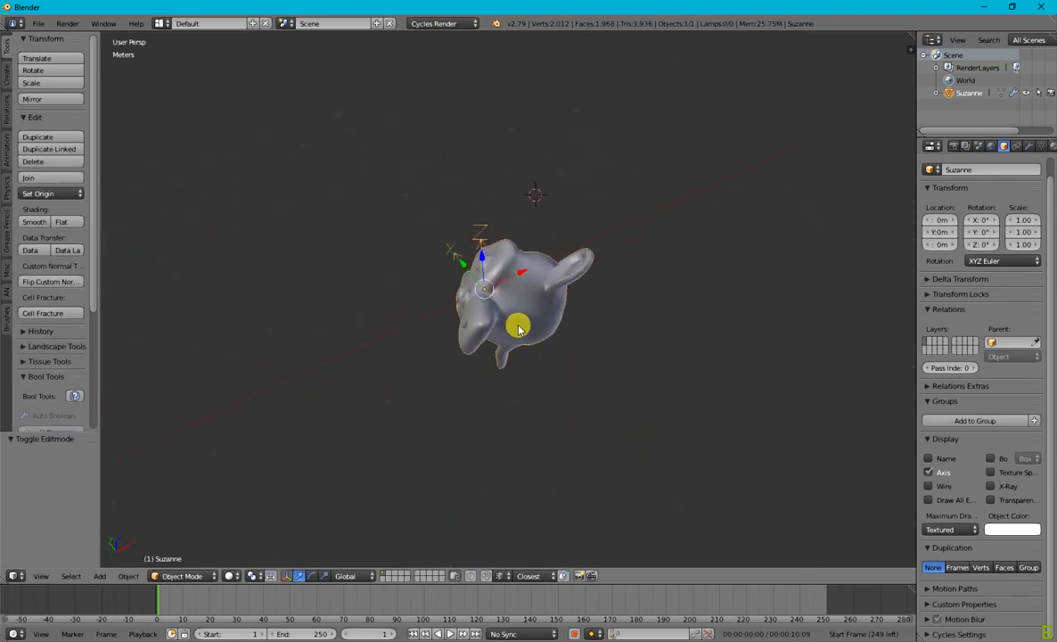
Rotate Suzanne freely with trackball rotation and set the transform orientation to Local
drag(521, 328, 663, 365)
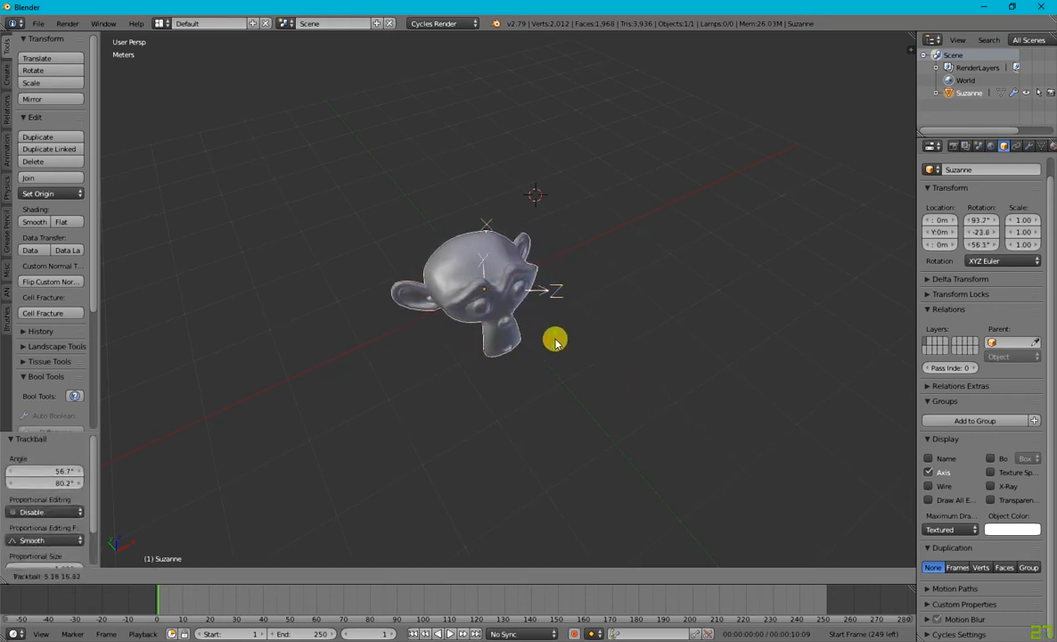
drag(557, 342, 589, 294)
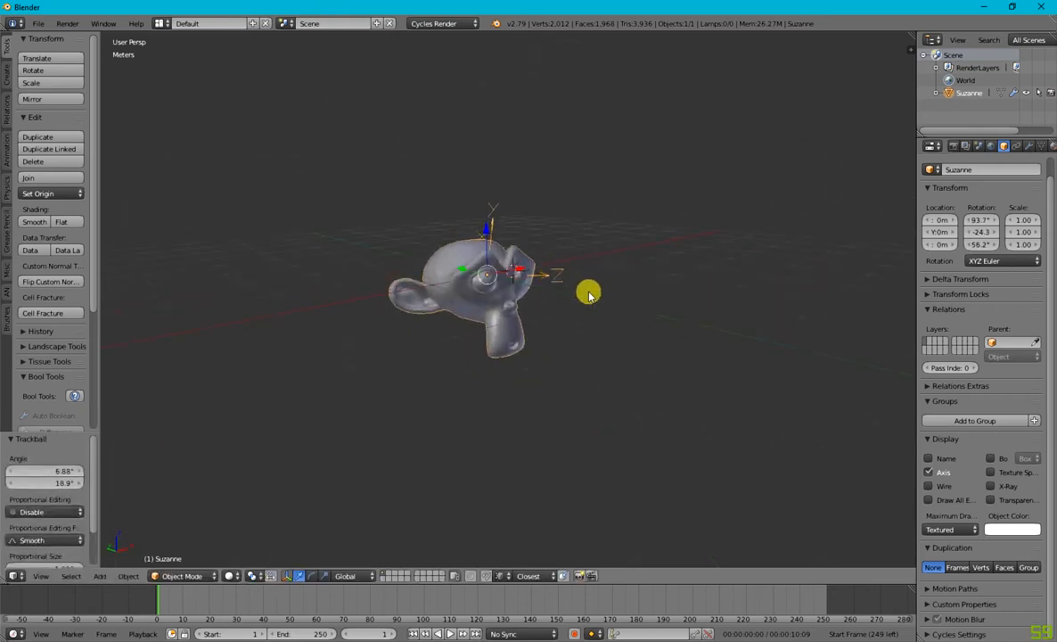
drag(589, 294, 463, 455)
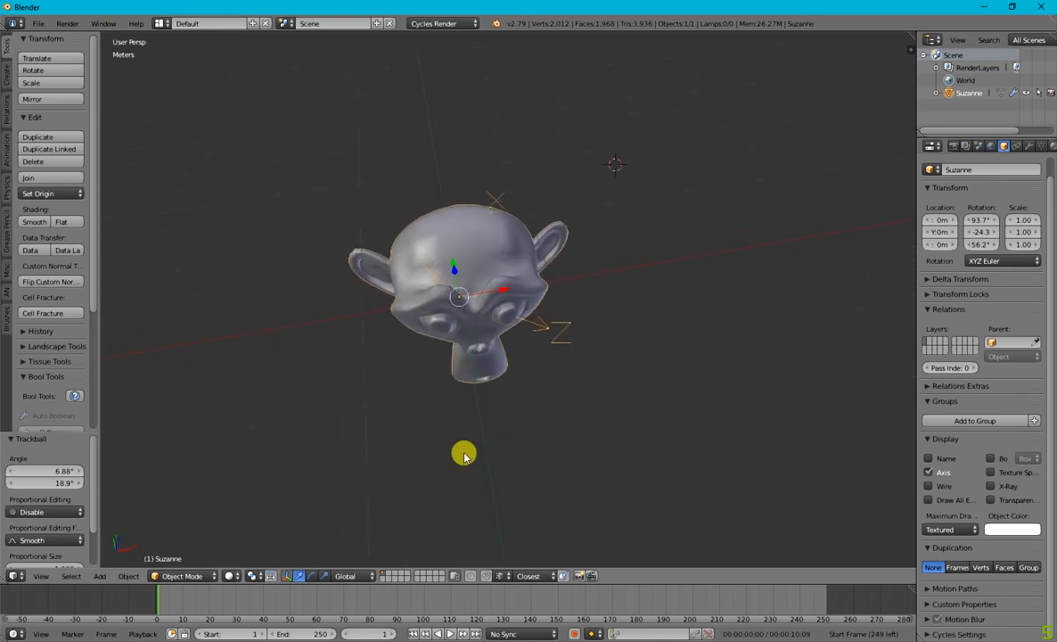
click(344, 575)
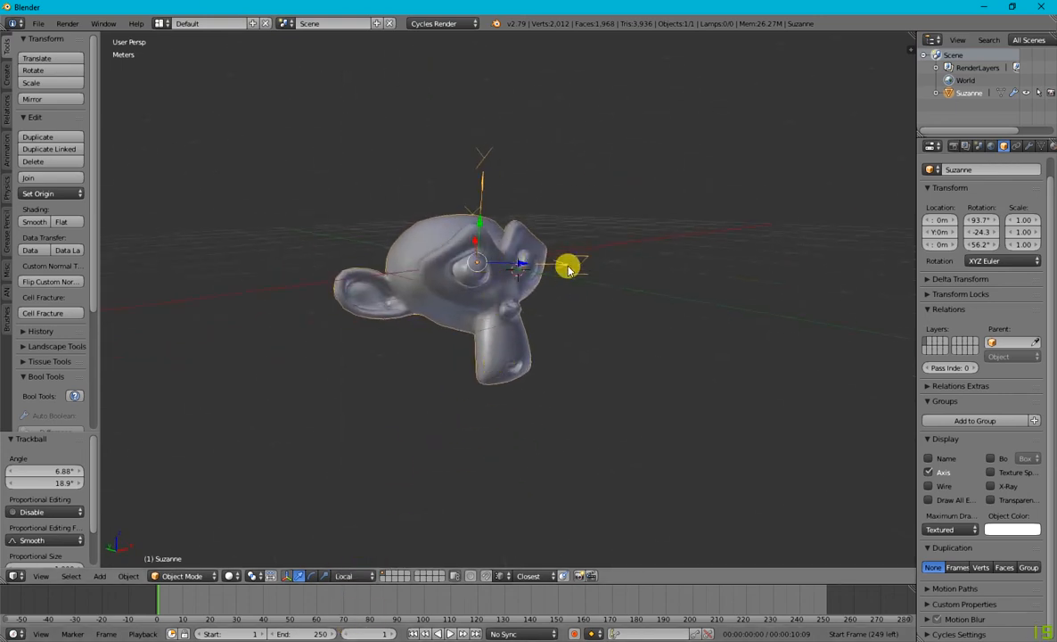
drag(567, 269, 460, 294)
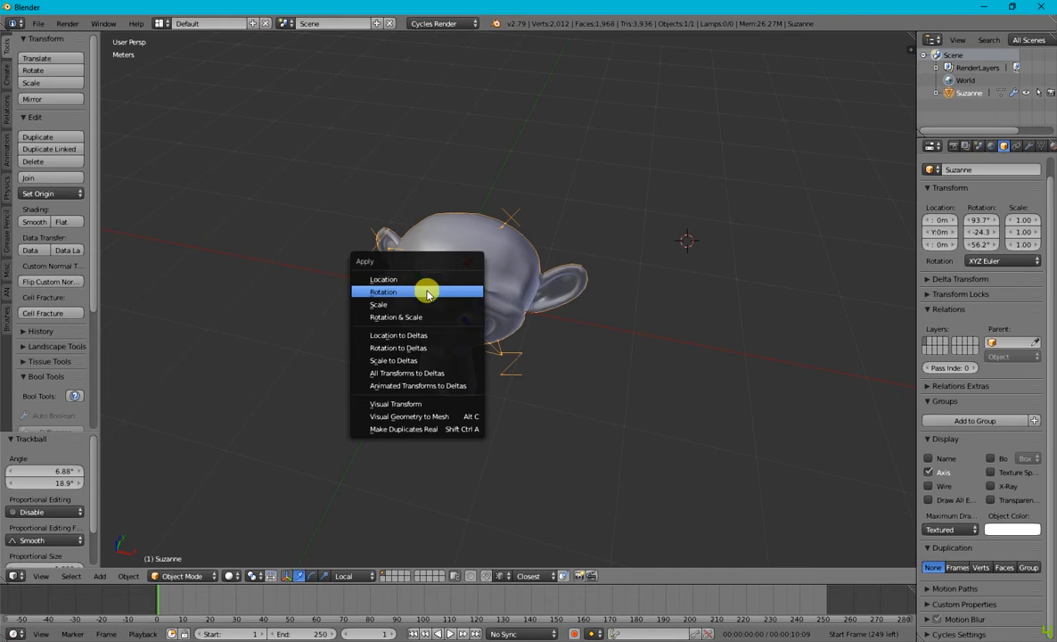
Apply Suzanne's rotation and set the transform orientation back to Global
click(382, 291)
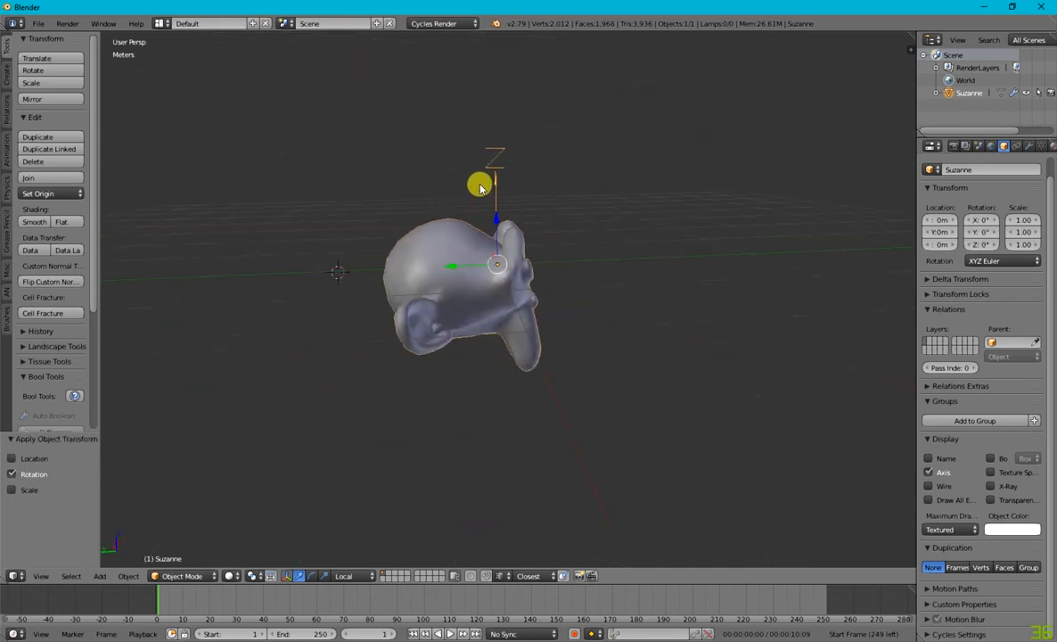
drag(481, 187, 499, 199)
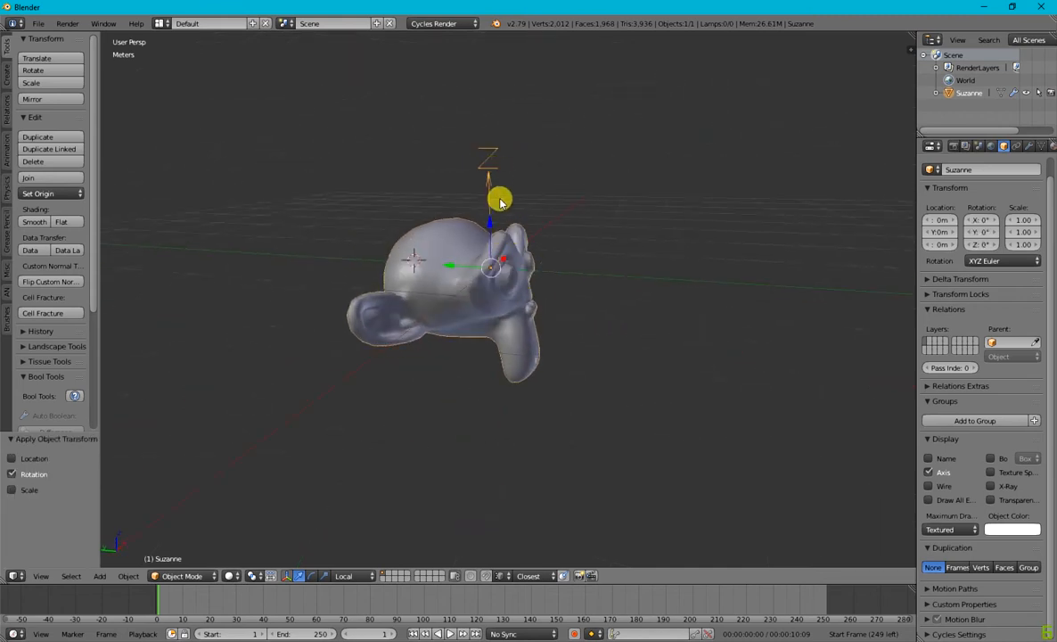
click(346, 576)
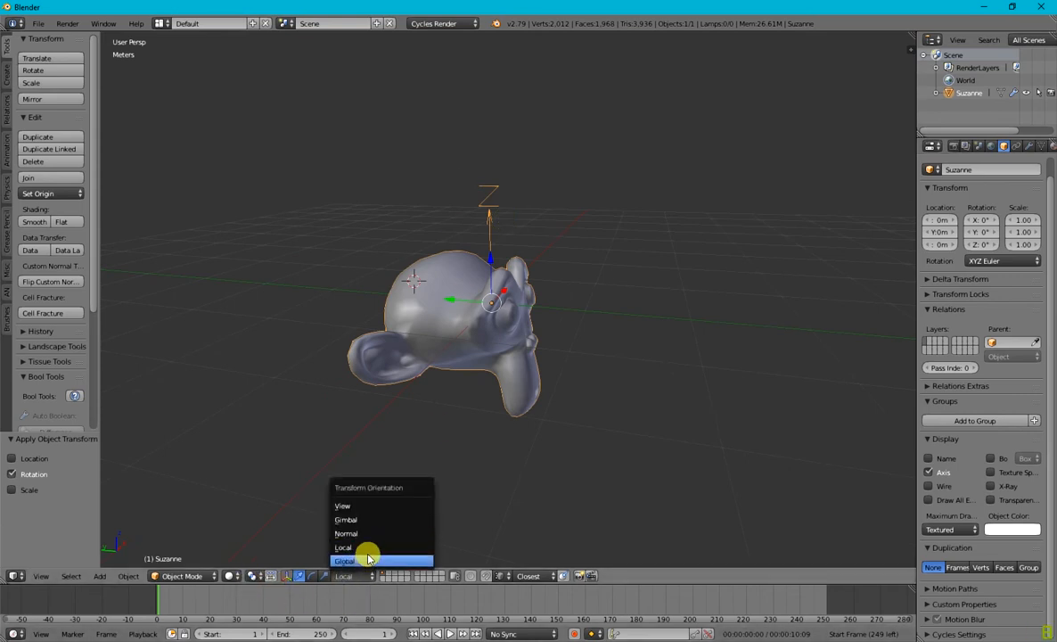
click(346, 560)
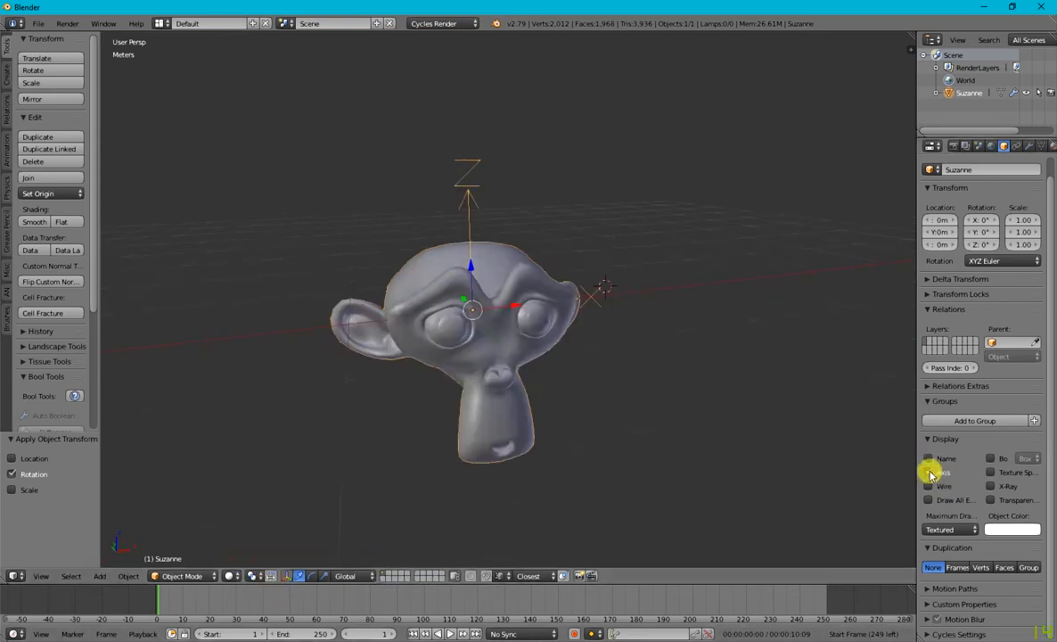
mouse_move(930, 485)
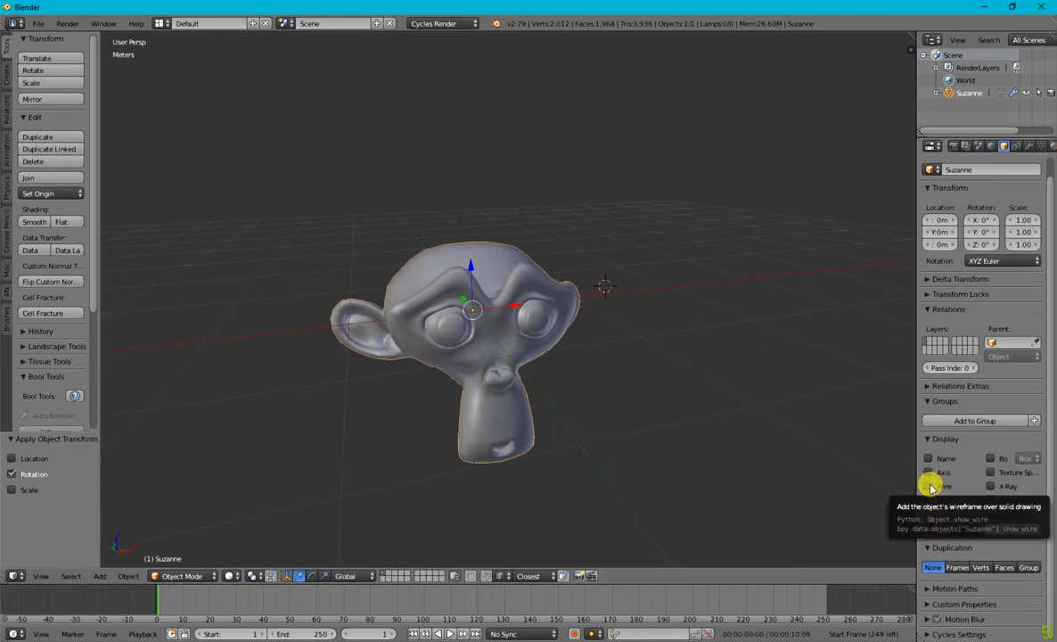
Enable the Wire overlay on Suzanne and inspect it from several sides
click(930, 485)
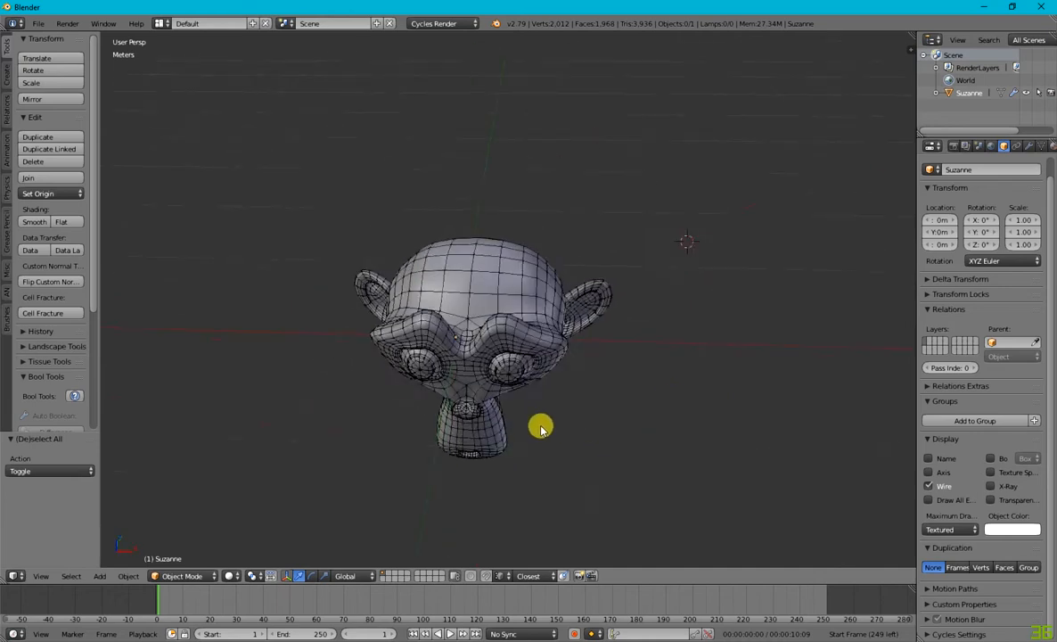
drag(538, 428, 584, 343)
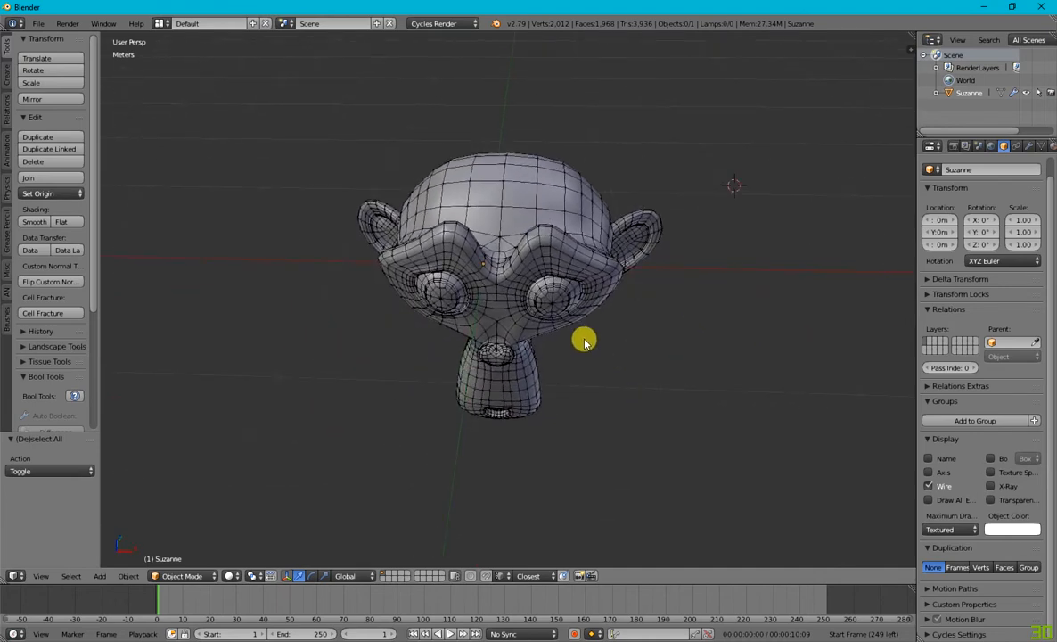
drag(585, 343, 524, 260)
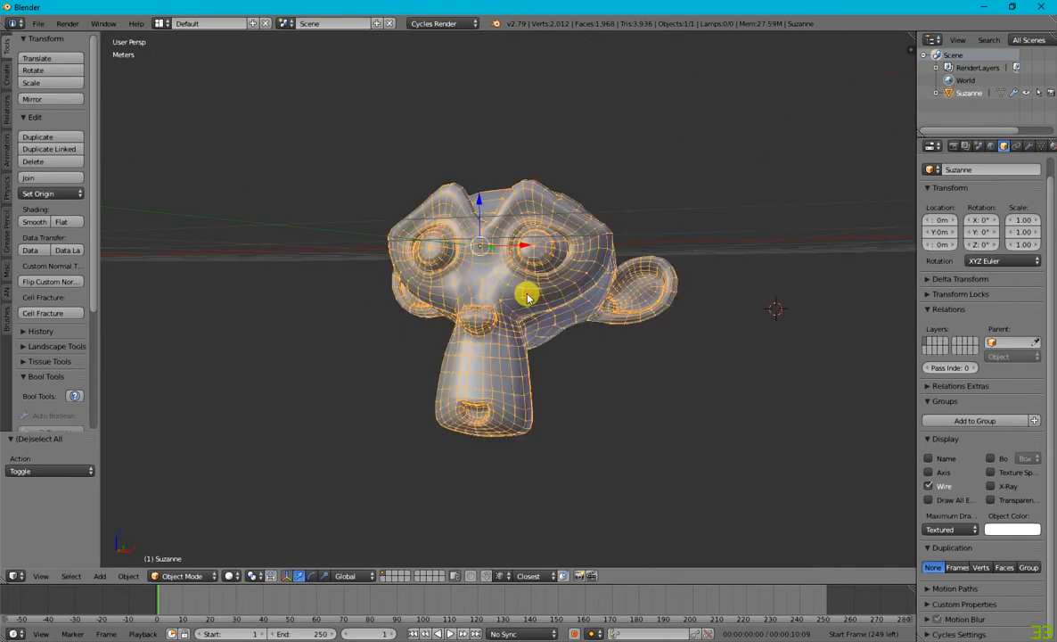
drag(526, 300, 656, 378)
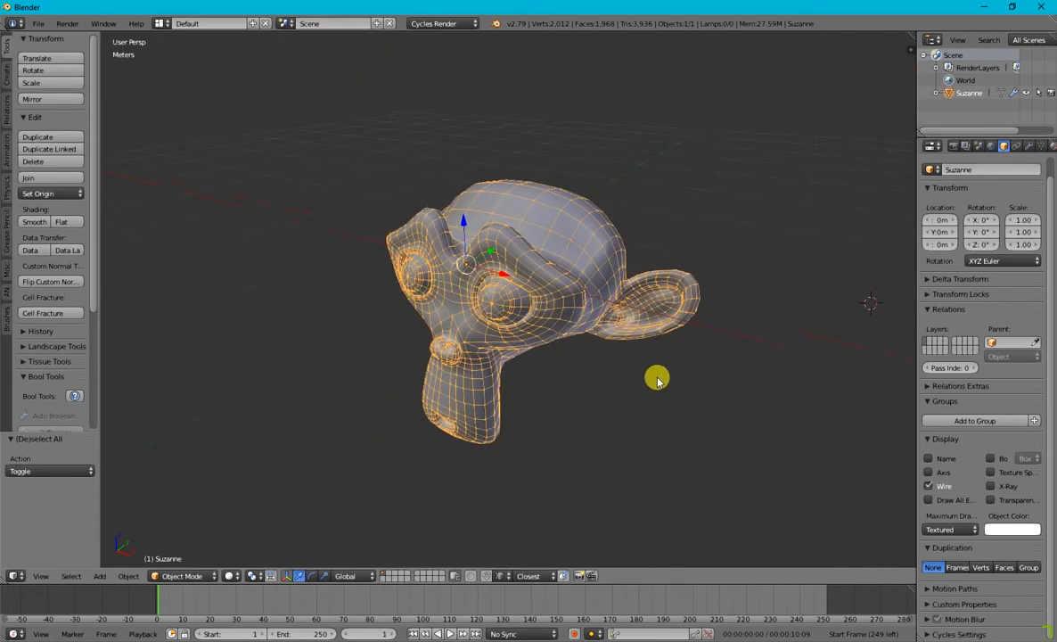
drag(657, 378, 437, 396)
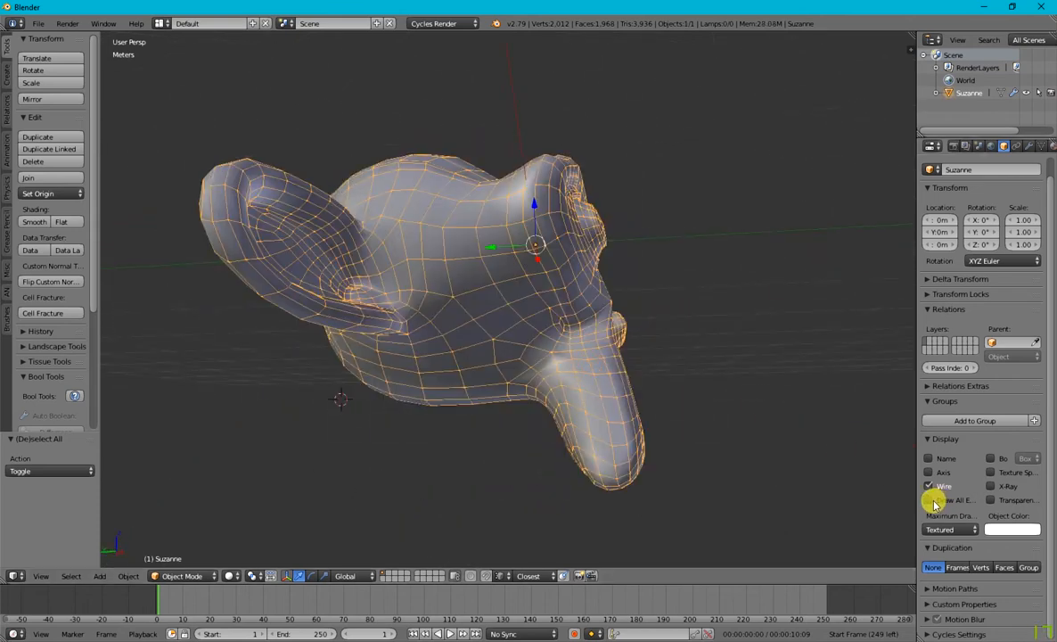
Enable Draw All Edges, zoom into the ear, and toggle it off to compare
click(929, 499)
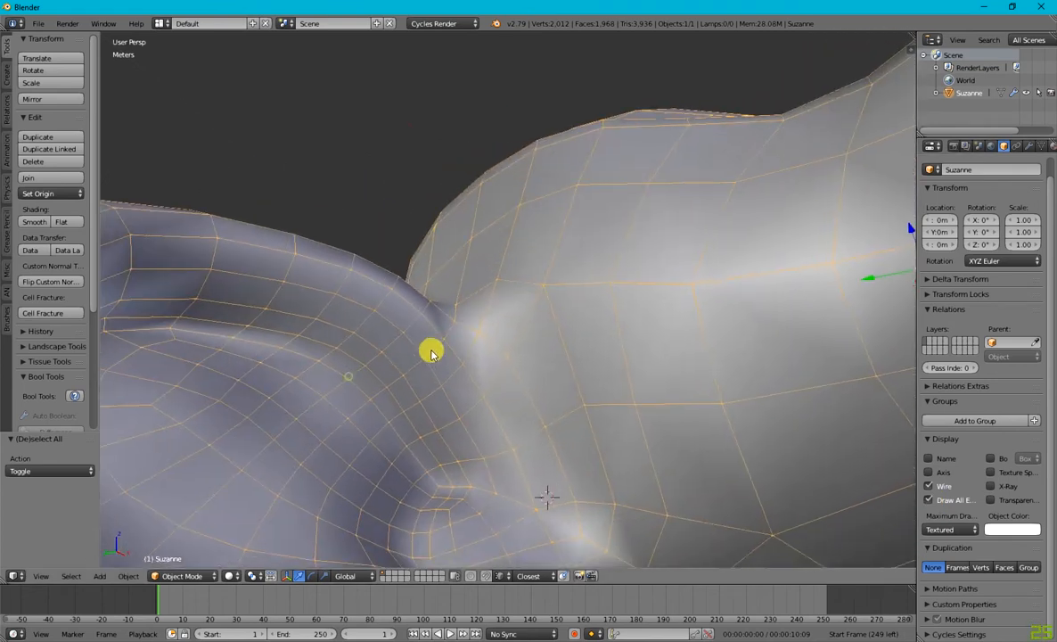
drag(431, 349, 751, 490)
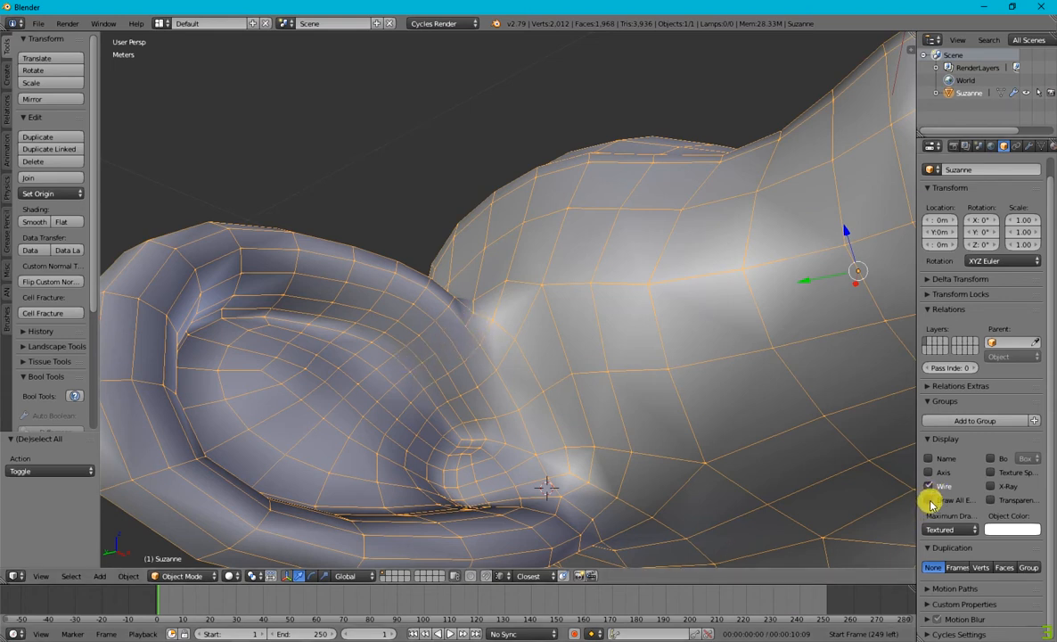
click(931, 499)
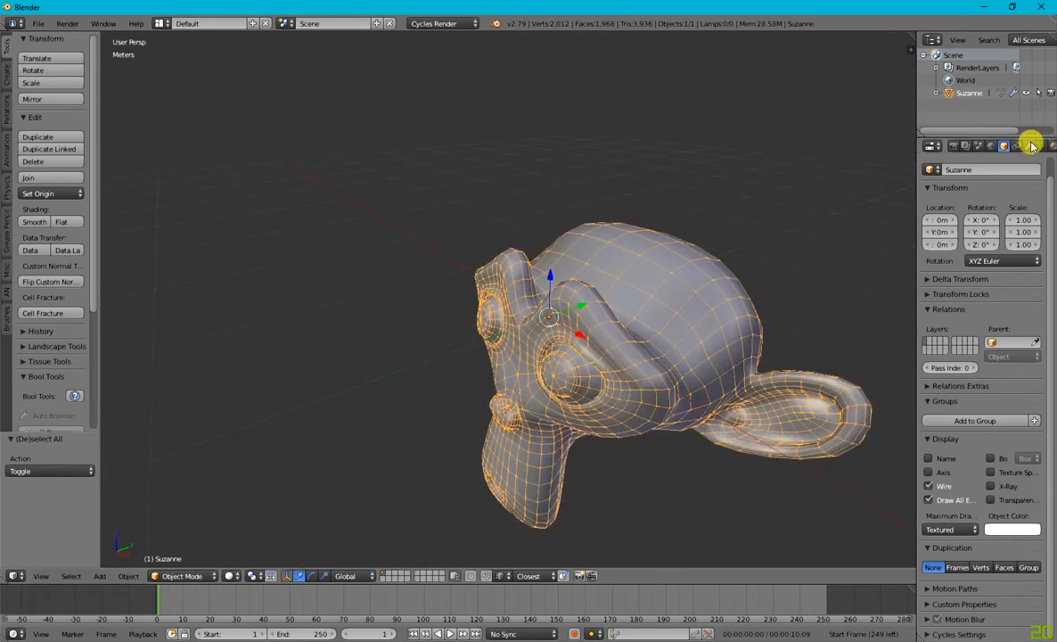
Show Suzanne's modifier settings and orbit around the head to face it from the front
click(1030, 146)
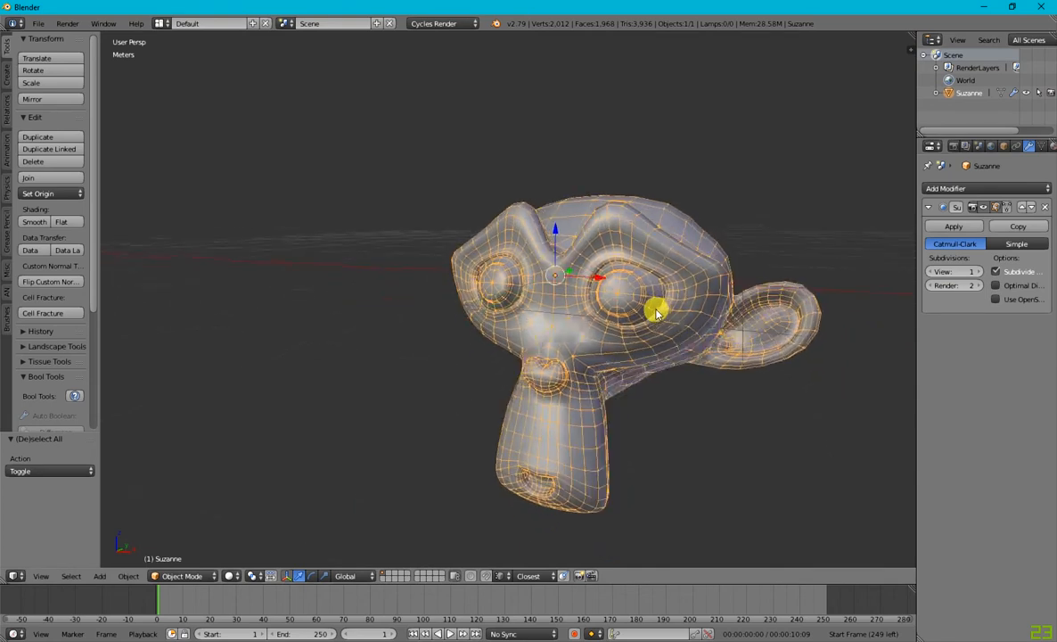
drag(656, 312, 598, 271)
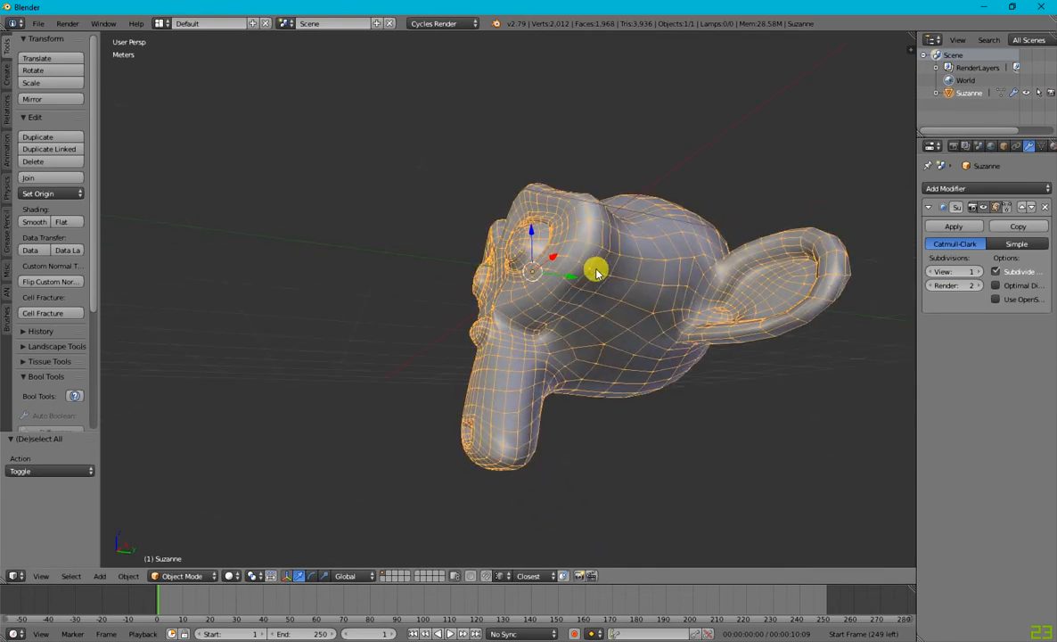
mouse_move(619, 271)
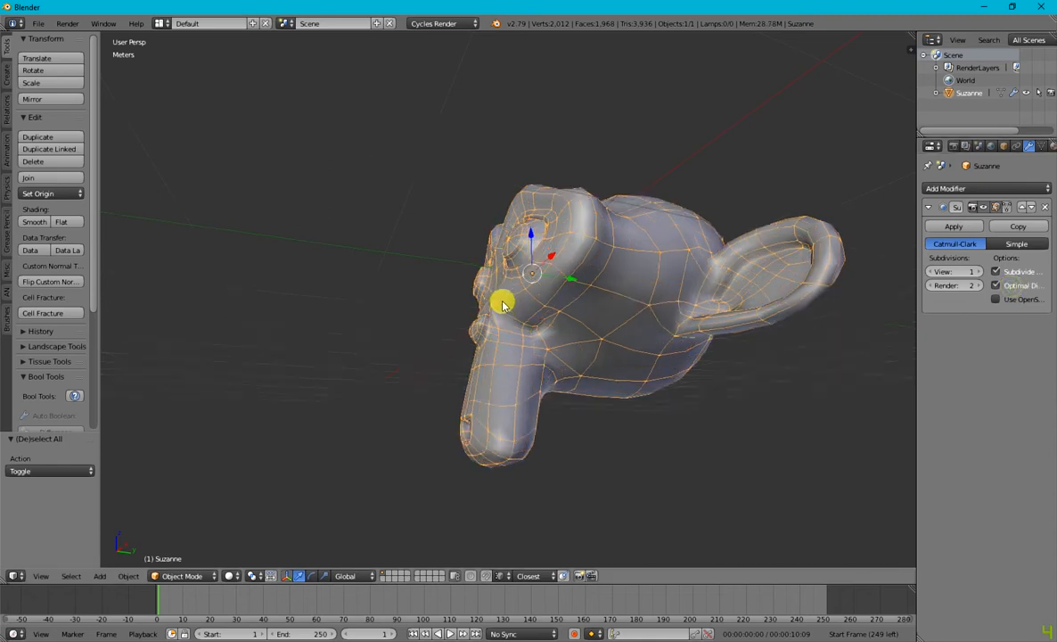
drag(503, 303, 642, 449)
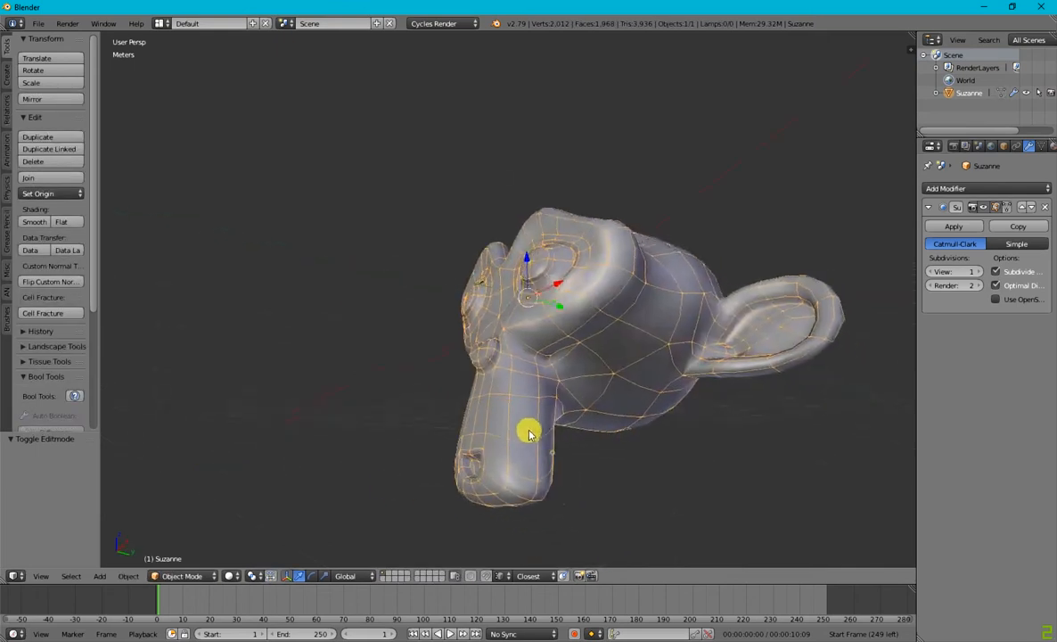
drag(528, 435, 656, 307)
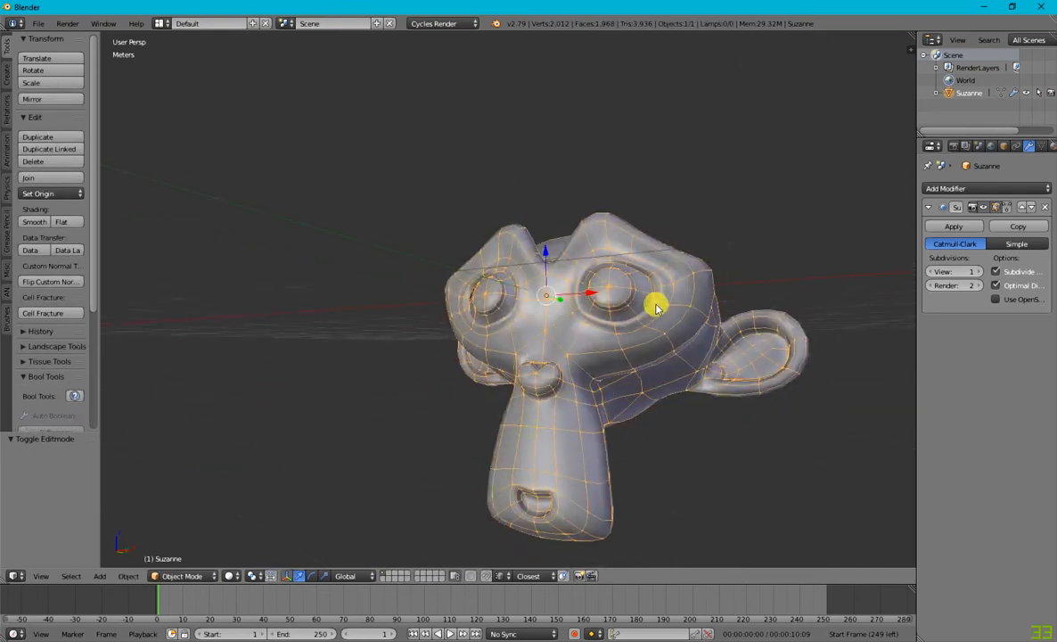
drag(657, 310, 624, 418)
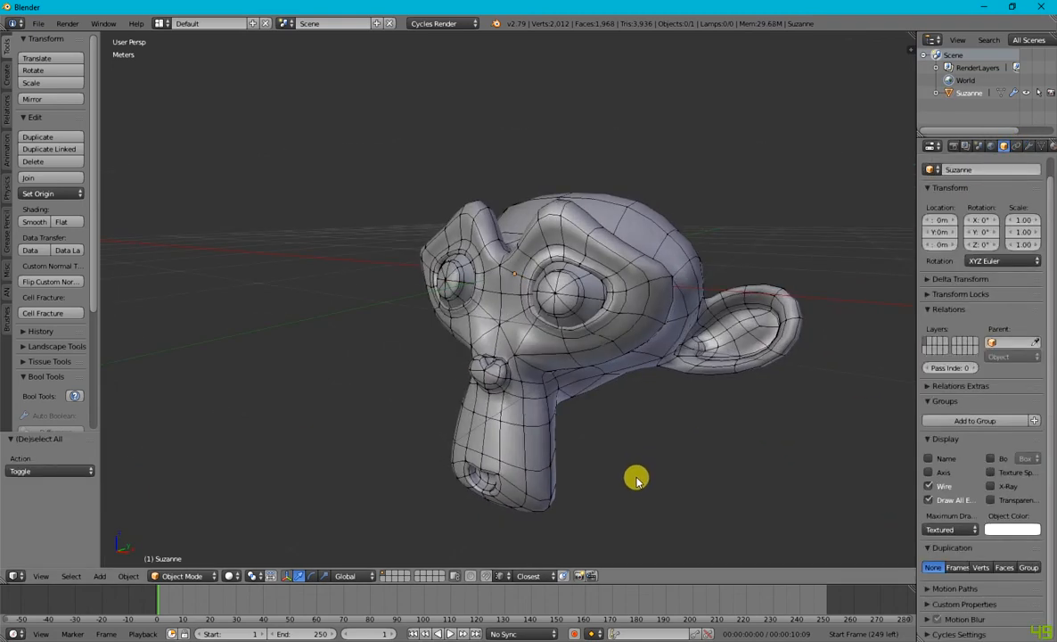
Hide the Wire overlay and show Suzanne's Bounds, first as a box then as a sphere
drag(638, 480, 769, 453)
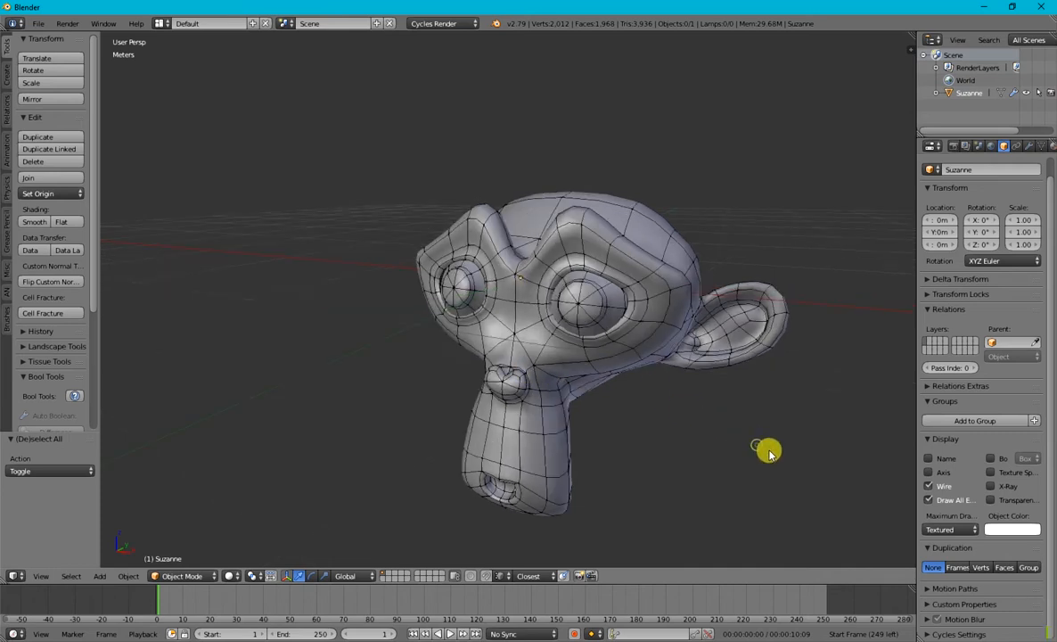
click(929, 485)
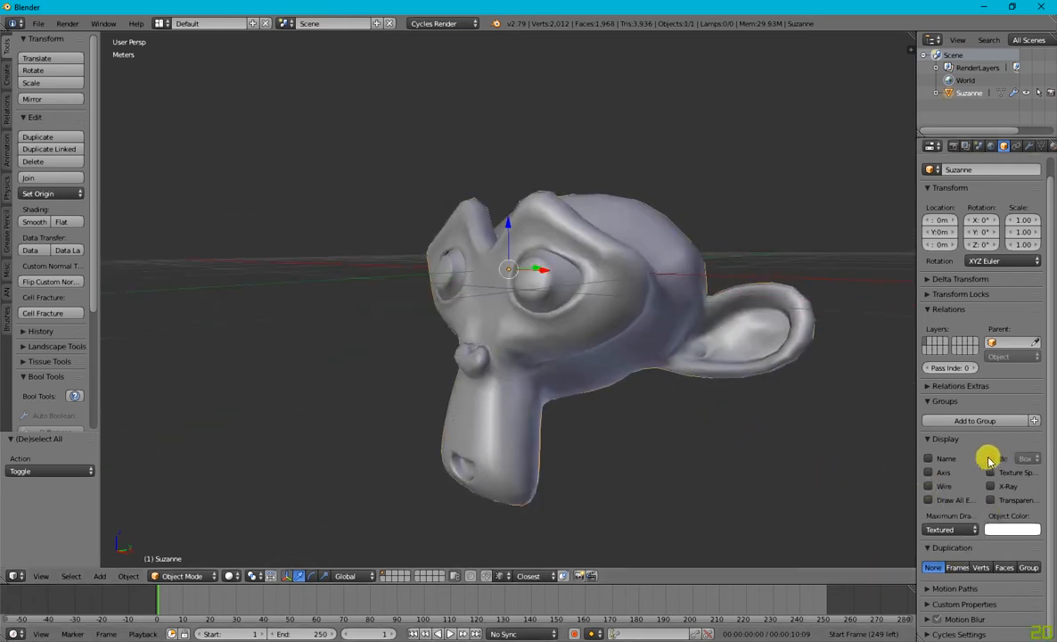
click(986, 457)
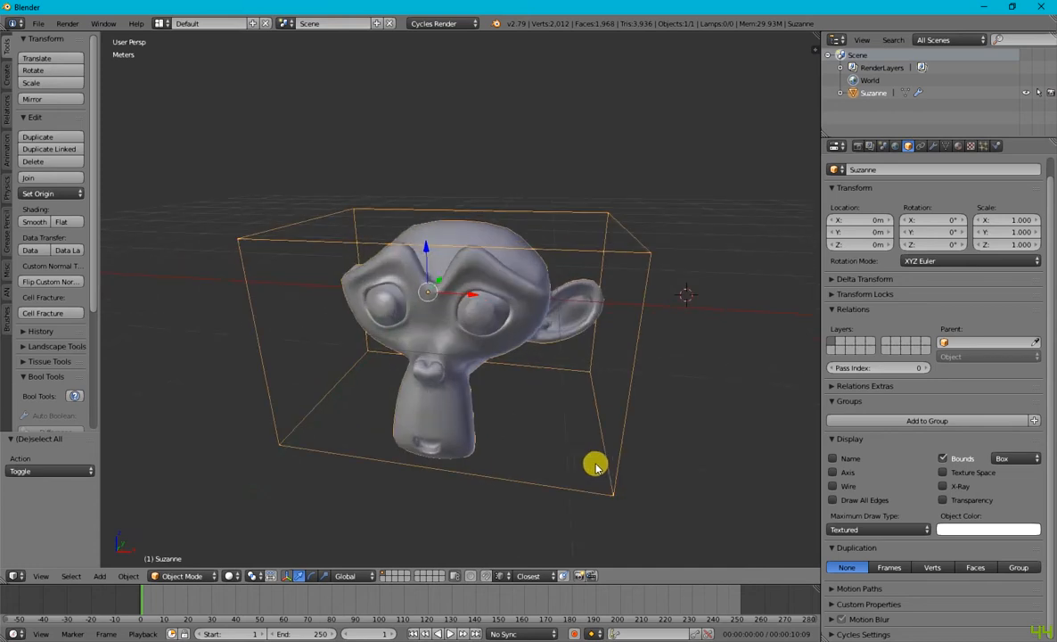
drag(595, 467, 1020, 462)
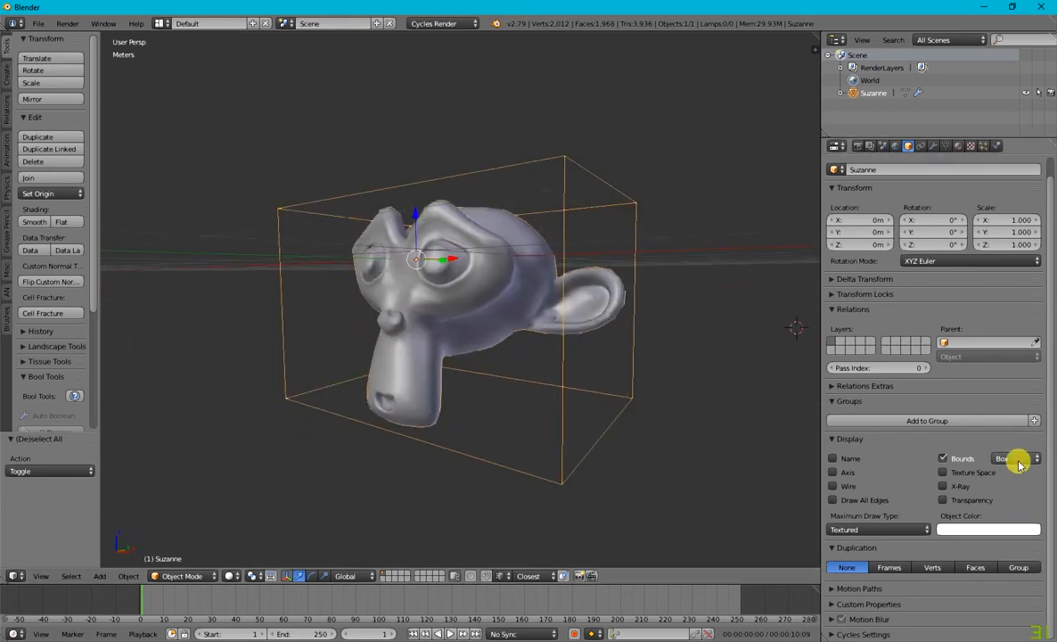
click(1012, 456)
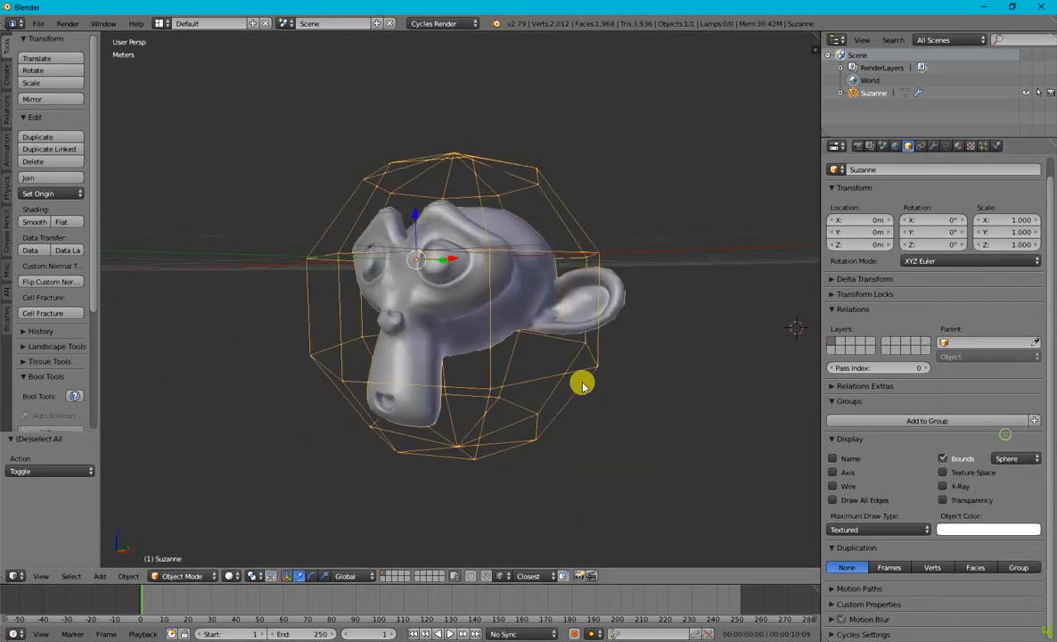
drag(579, 385, 717, 515)
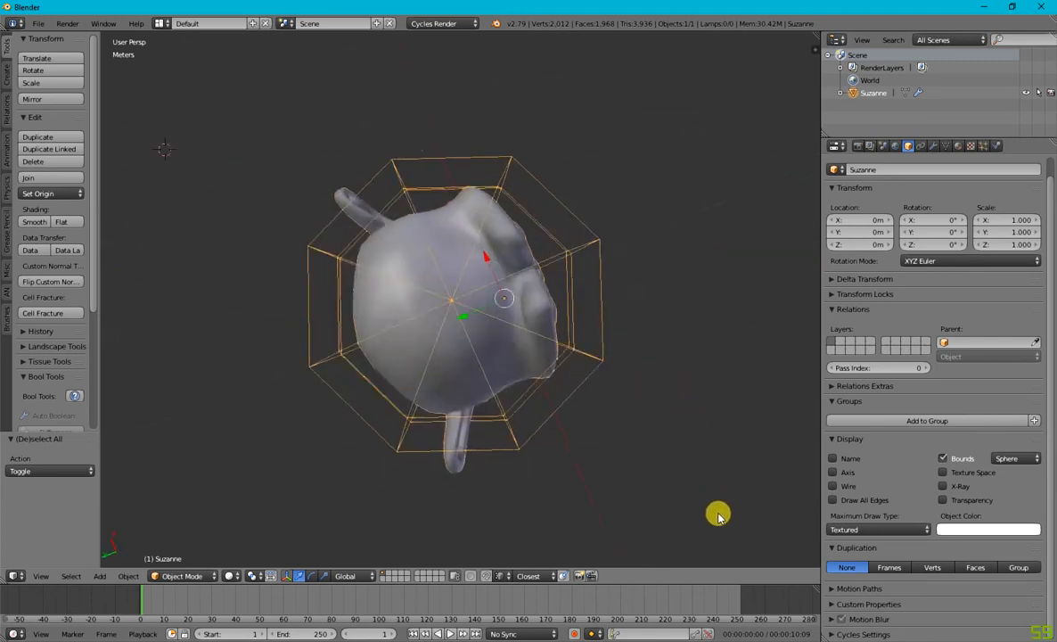
Cycle the bounds shape through Capsule, Cylinder, Capsule and Sphere
click(1016, 458)
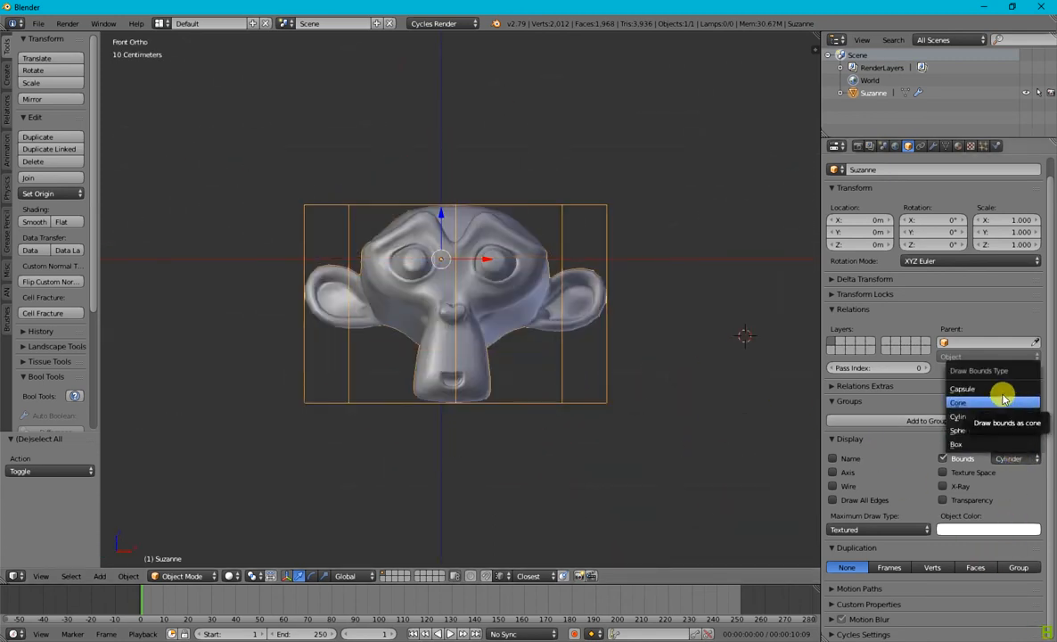
click(963, 388)
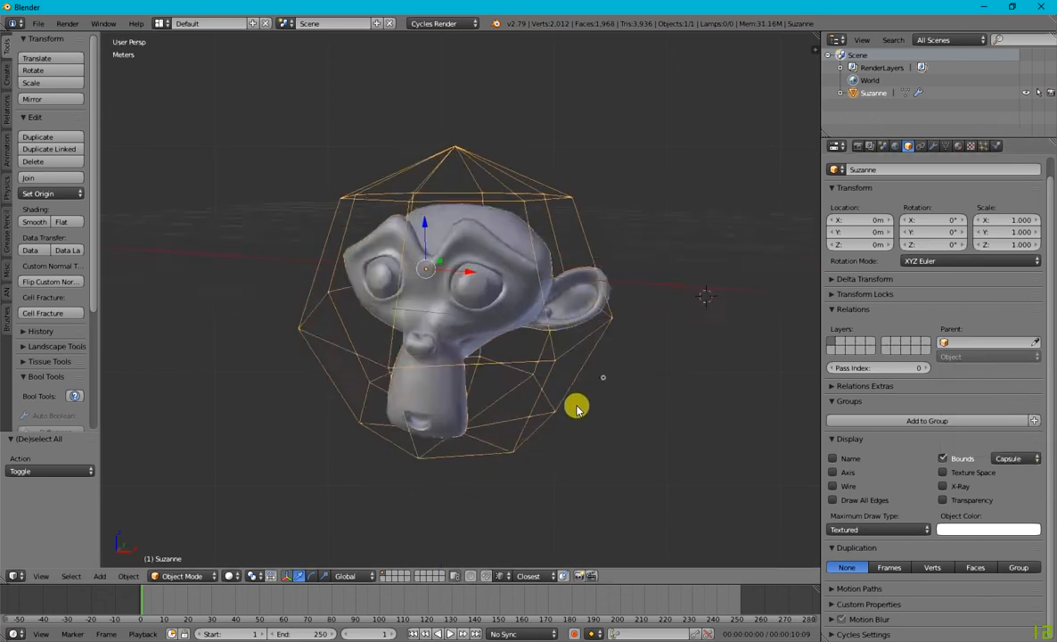
click(1013, 458)
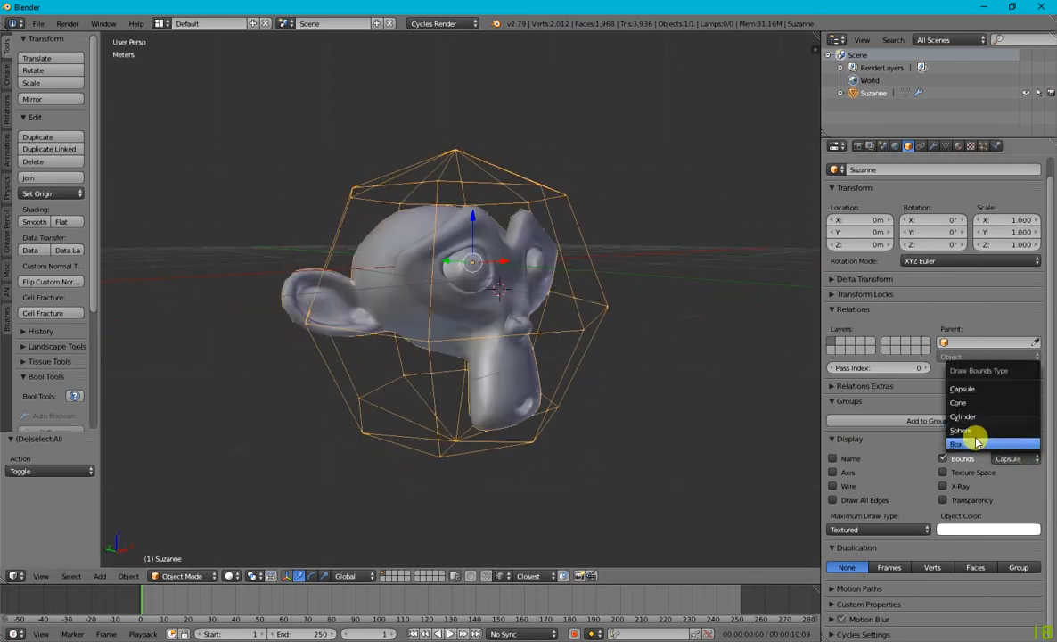
click(963, 417)
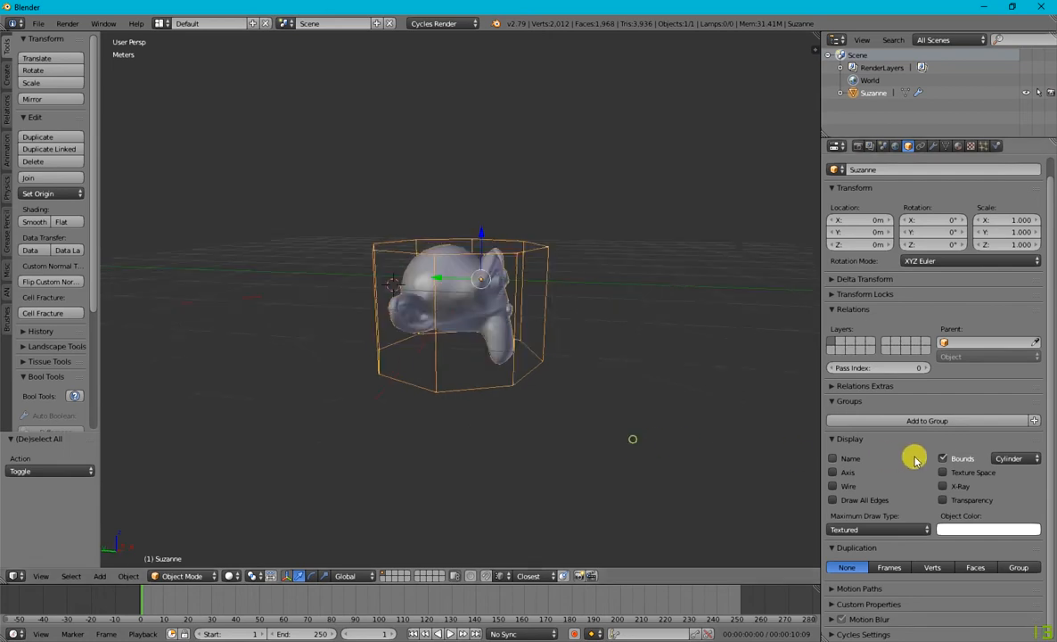
click(1013, 457)
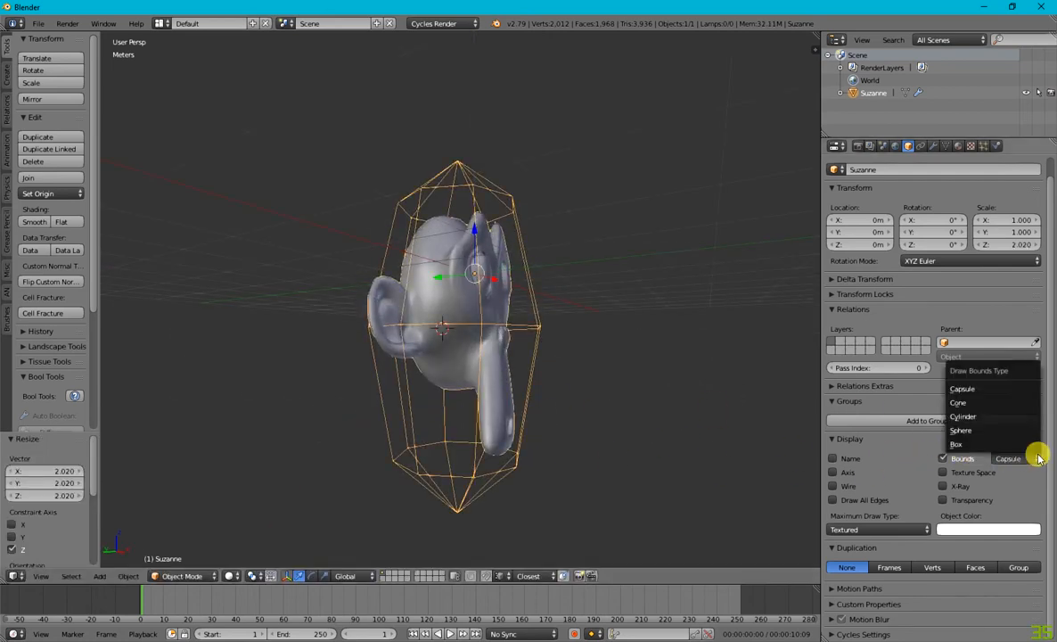
click(1006, 458)
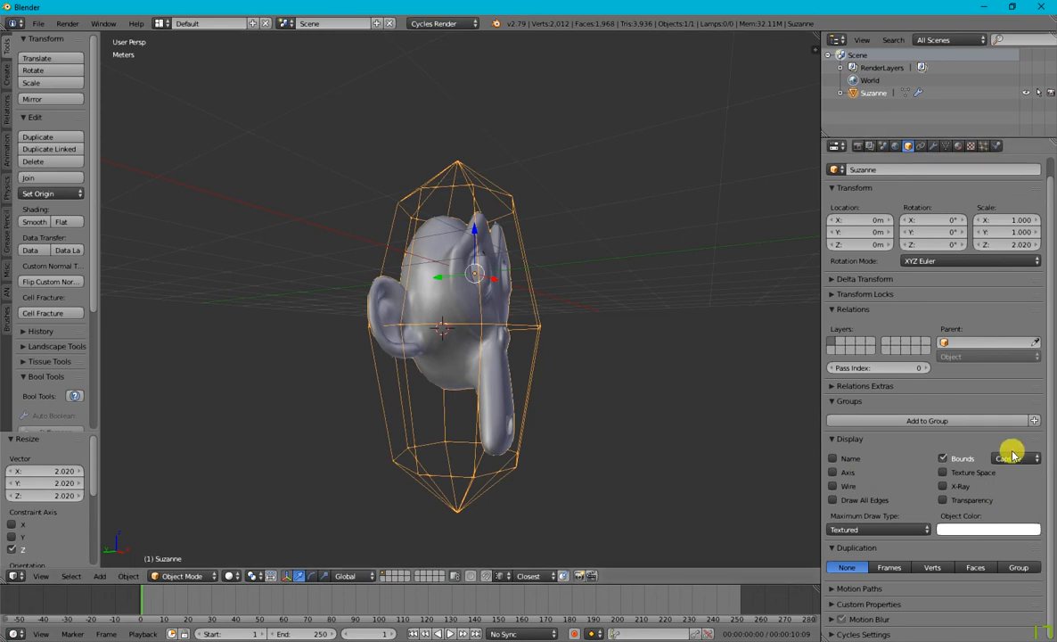
click(1014, 459)
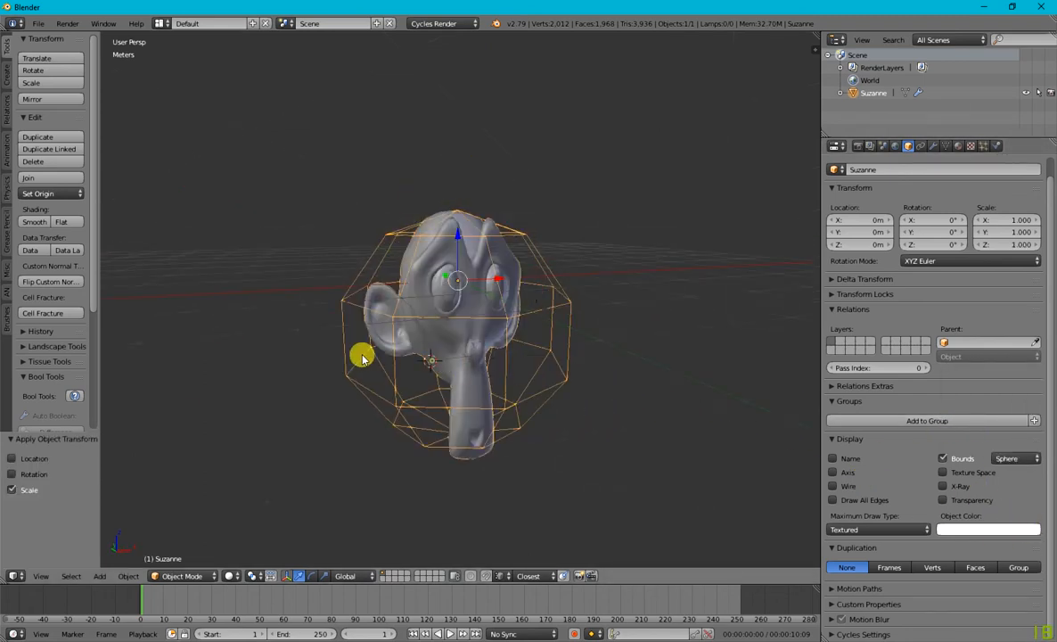
Show the Capsule bounds once more from several angles, then turn Bounds off
drag(363, 358, 695, 427)
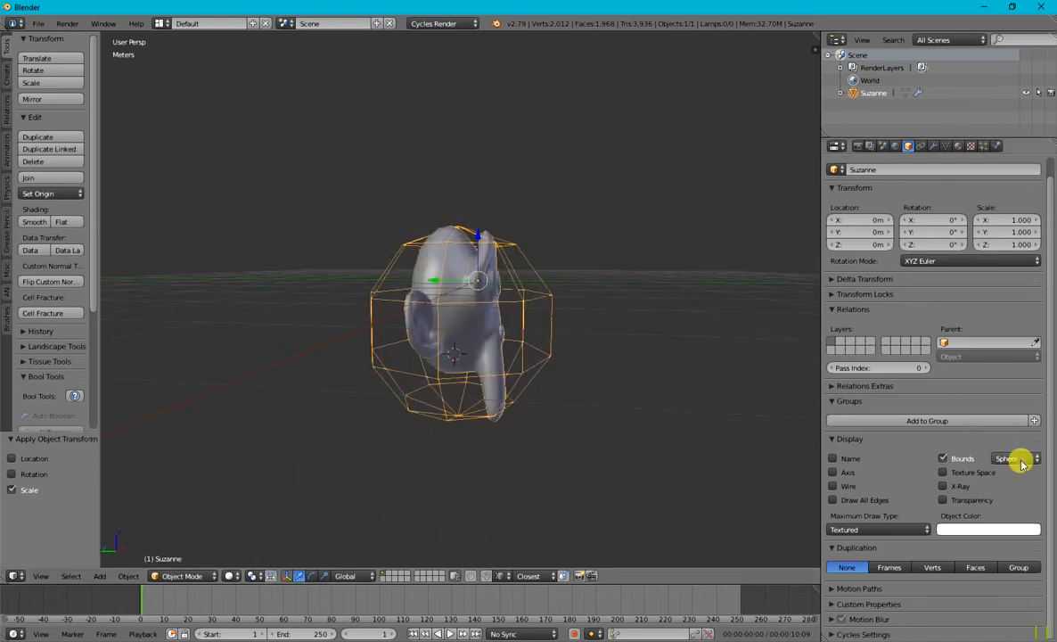
click(1012, 458)
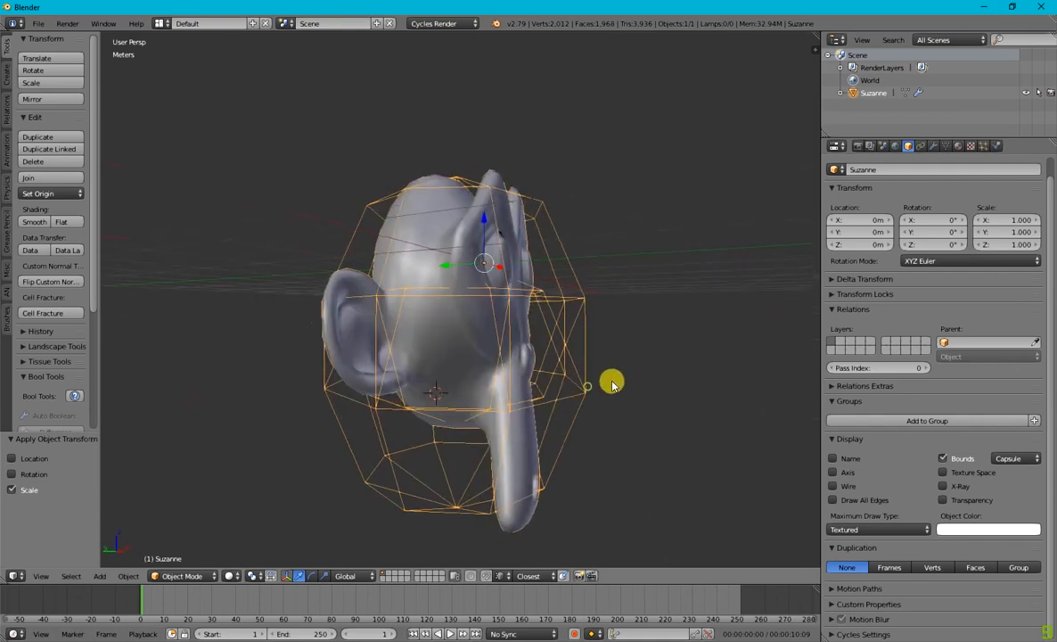
drag(614, 384, 475, 369)
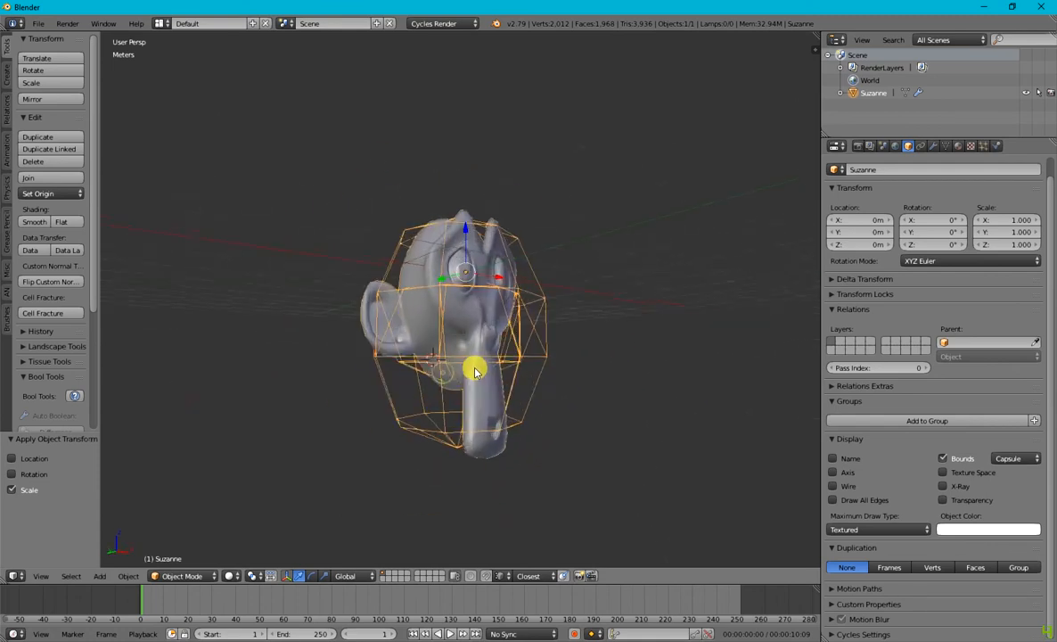
drag(475, 369, 576, 80)
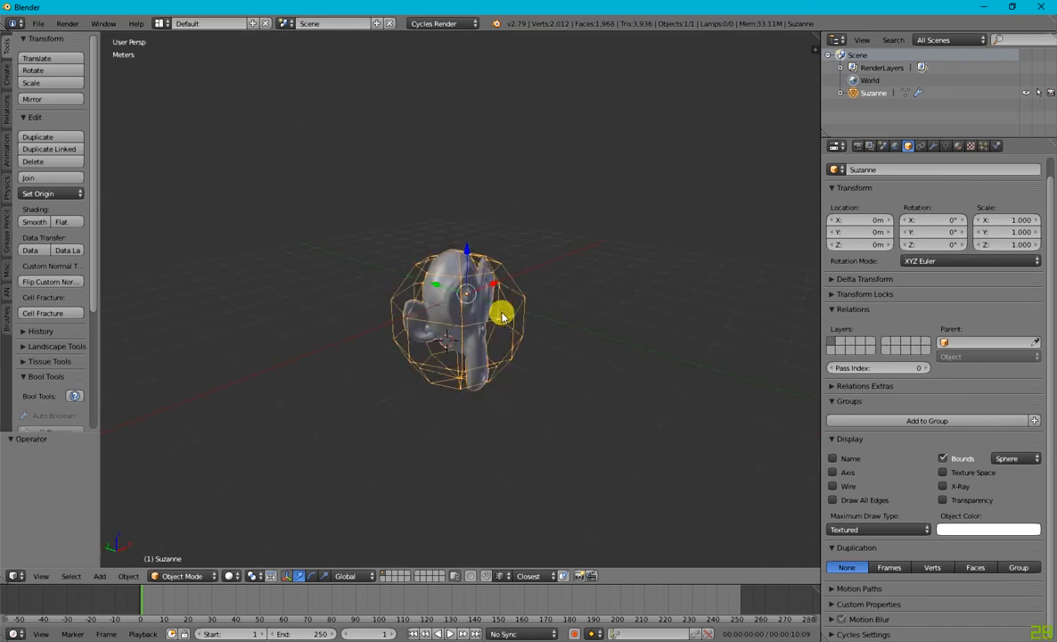
click(1014, 458)
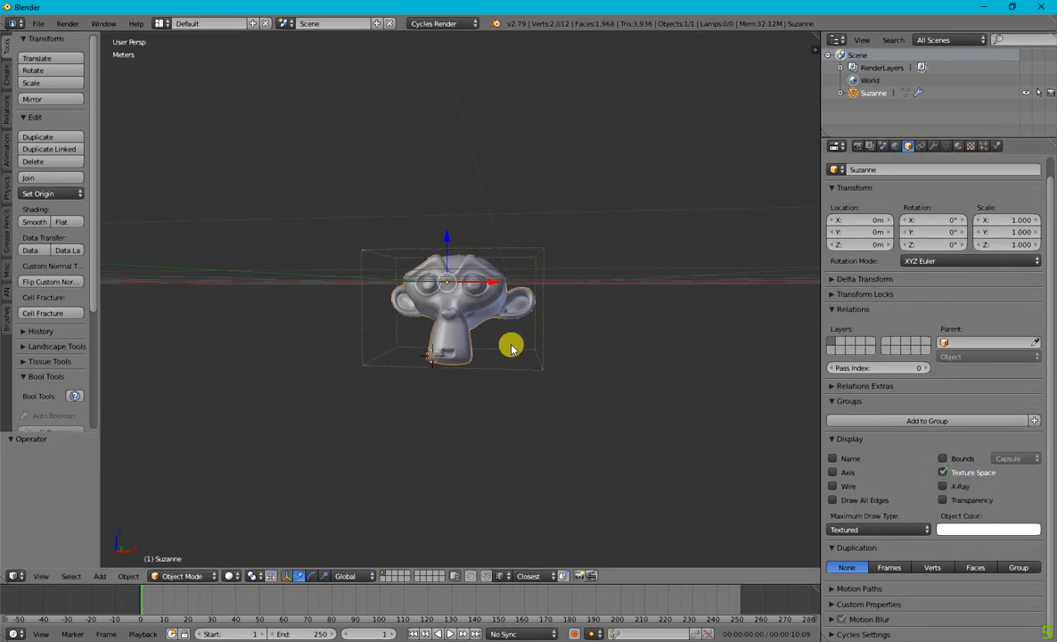
Switch the screen layout to Material
click(209, 23)
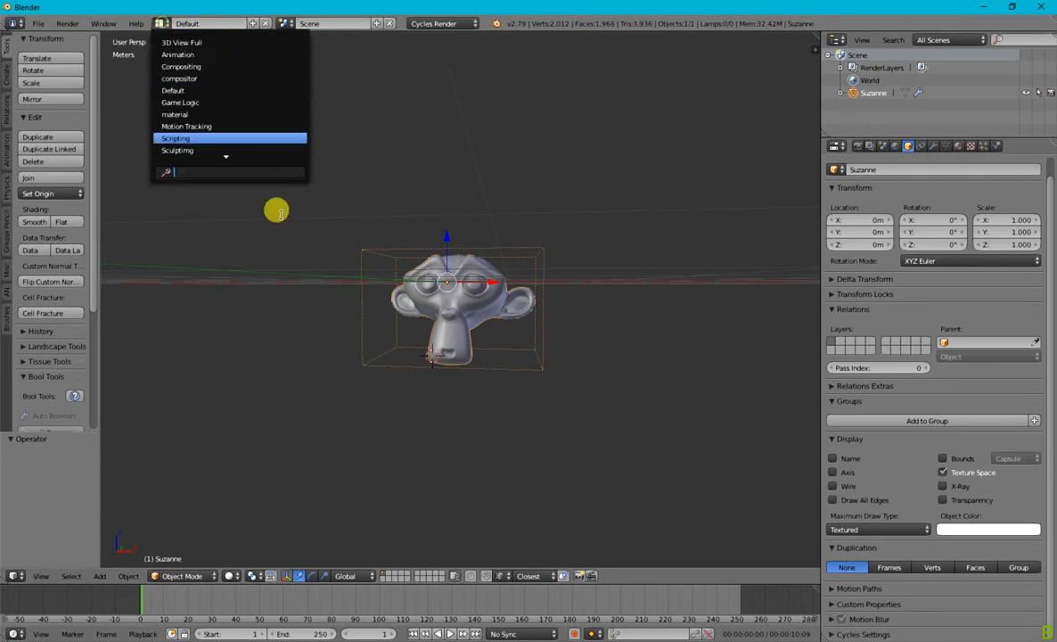
click(175, 115)
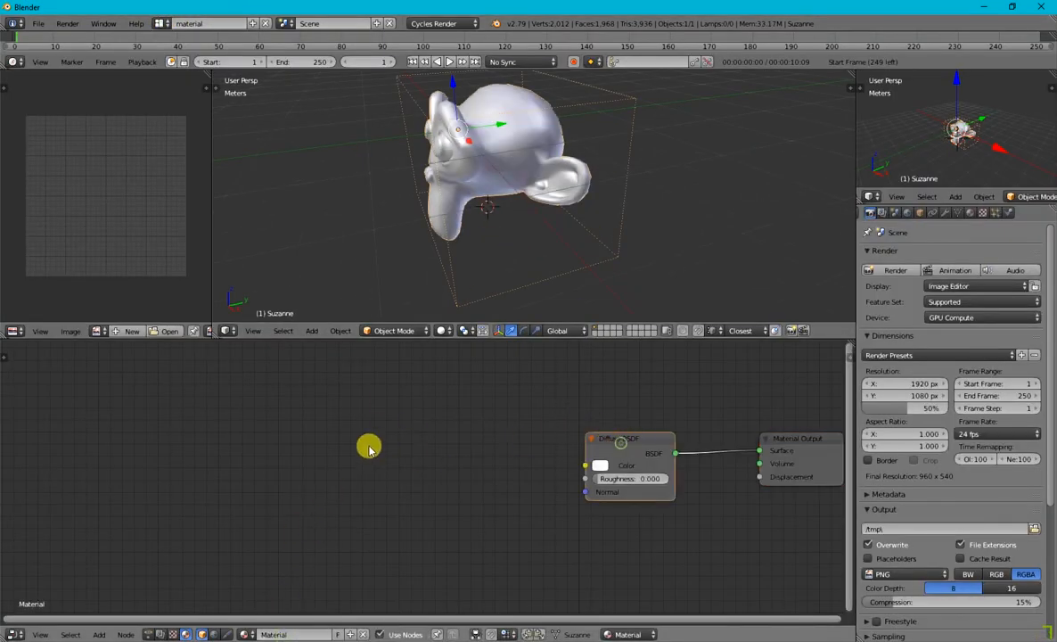
Add a Noise Texture node to Suzanne's material
click(532, 508)
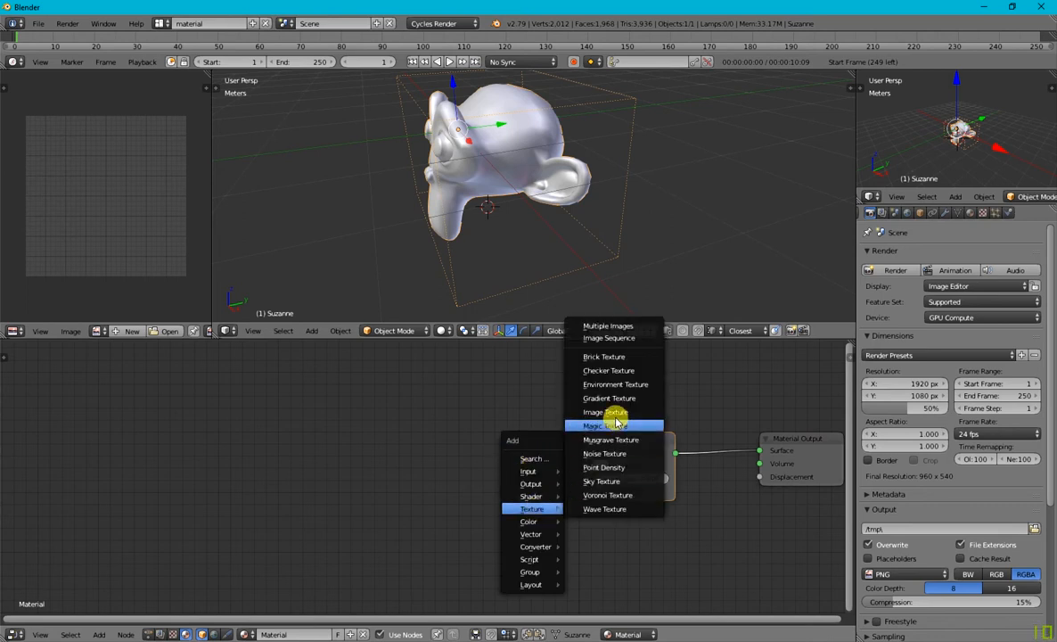
click(604, 454)
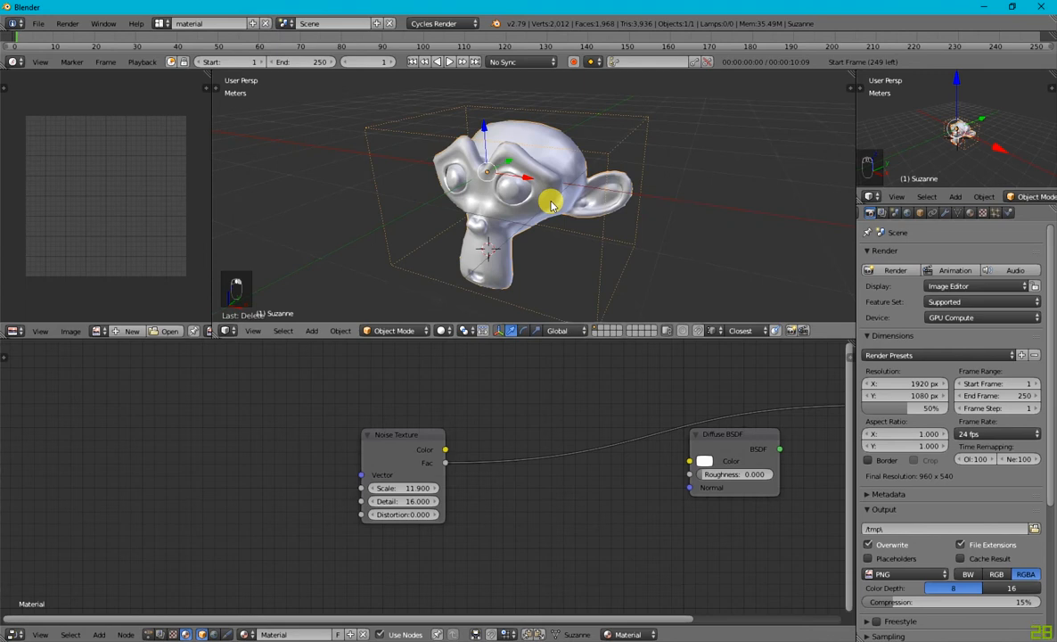
Preview the noise material in rendered shading, then maximize the 3D viewport
key(shift+z)
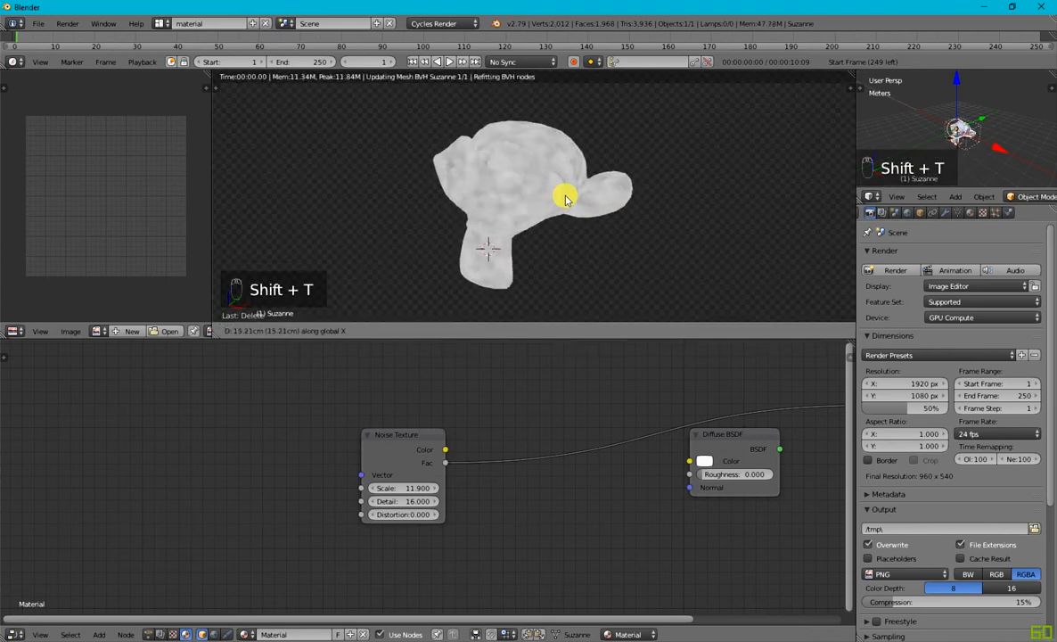
mouse_move(703, 157)
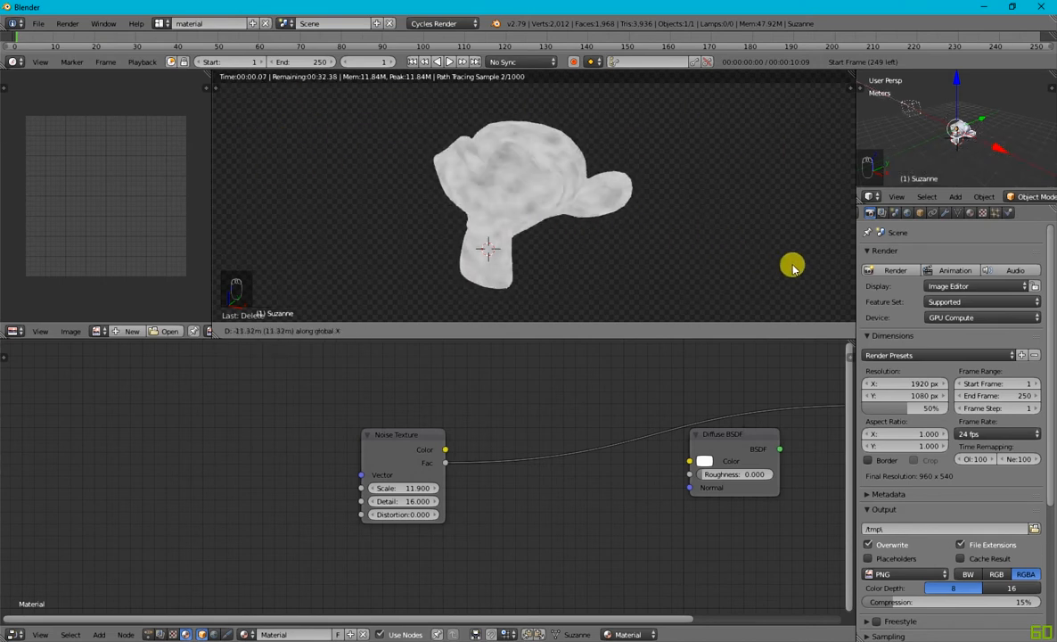
mouse_move(480, 248)
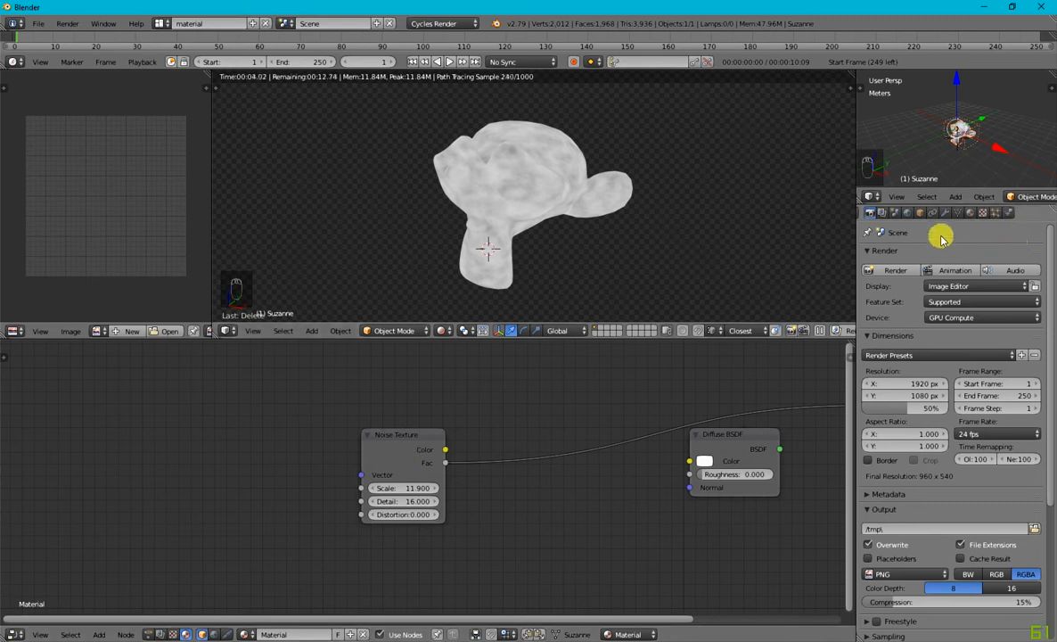
key(shift+z)
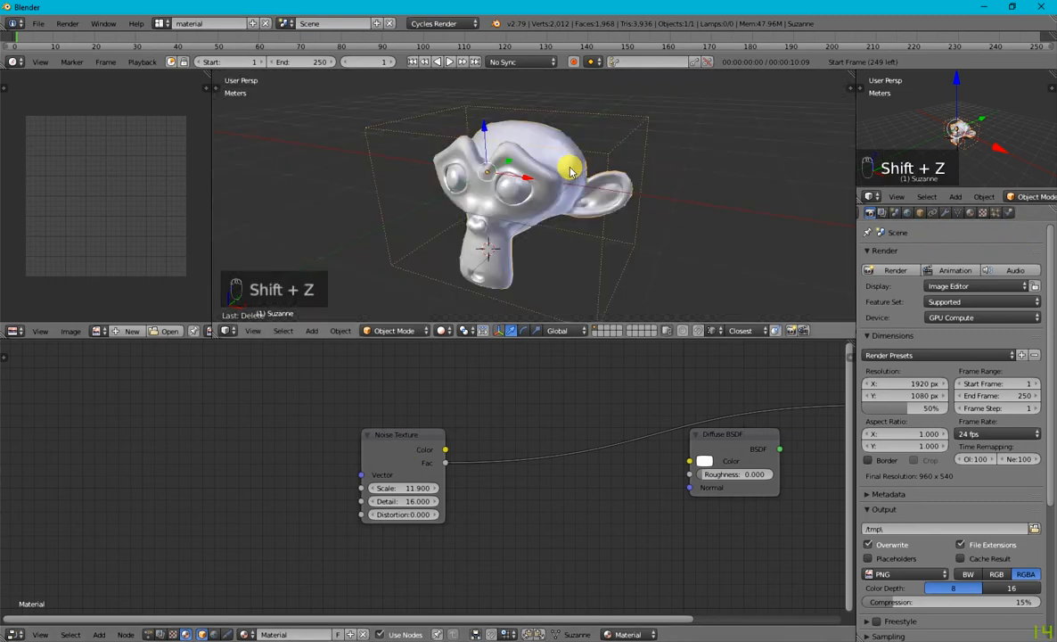
key(shift+space)
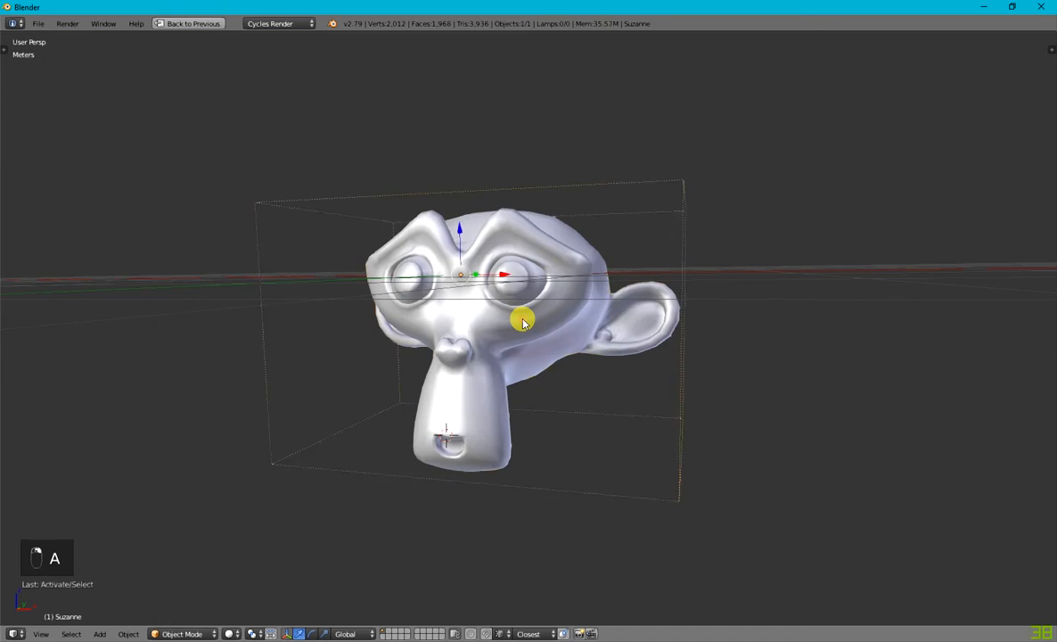
Restore the normal screen arrangement and switch to the Default screen layout
key(Shift+SPACE)
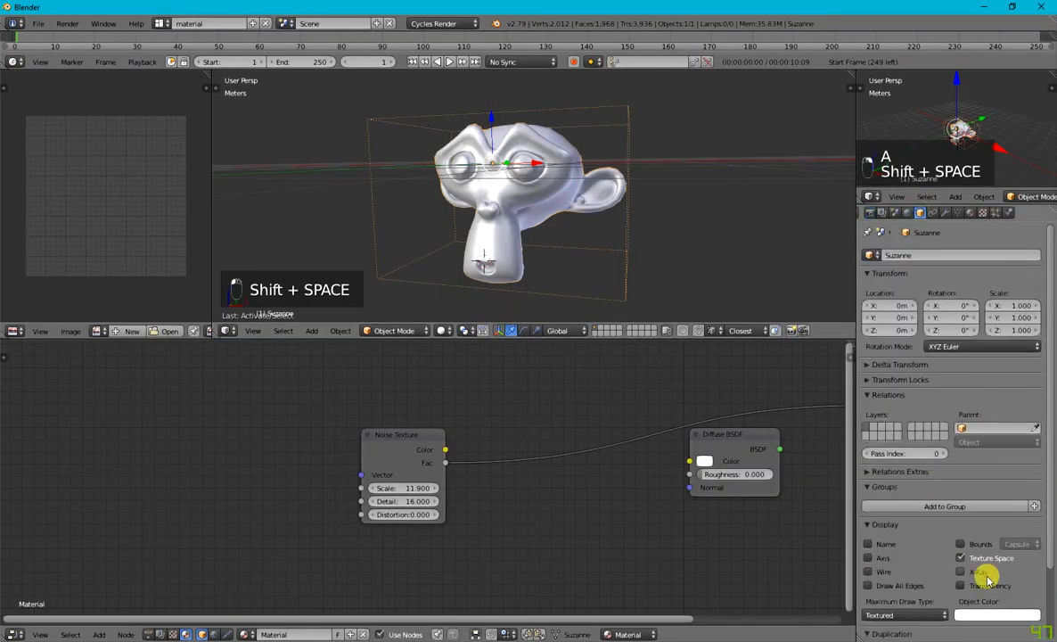
scroll(down, 3)
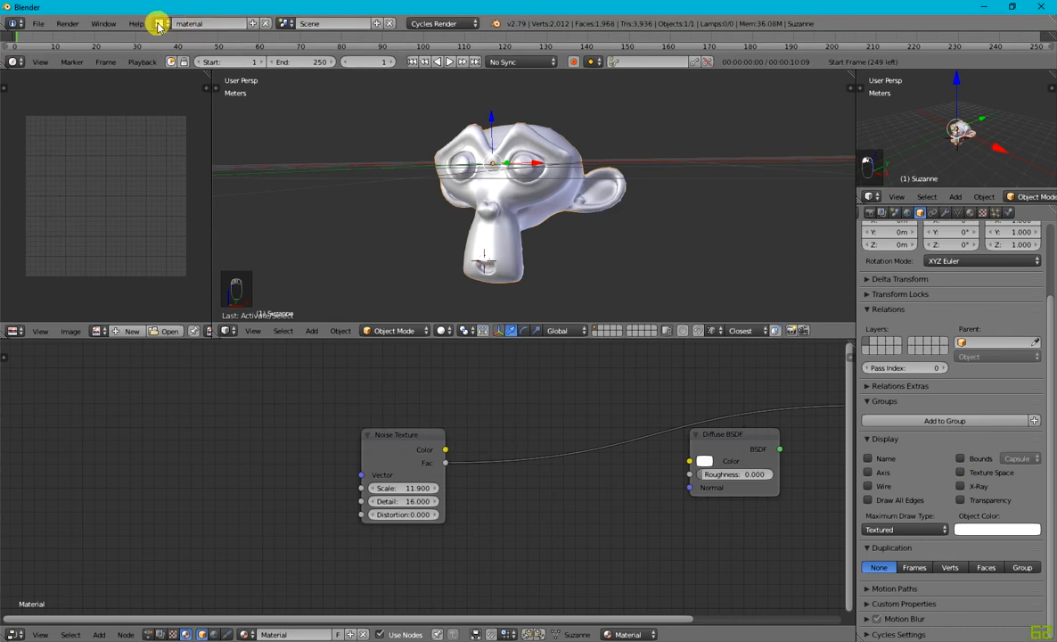
click(211, 23)
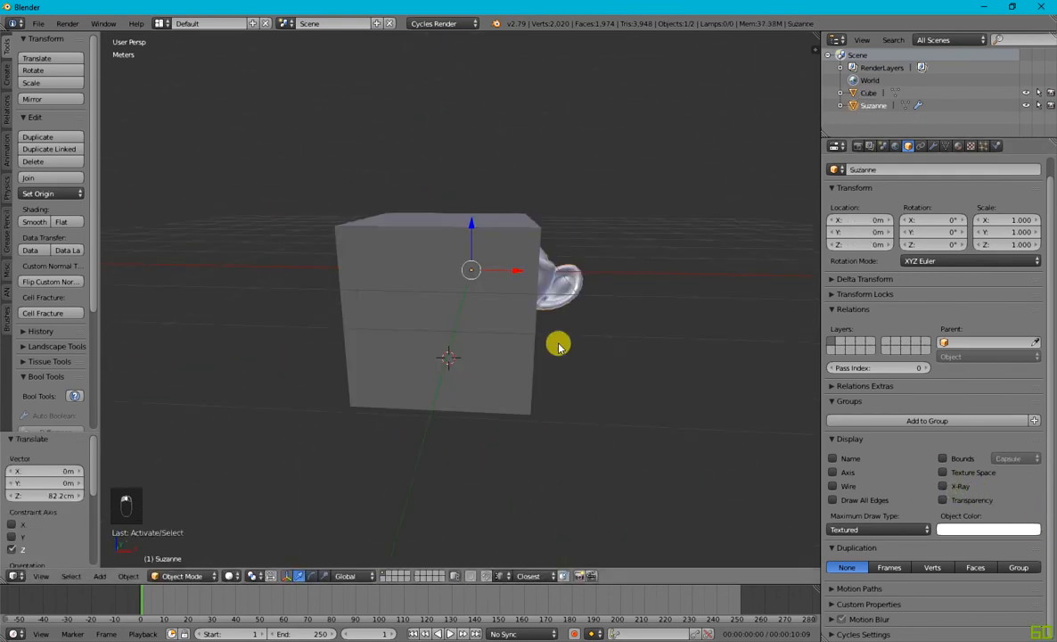
Orbit around the monkey and cube, then delete the cube leaving Suzanne alone
drag(560, 346, 544, 330)
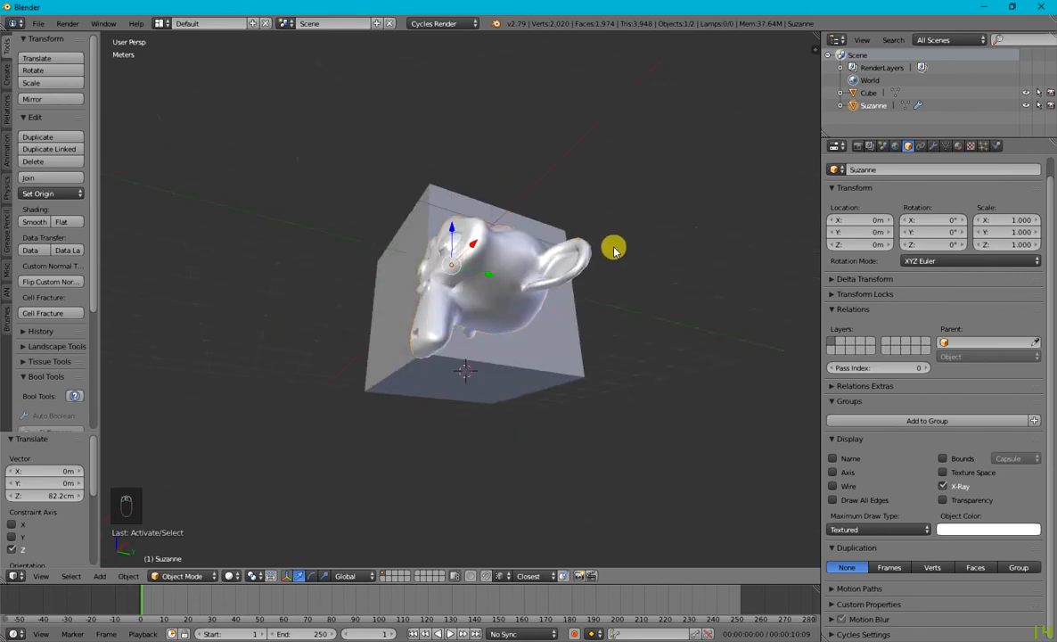
key(x)
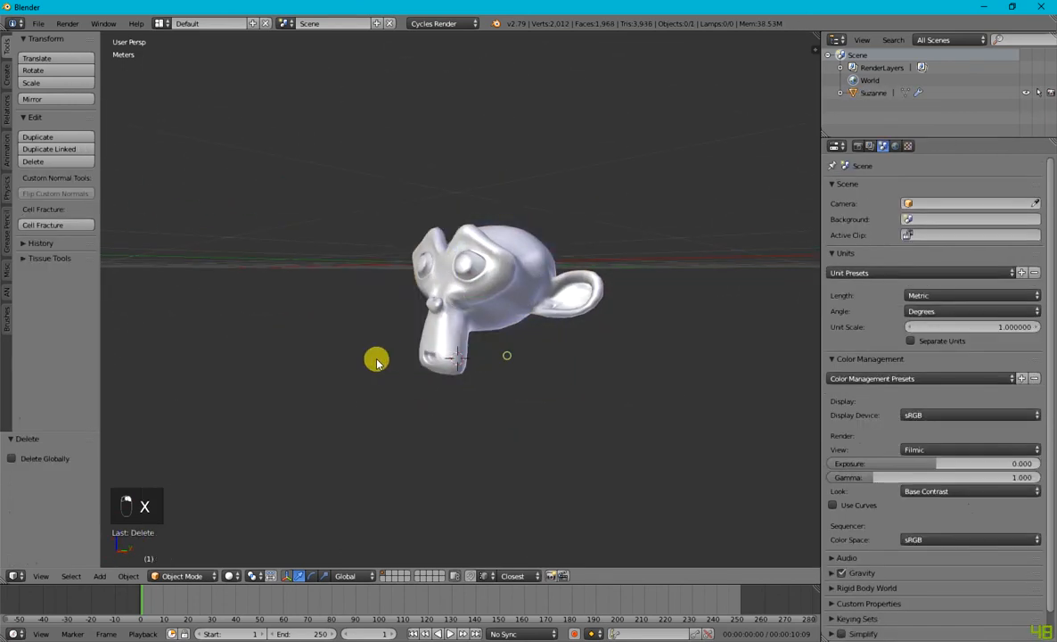
click(478, 276)
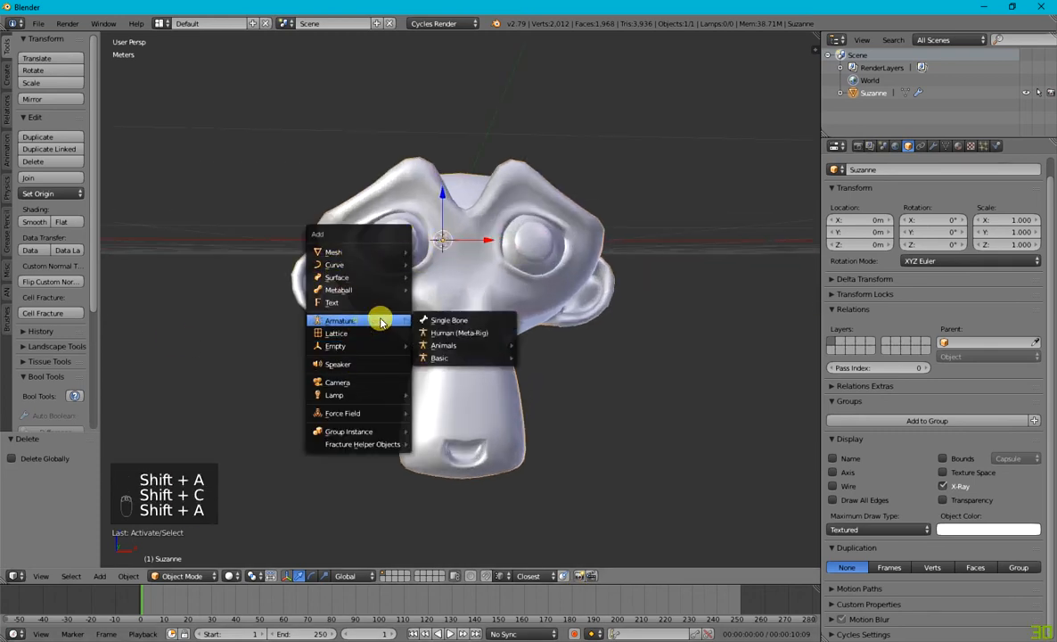
click(449, 319)
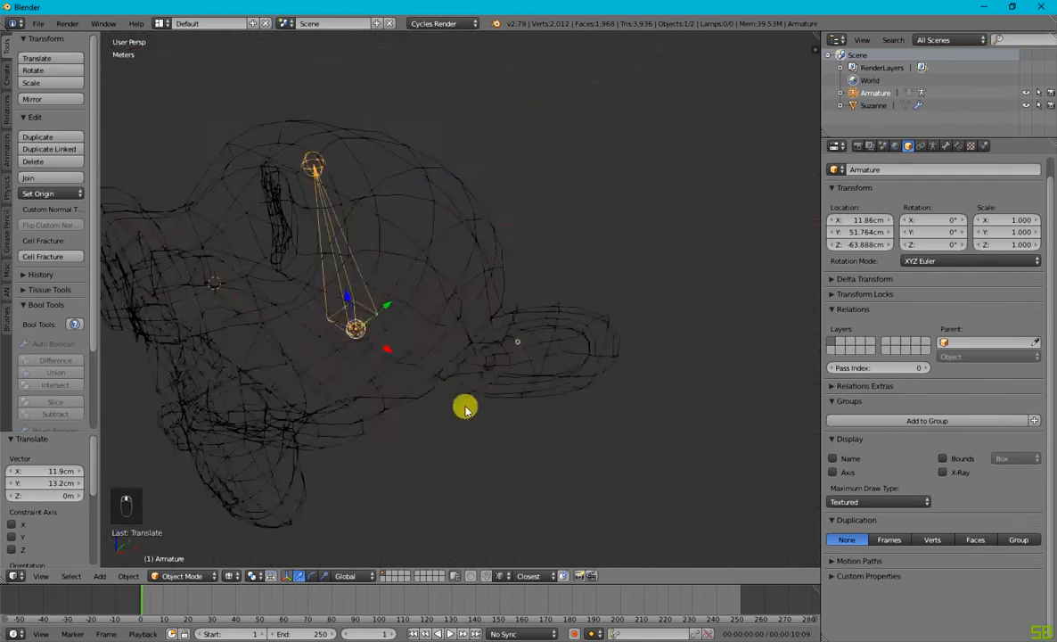
key(z)
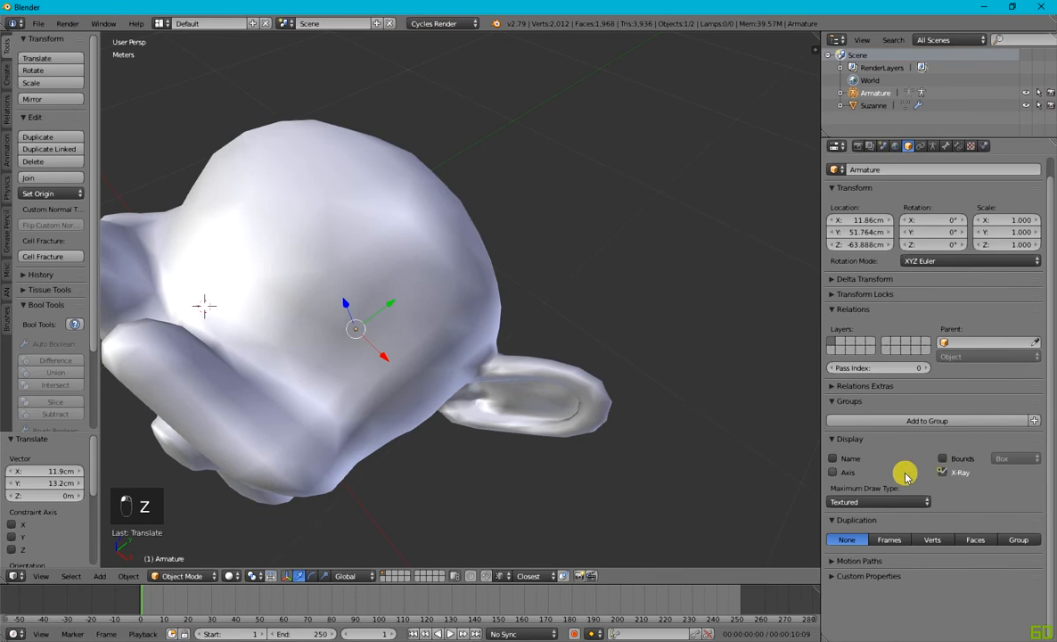
key(z)
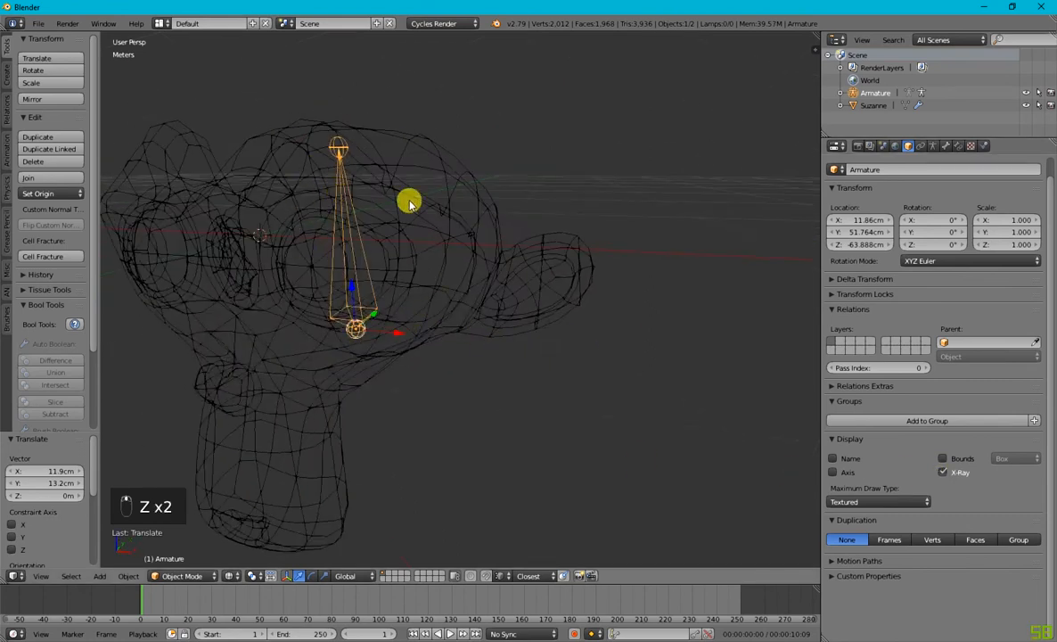
key(Tab)
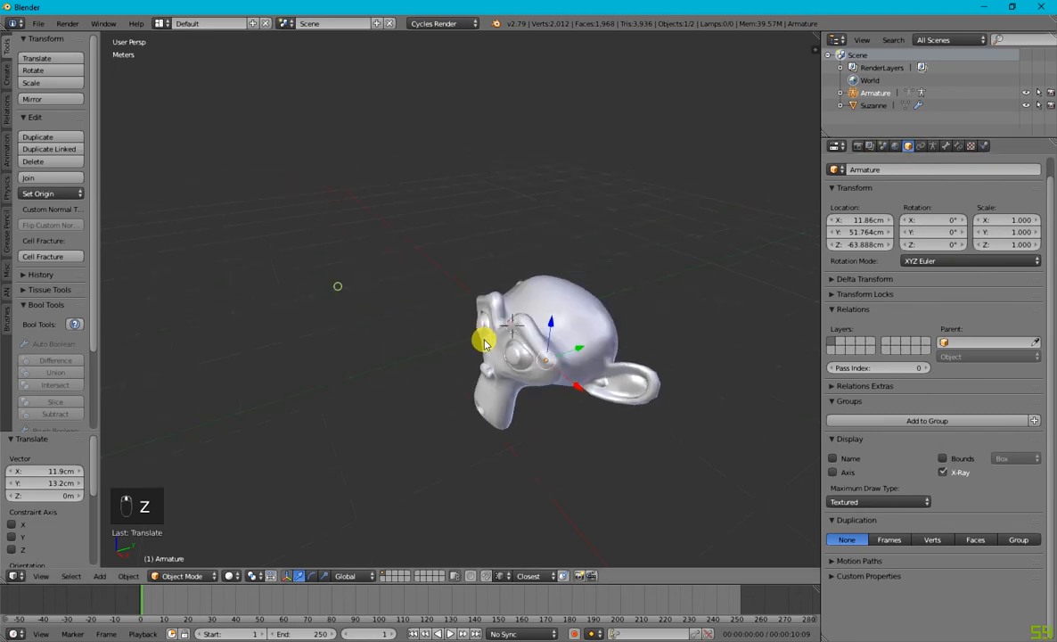
click(544, 384)
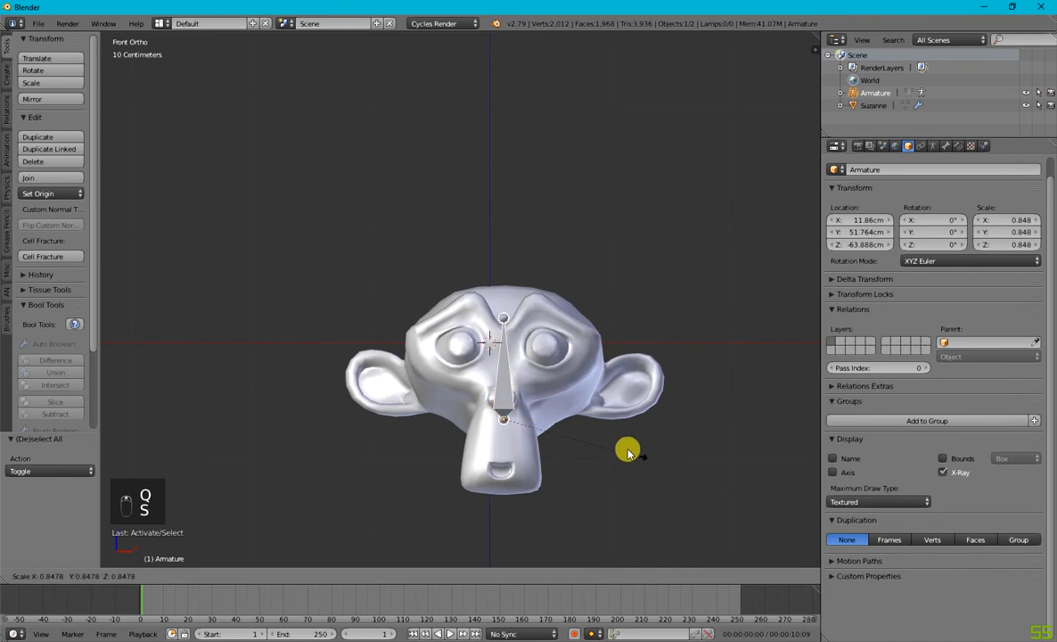
key(x)
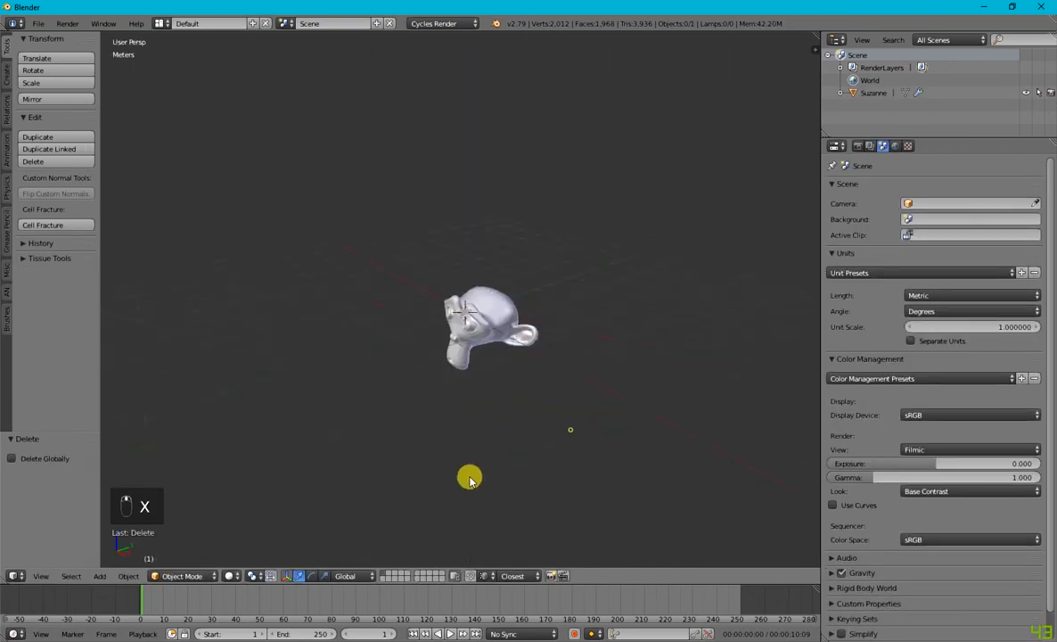
click(485, 335)
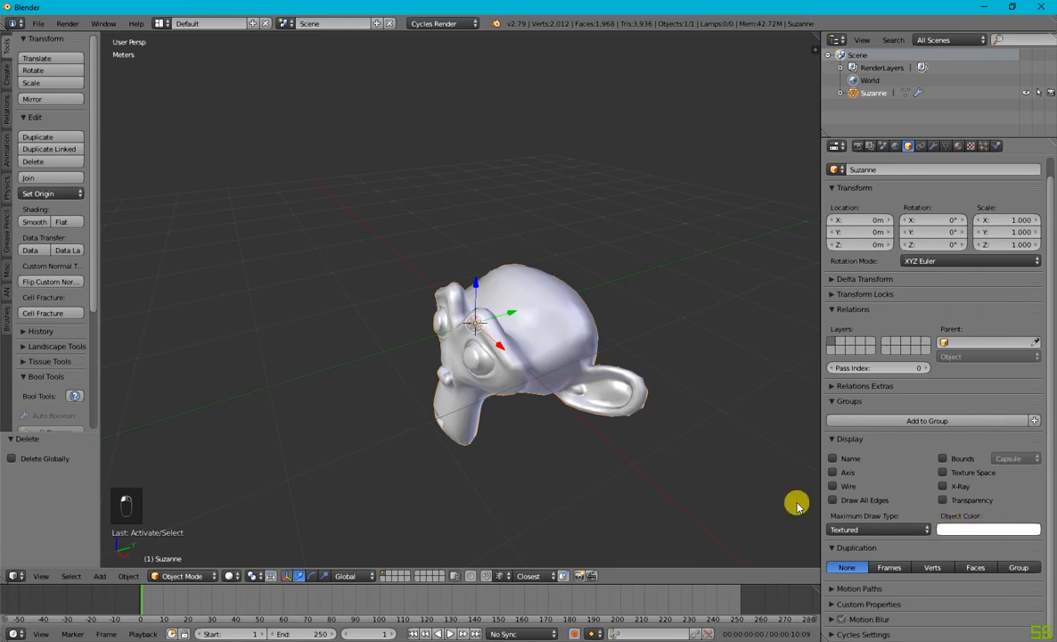
mouse_move(635, 455)
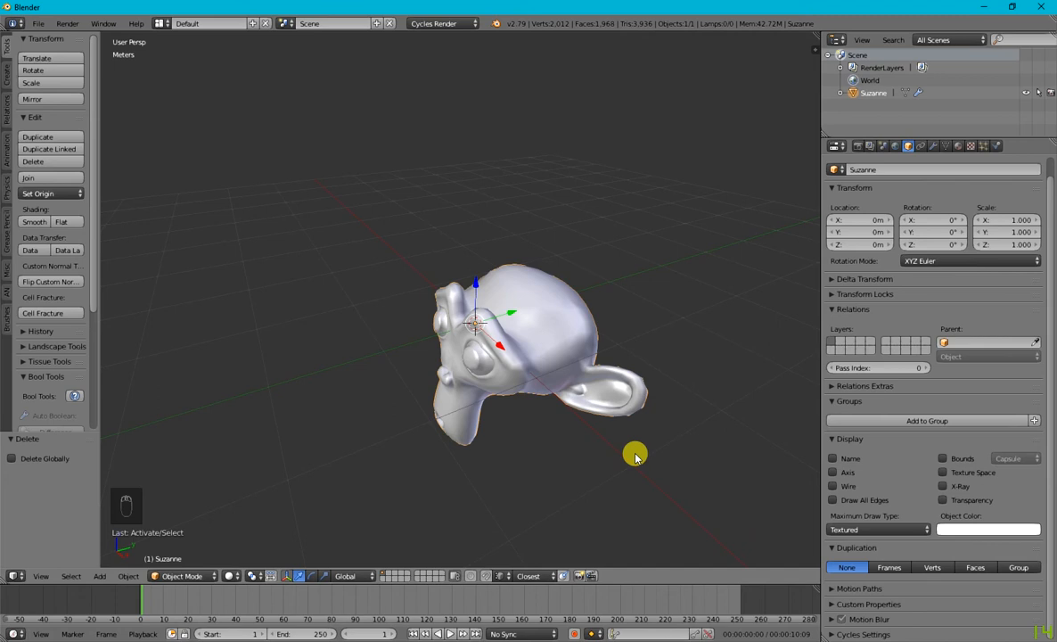
mouse_move(609, 464)
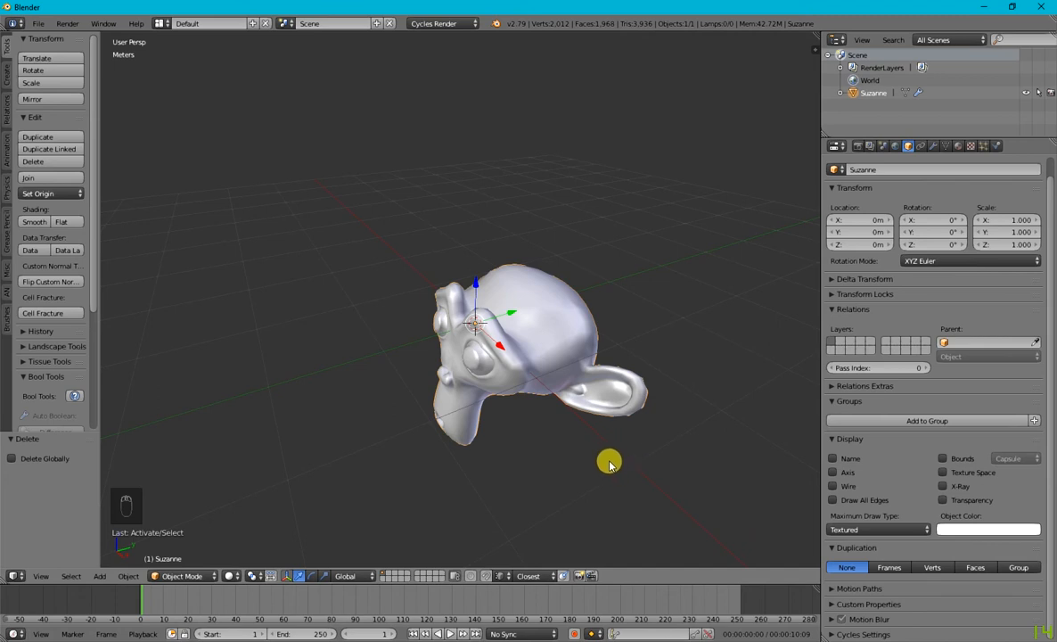
mouse_move(877, 527)
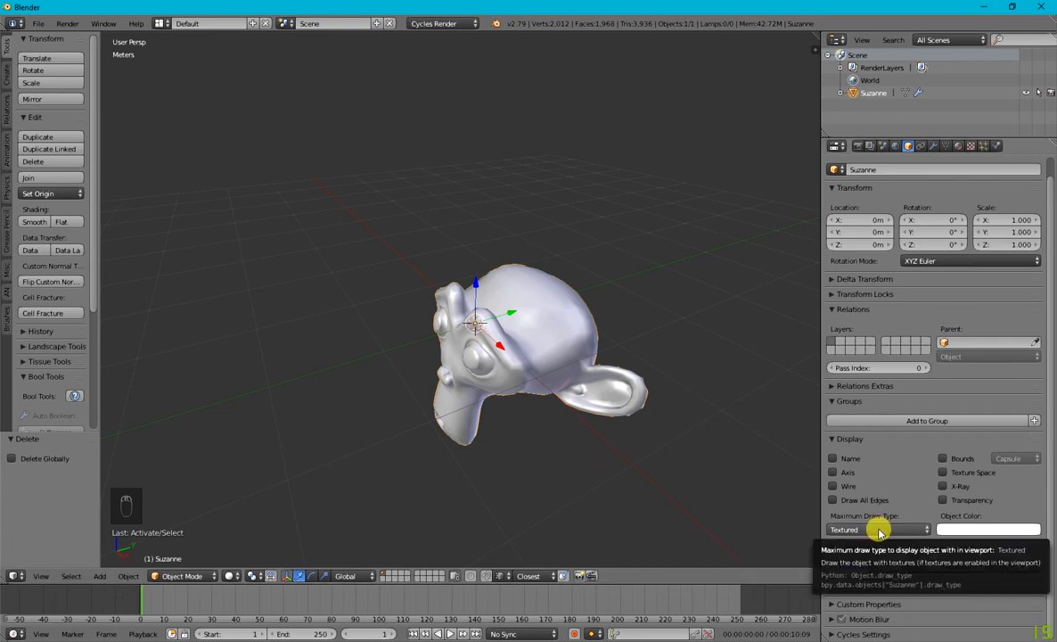
mouse_move(595, 460)
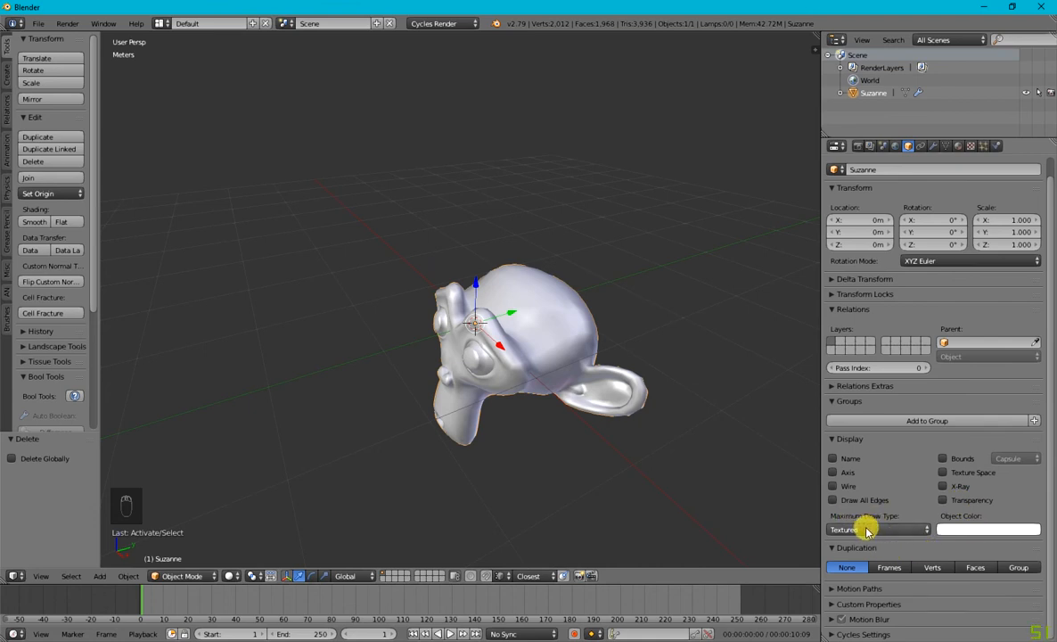
Set Suzanne's Maximum Draw Type to Bounds with Box shape, then back to Textured
click(877, 529)
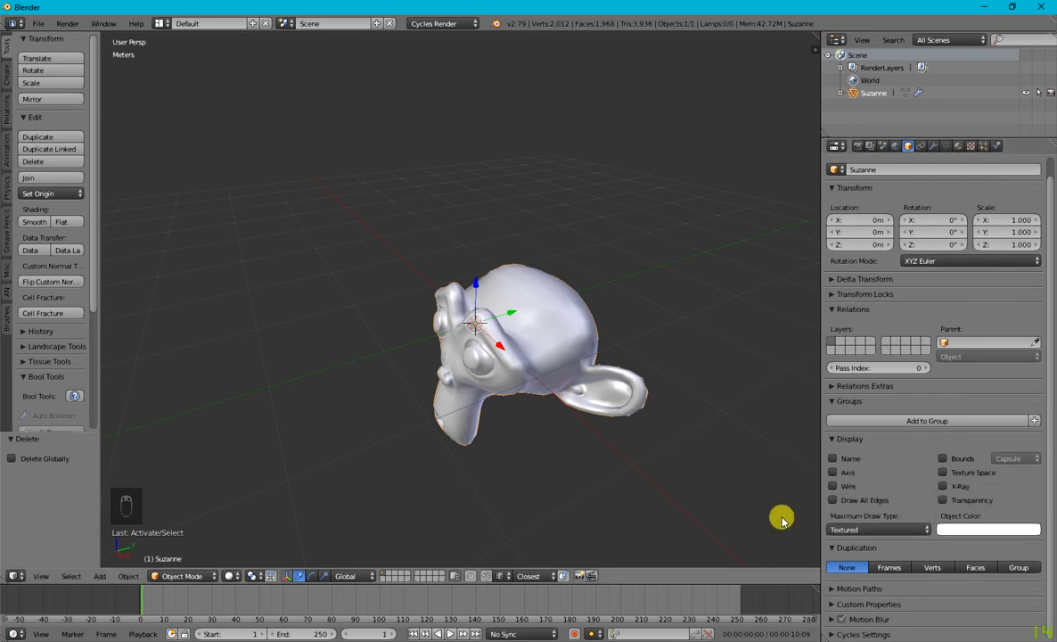
click(877, 528)
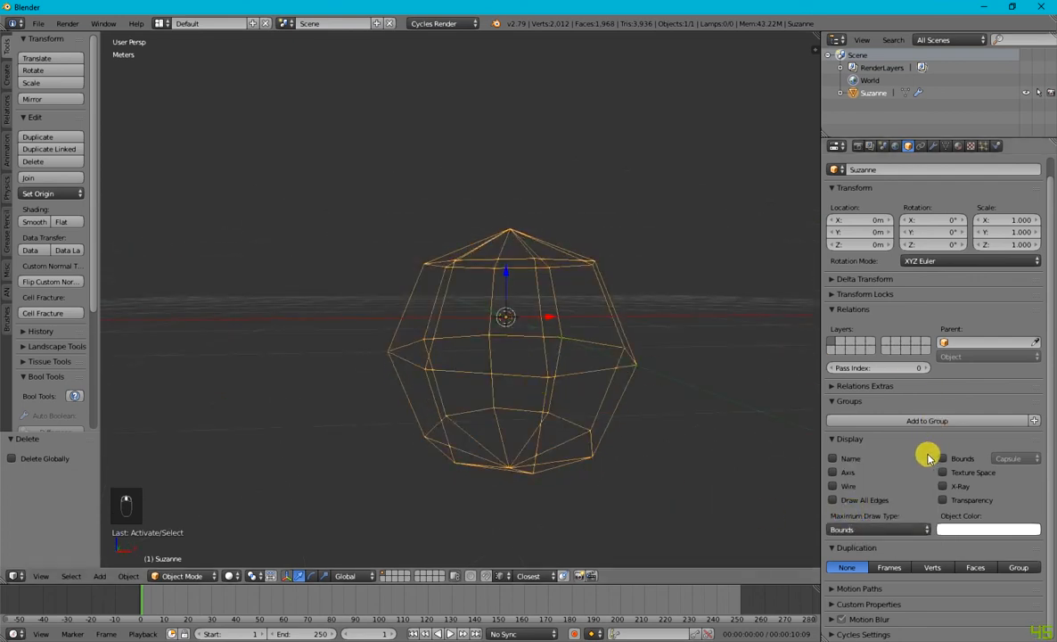
click(1010, 458)
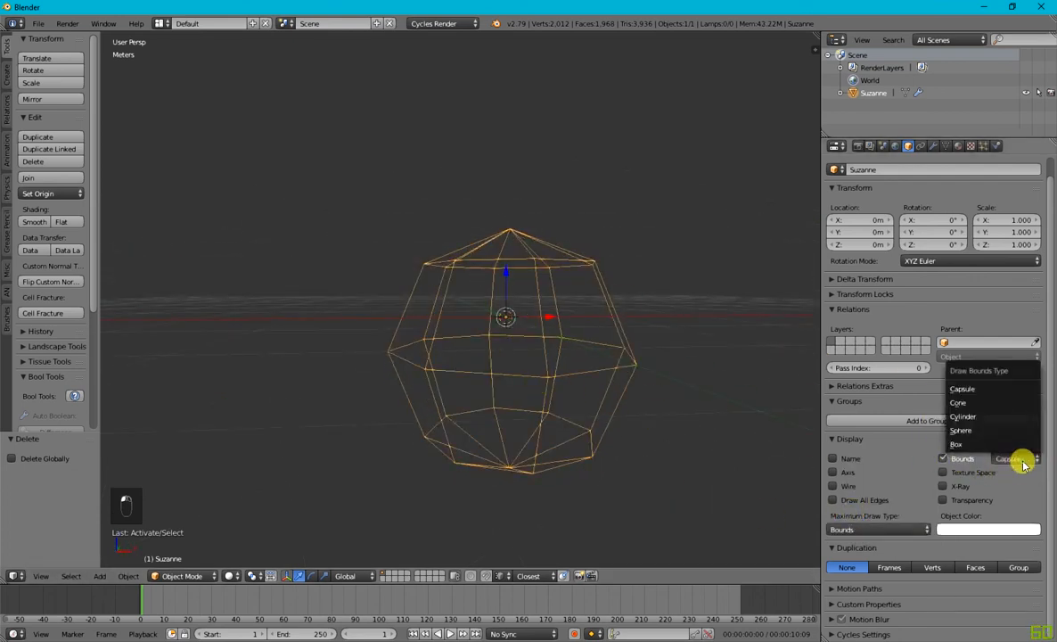
click(956, 444)
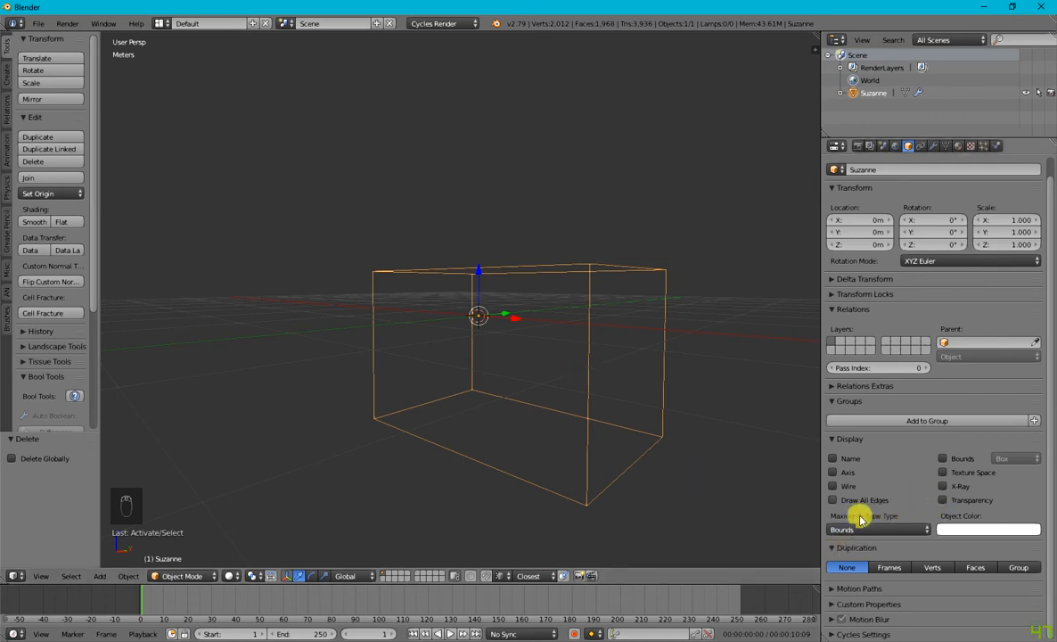
click(877, 527)
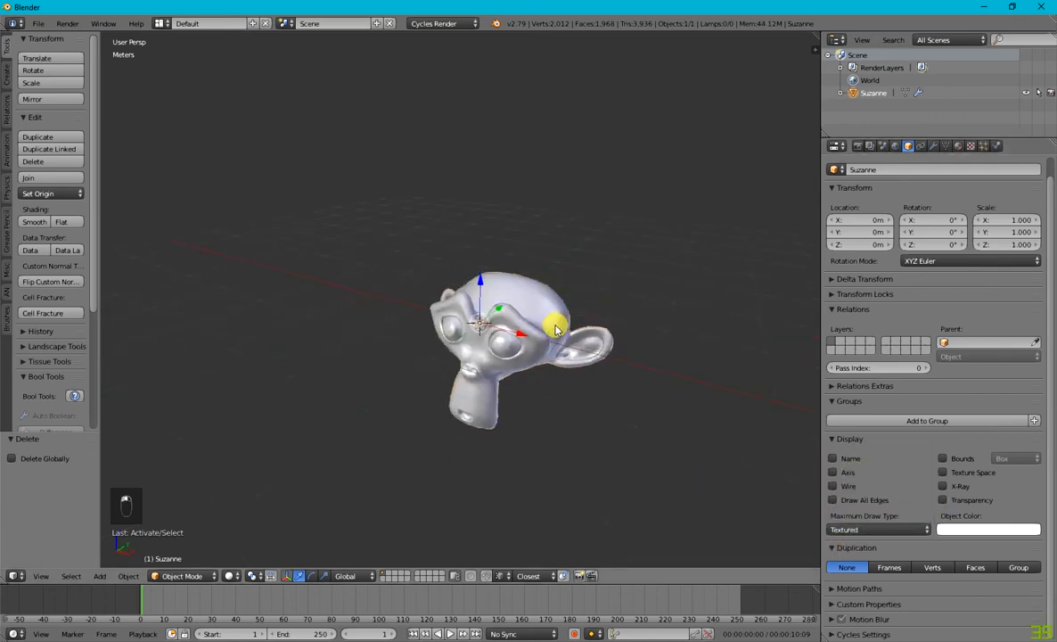
Add a UV sphere and a circle beside Suzanne via the shading and add menus
key(z)
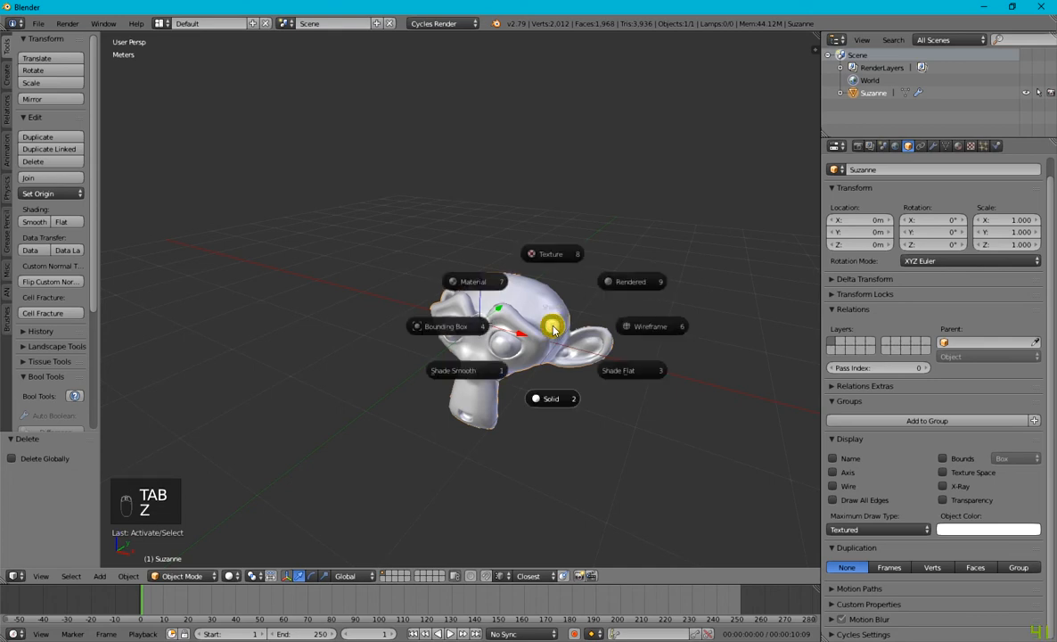
key(shift+a)
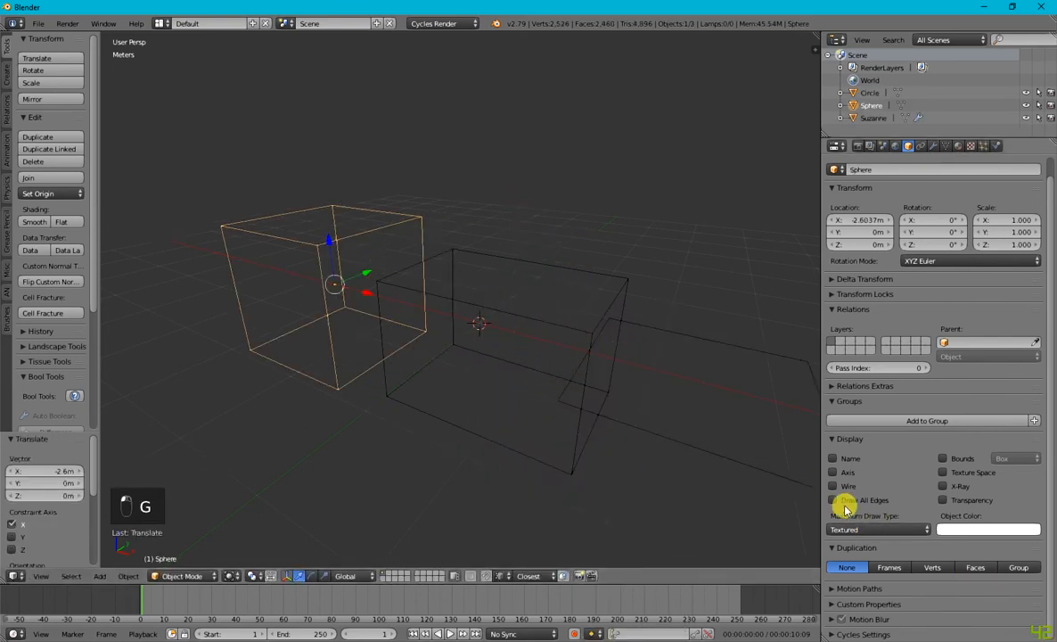
Try Suzanne's Maximum Draw Type as Bounds, then as Wire
key(z)
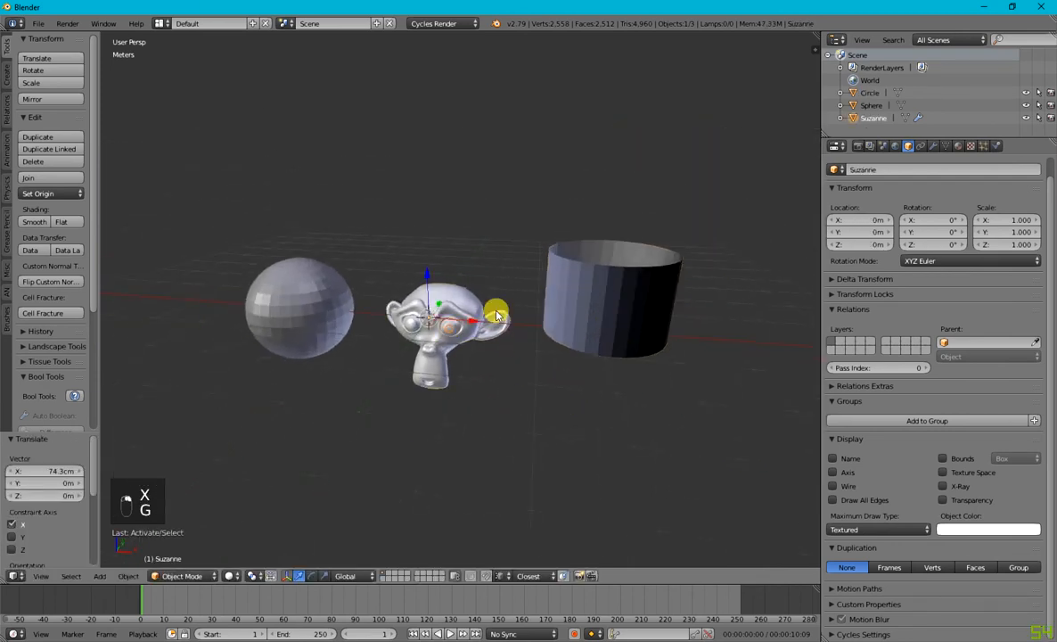
click(877, 528)
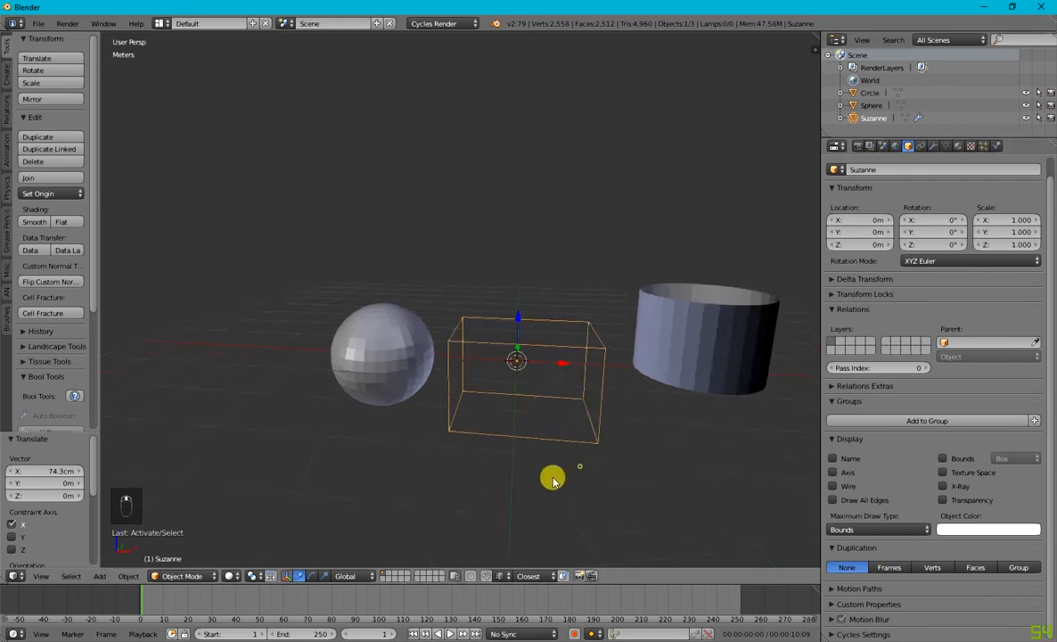
drag(552, 480, 588, 372)
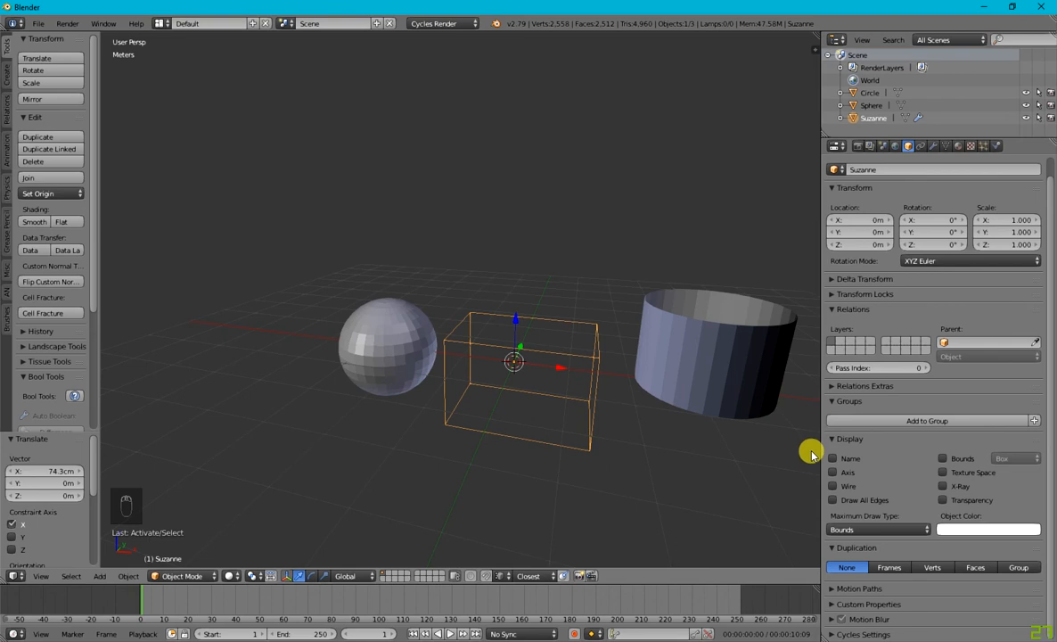
click(877, 528)
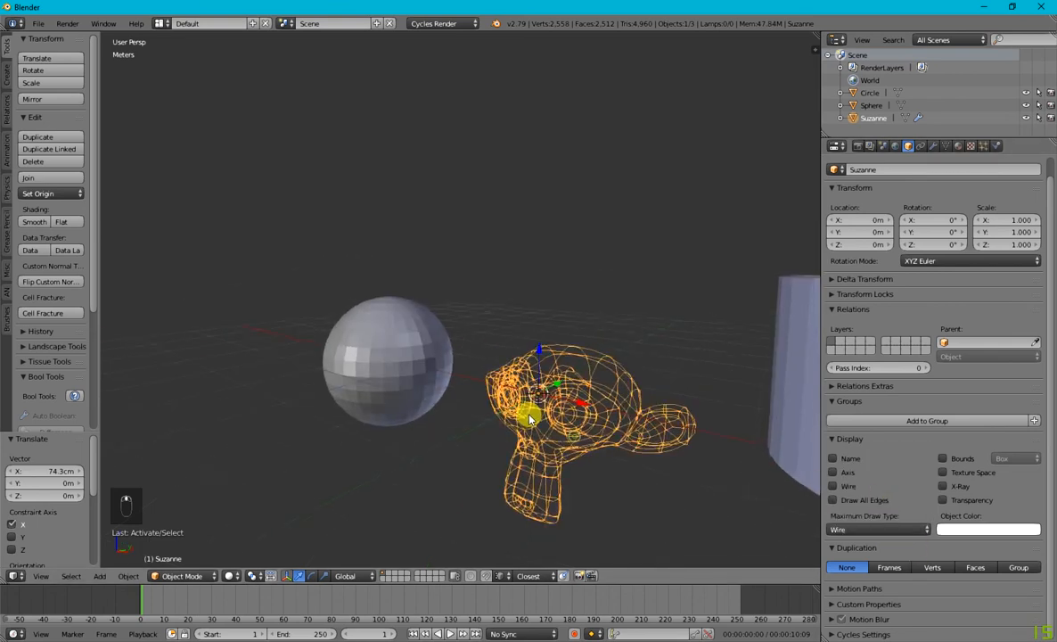
Set Suzanne's Maximum Draw Type to Solid and compare wireframe versus solid viewport shading
key(a)
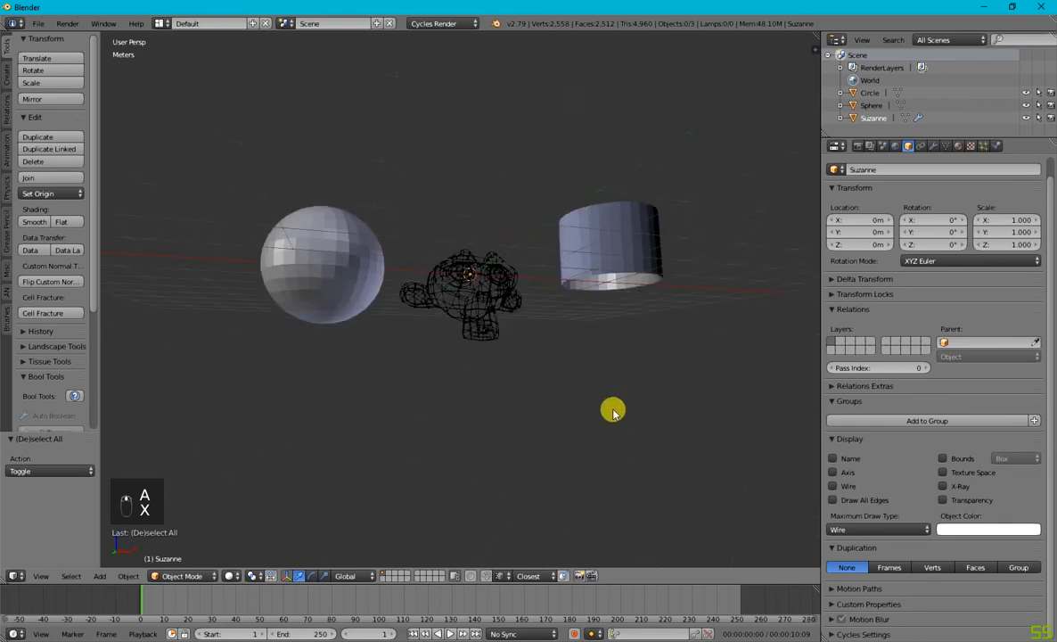
key(z)
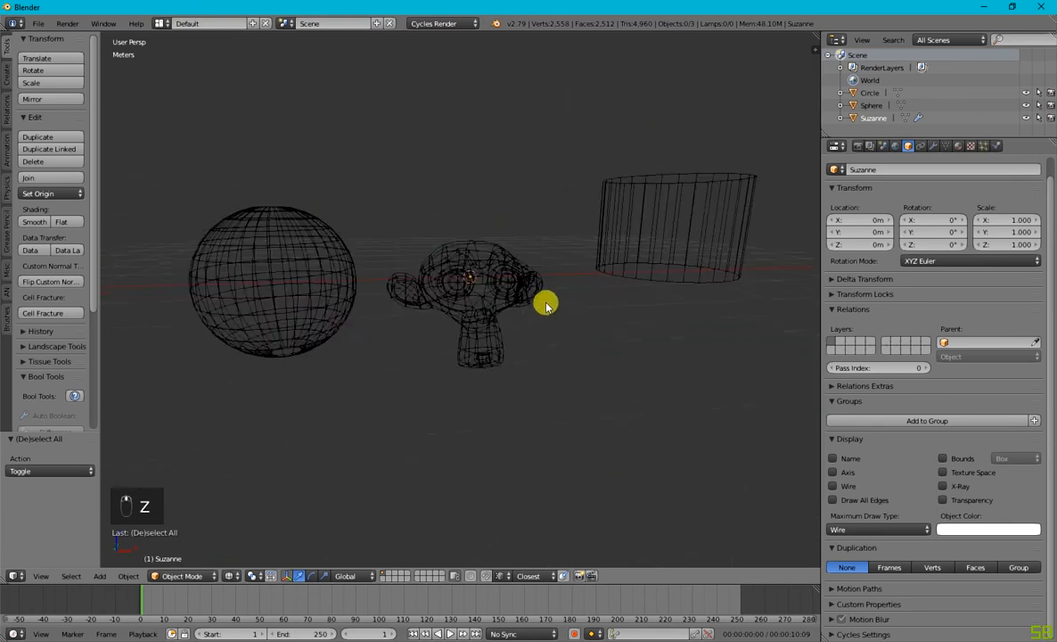
key(z)
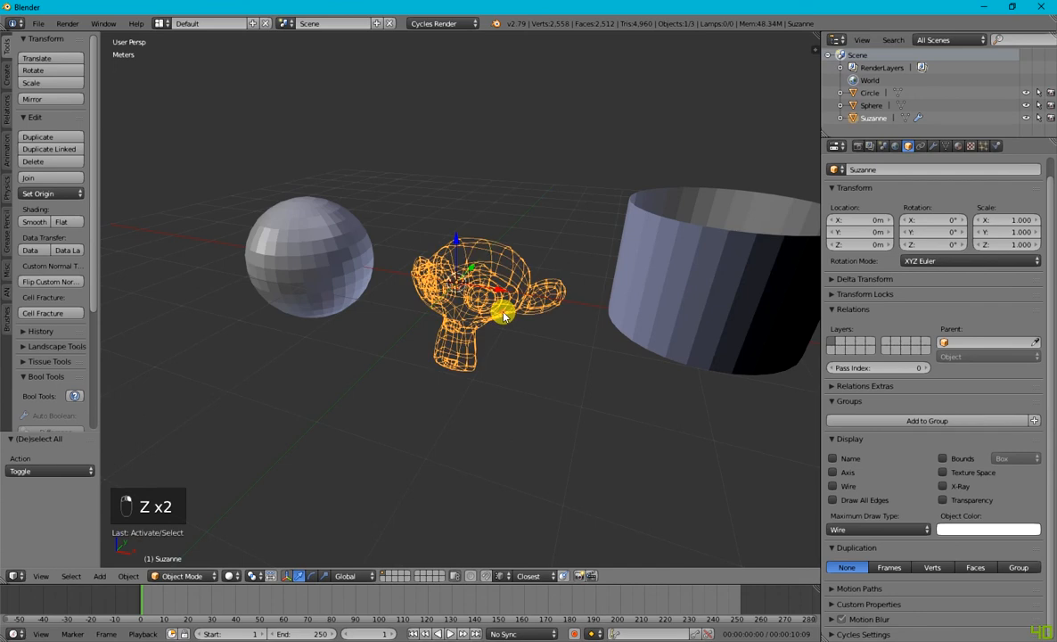
click(878, 527)
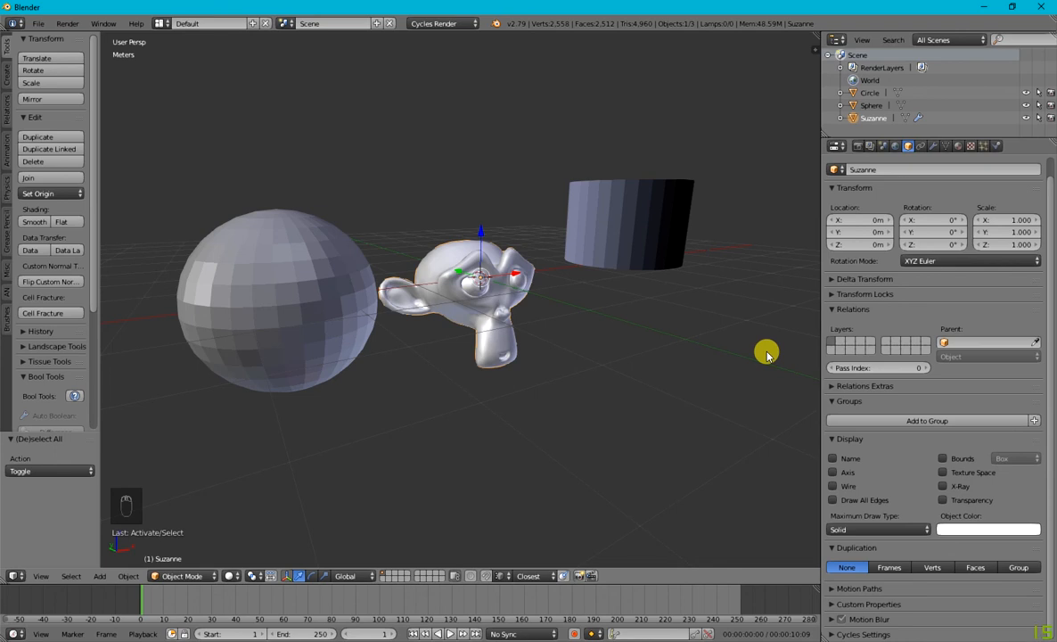
key(z)
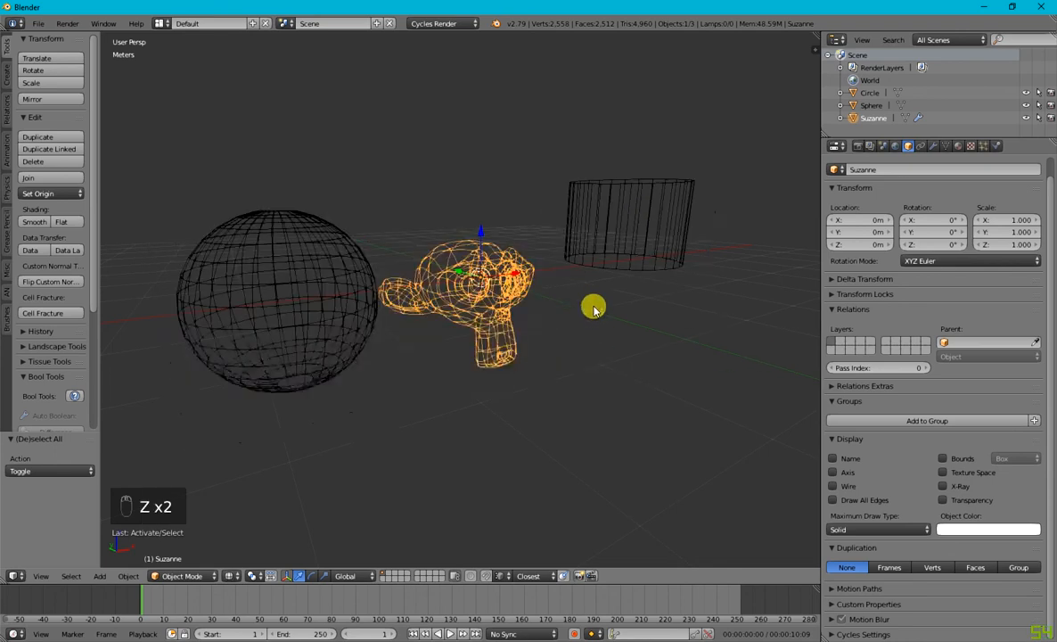
key(z)
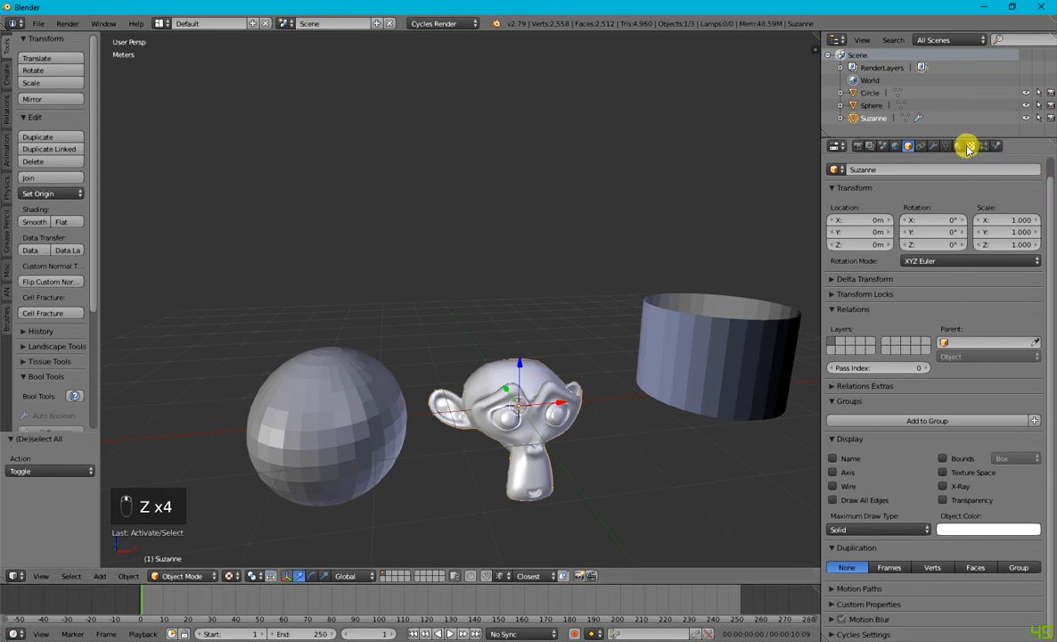
Make Suzanne's material colour come from an Image Texture node
click(959, 146)
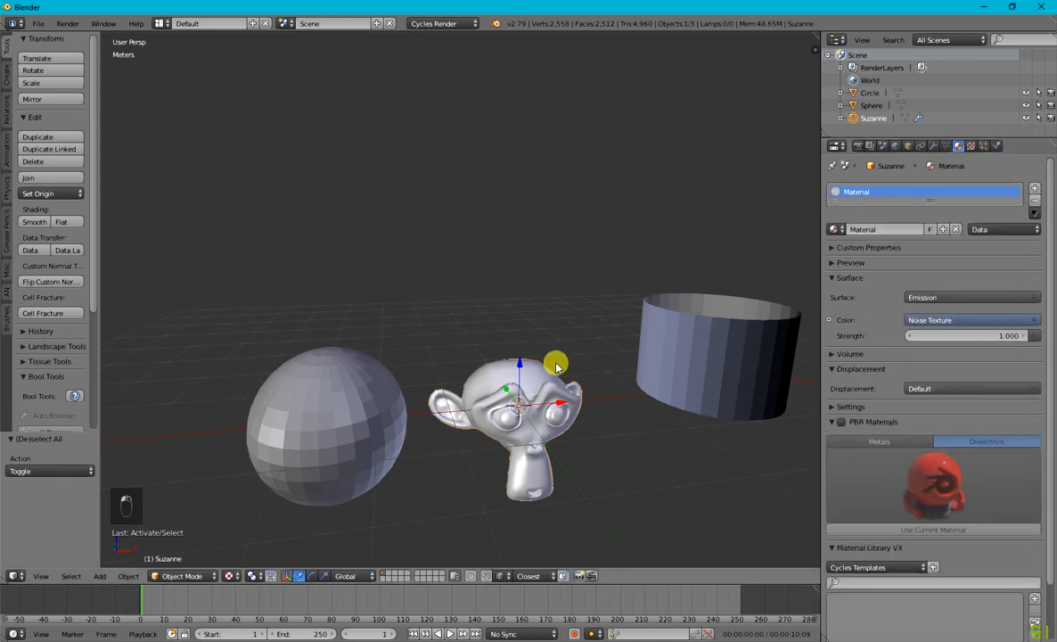
click(987, 321)
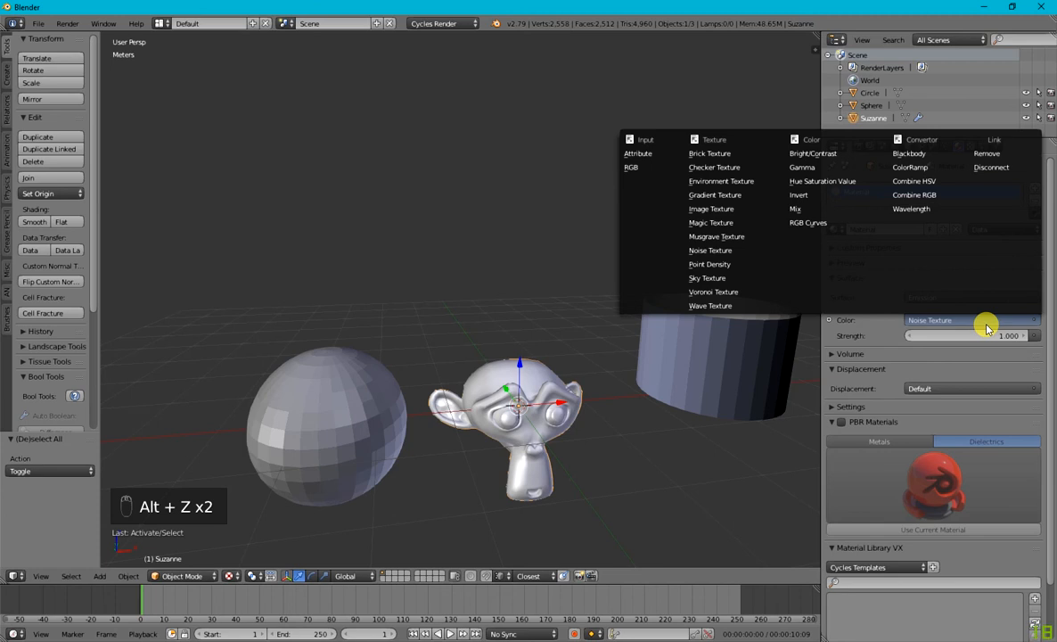
mouse_move(710, 208)
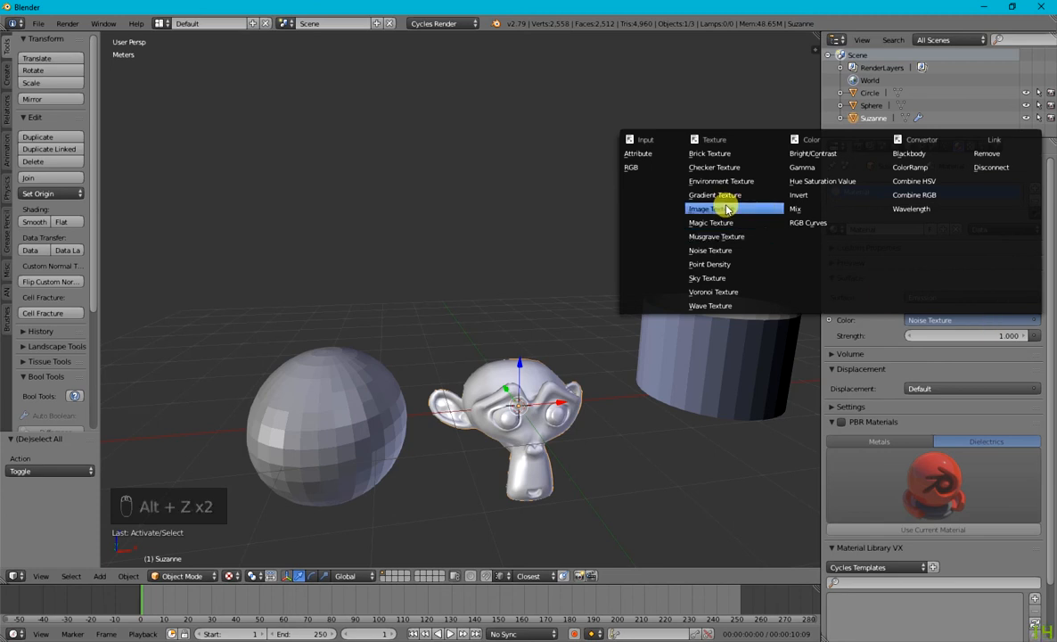
click(710, 209)
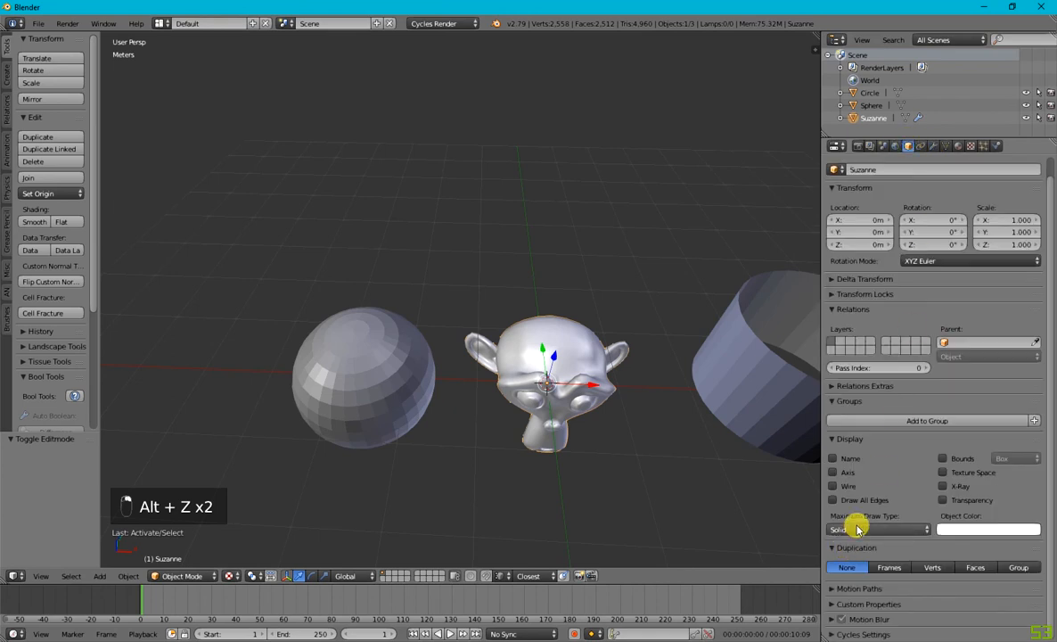
Set Maximum Draw Type to Textured and load the image so Suzanne shows the picture
click(877, 528)
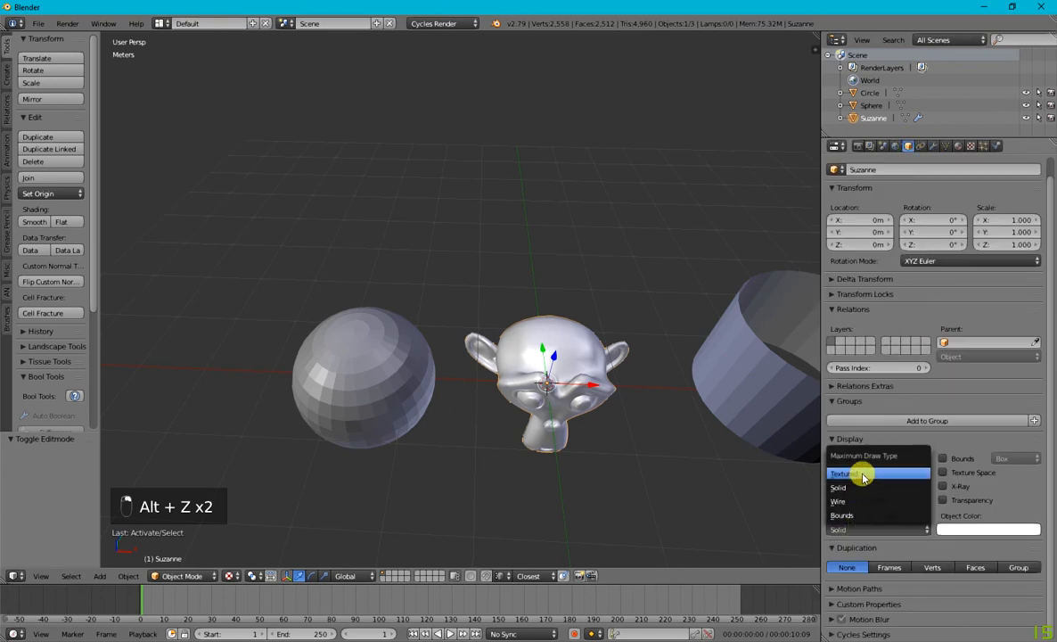
click(870, 473)
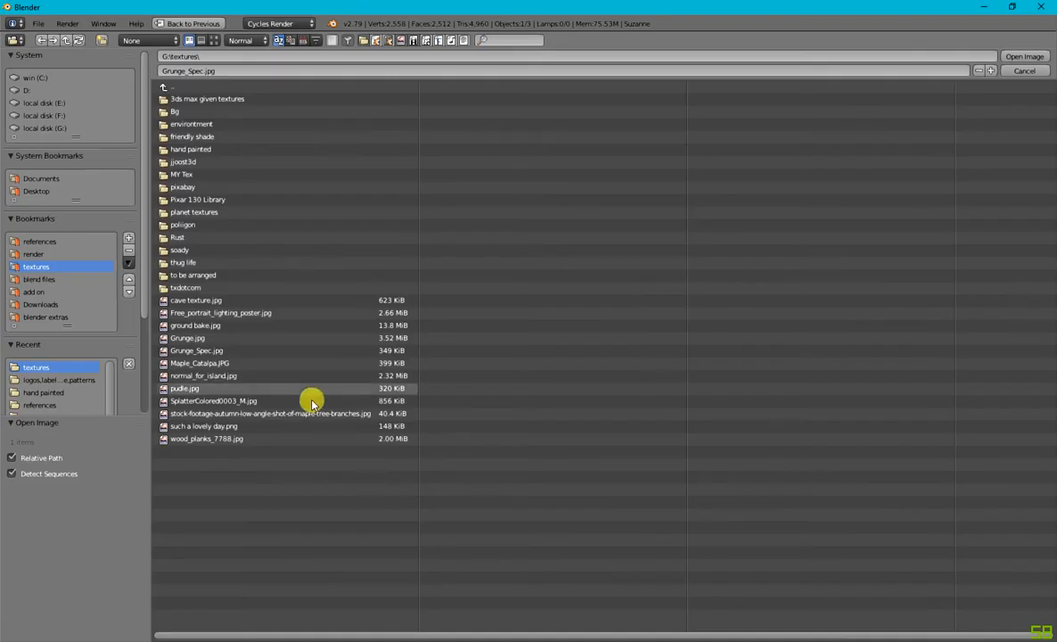
click(1024, 55)
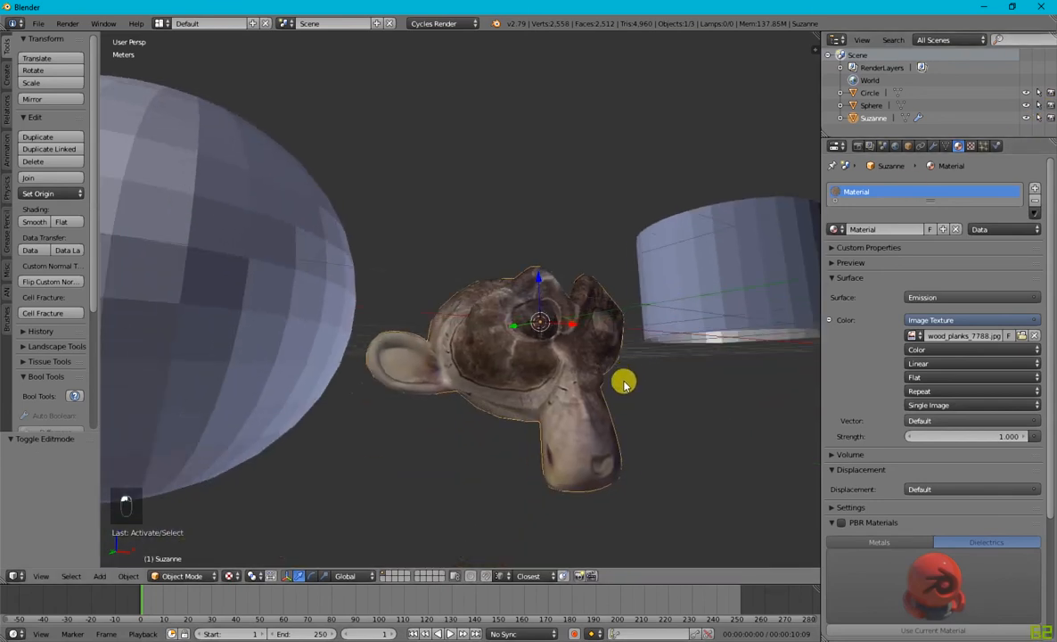
drag(624, 383, 574, 446)
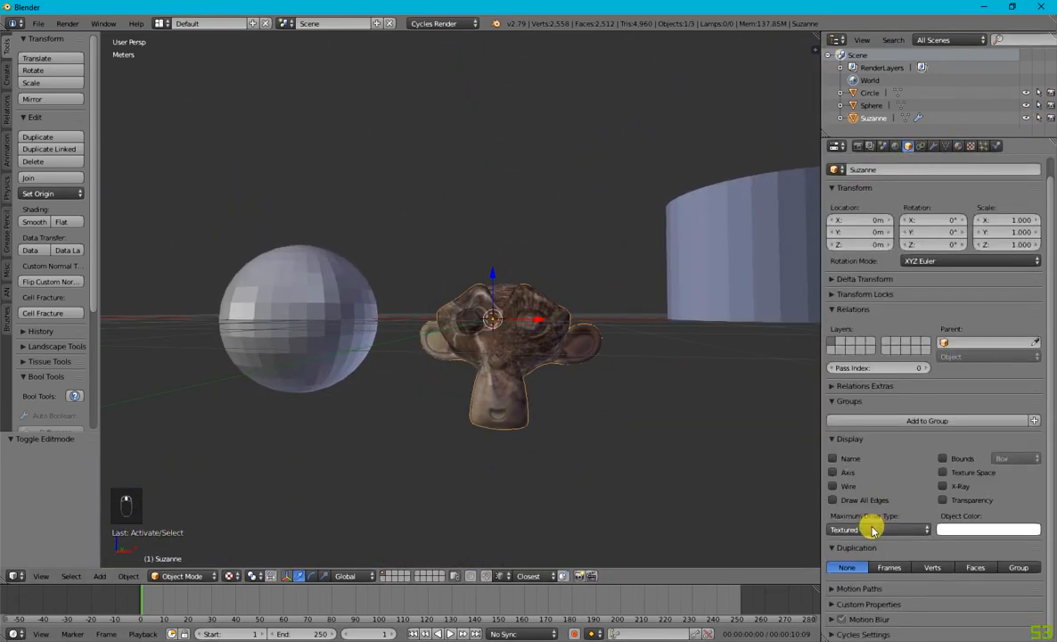
click(877, 527)
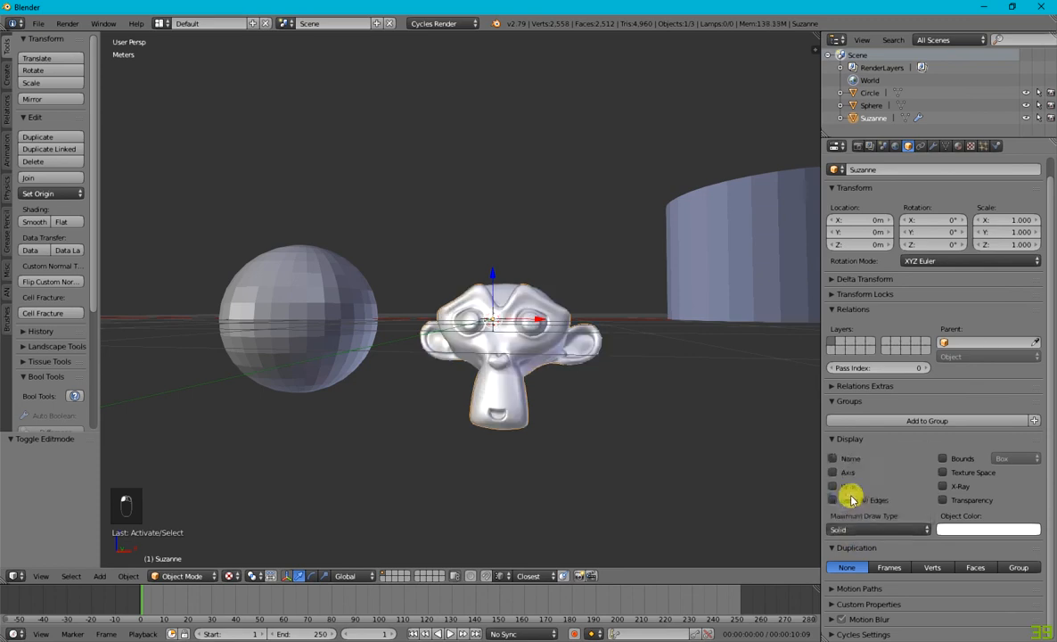
click(877, 528)
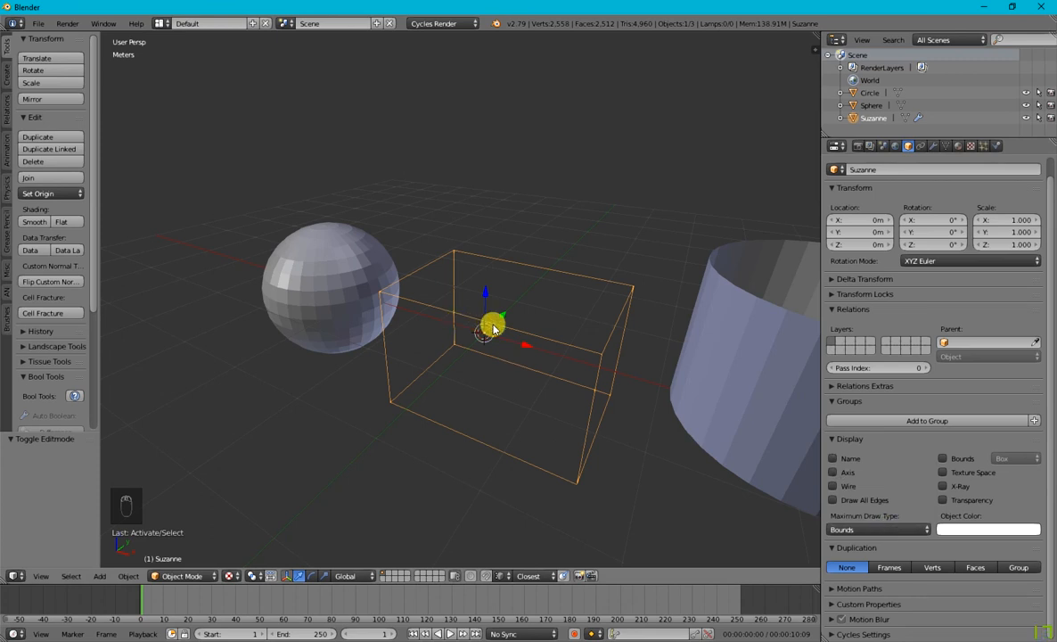
click(878, 528)
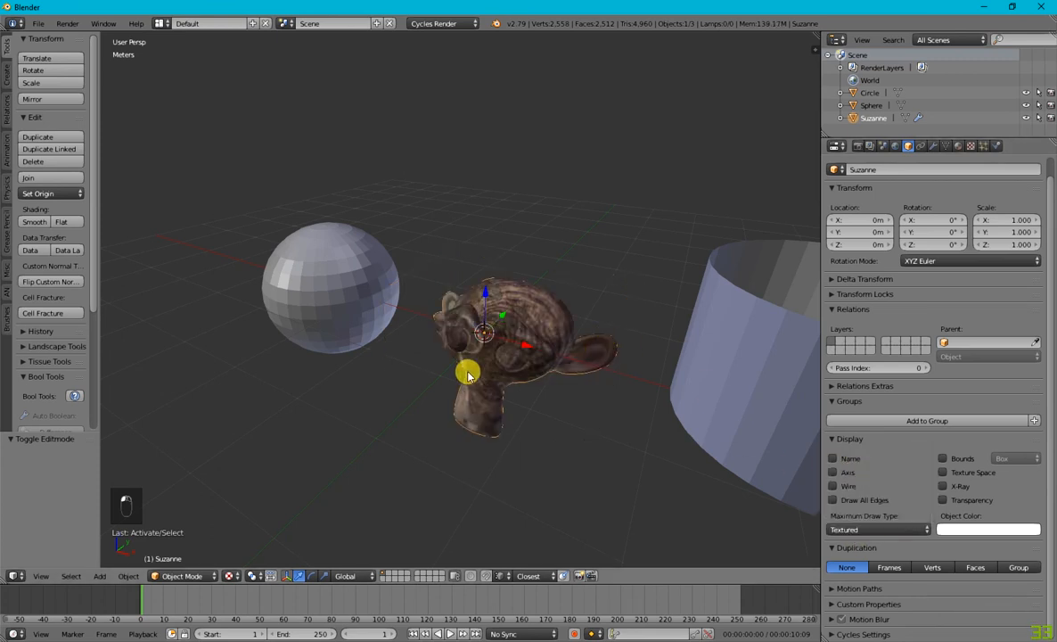
key(alt+z)
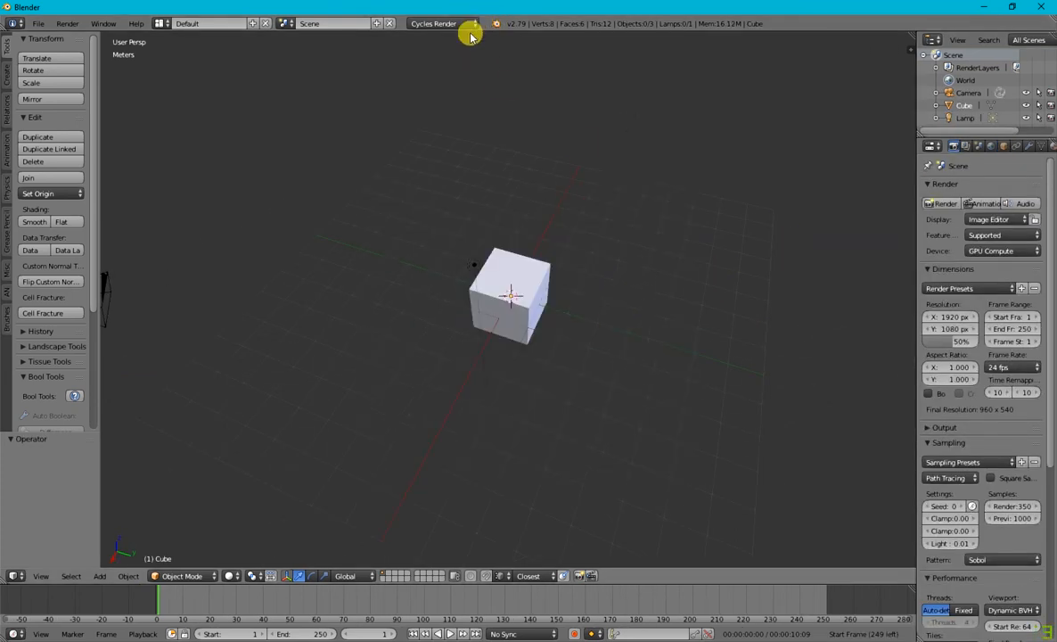
Switch the render engine from Cycles to Blender Render and show the cube's Object properties
click(436, 23)
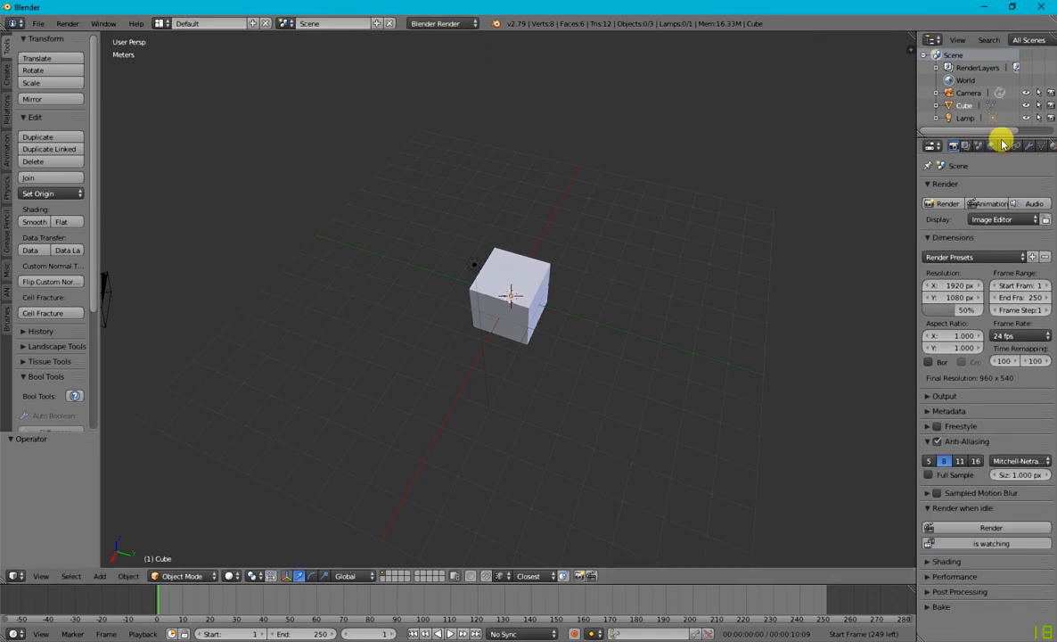
click(1000, 146)
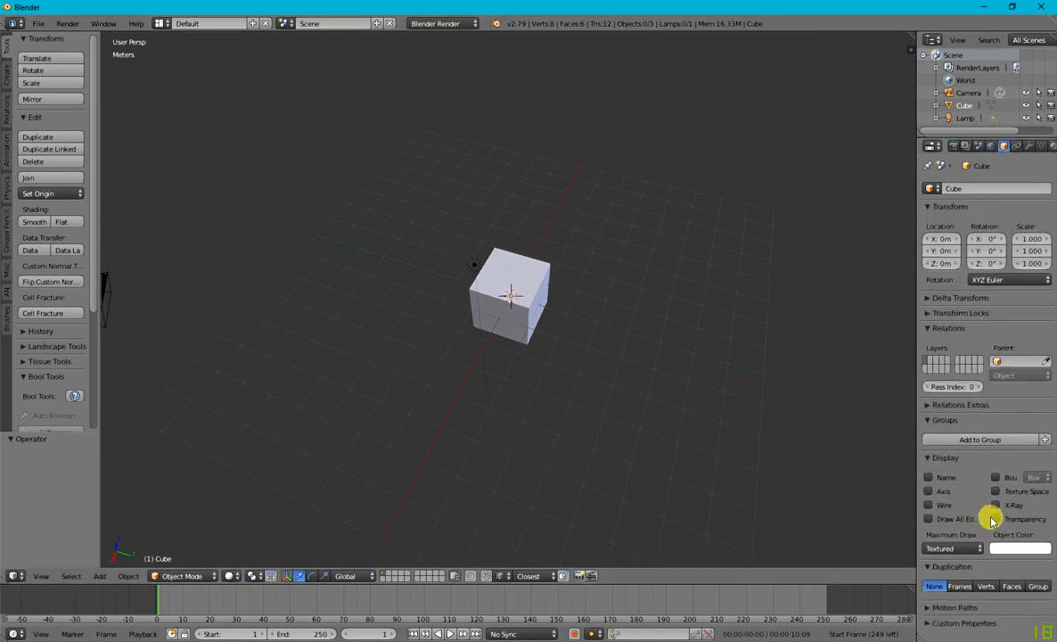
Adjust the cube's Object Color in the Display panel using the colour picker
click(997, 518)
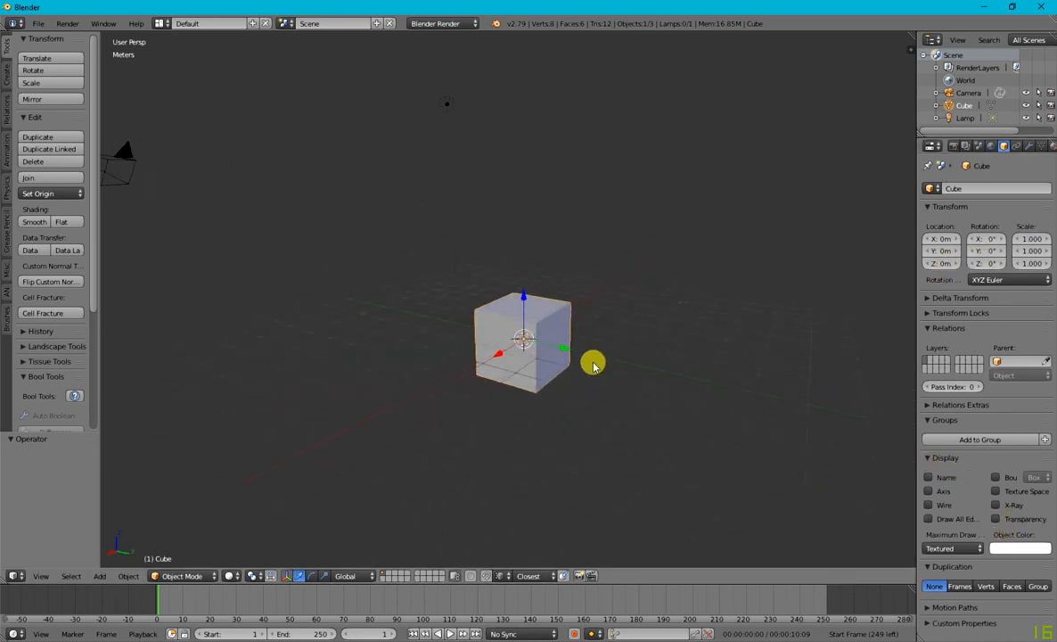
click(1020, 549)
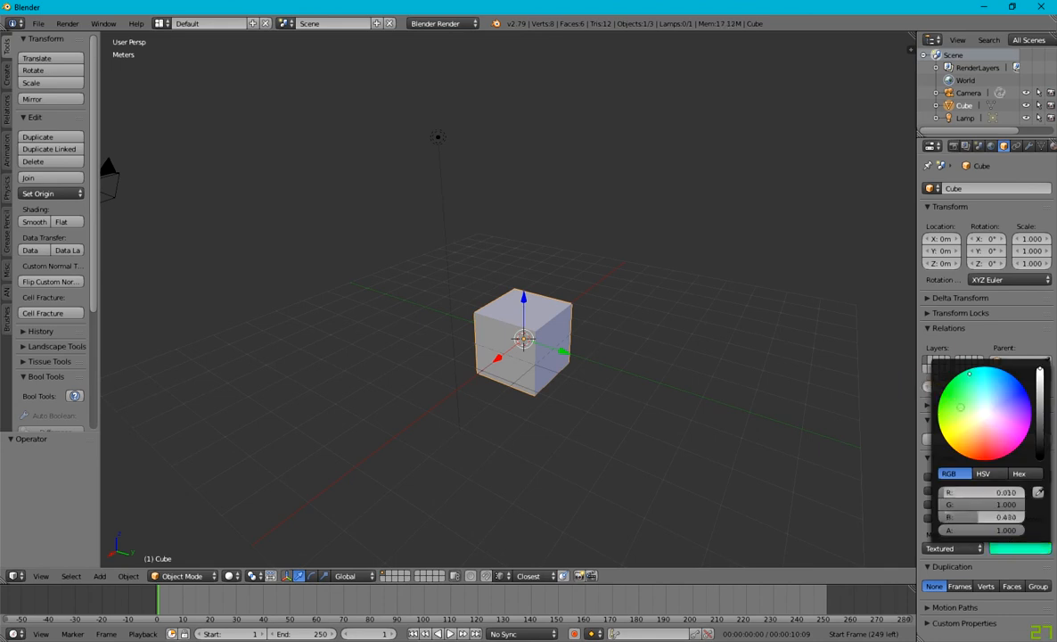
click(1006, 146)
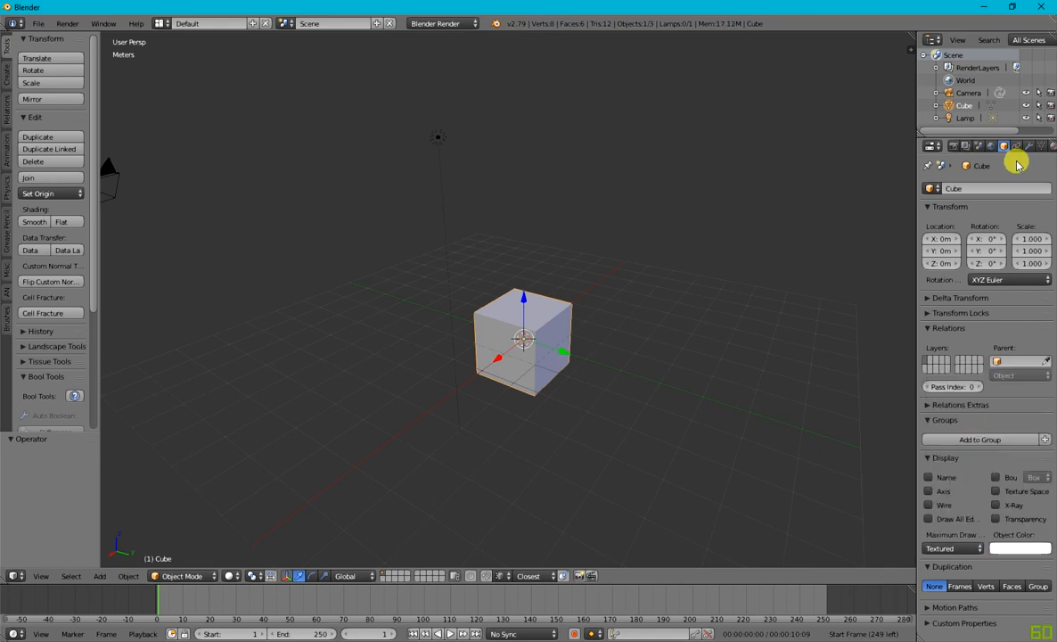
mouse_move(1038, 221)
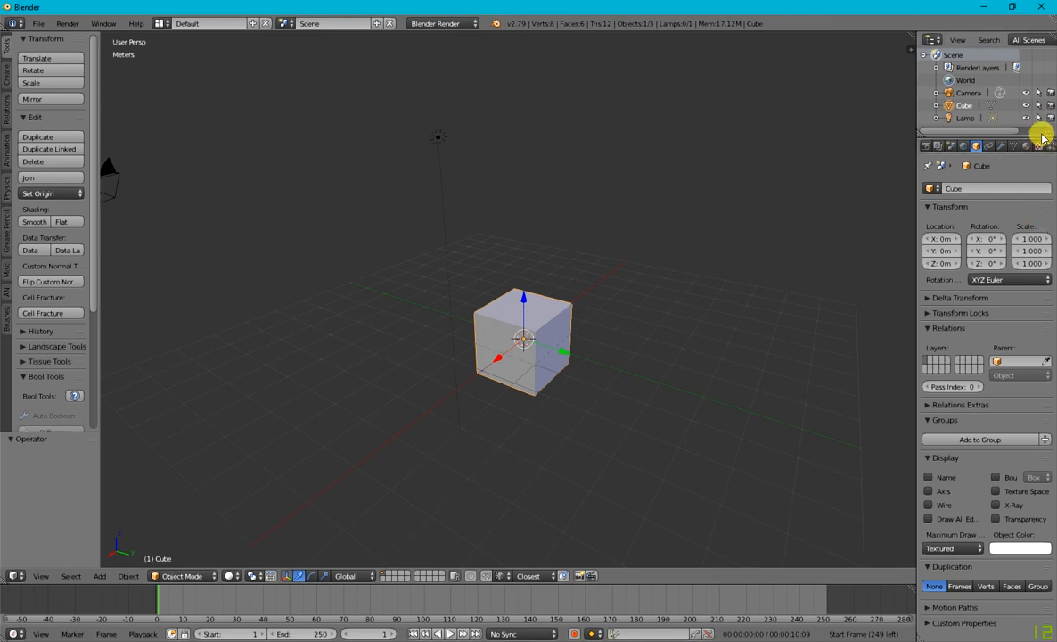
Add a new material to the cube and expand its Options panel
click(1025, 147)
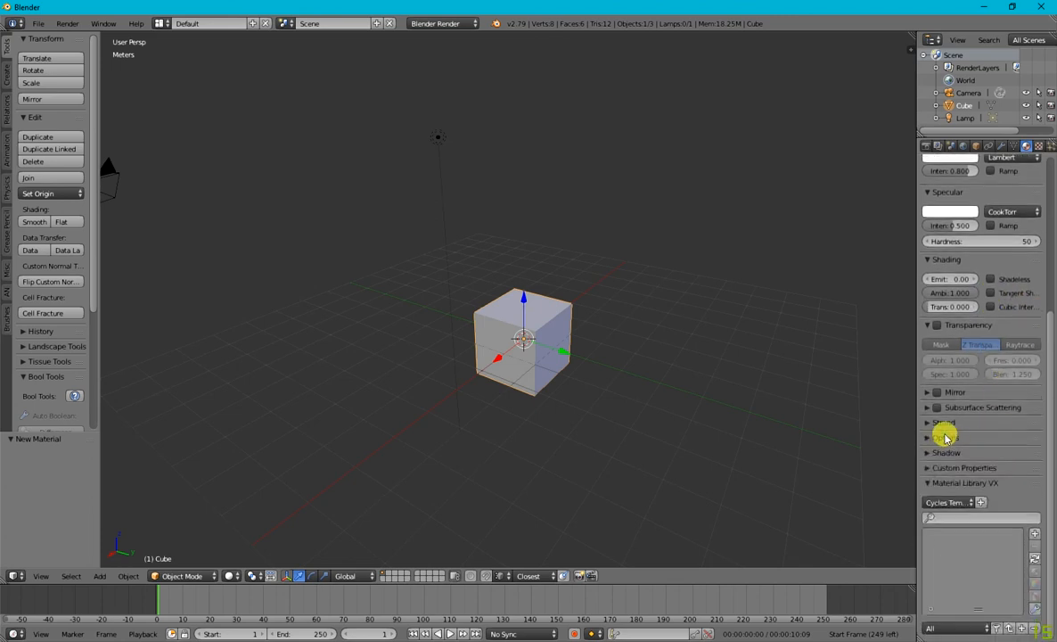
click(945, 435)
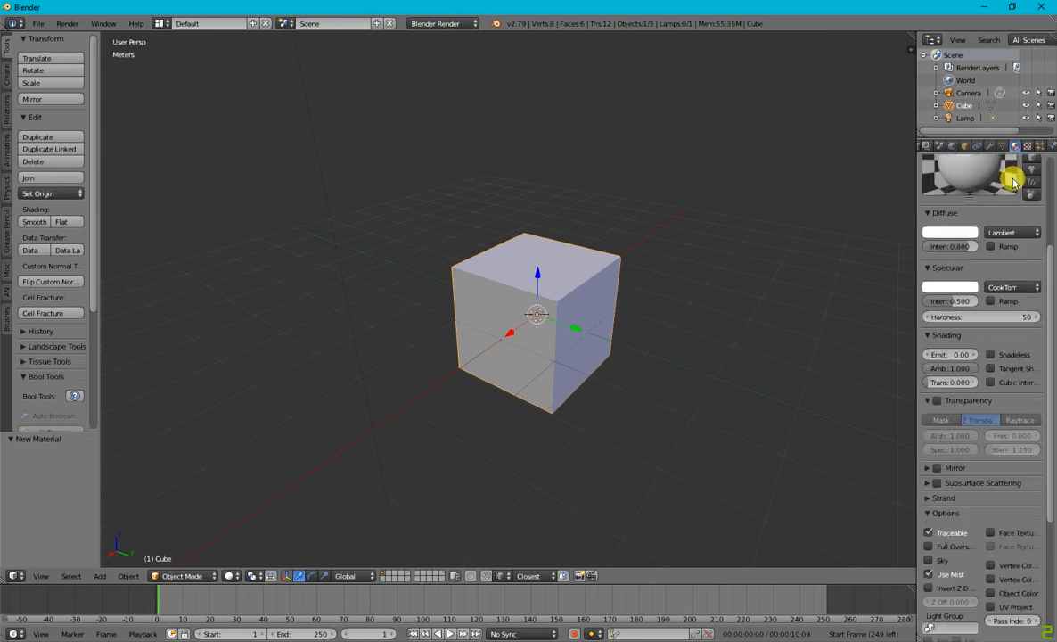
mouse_move(970, 346)
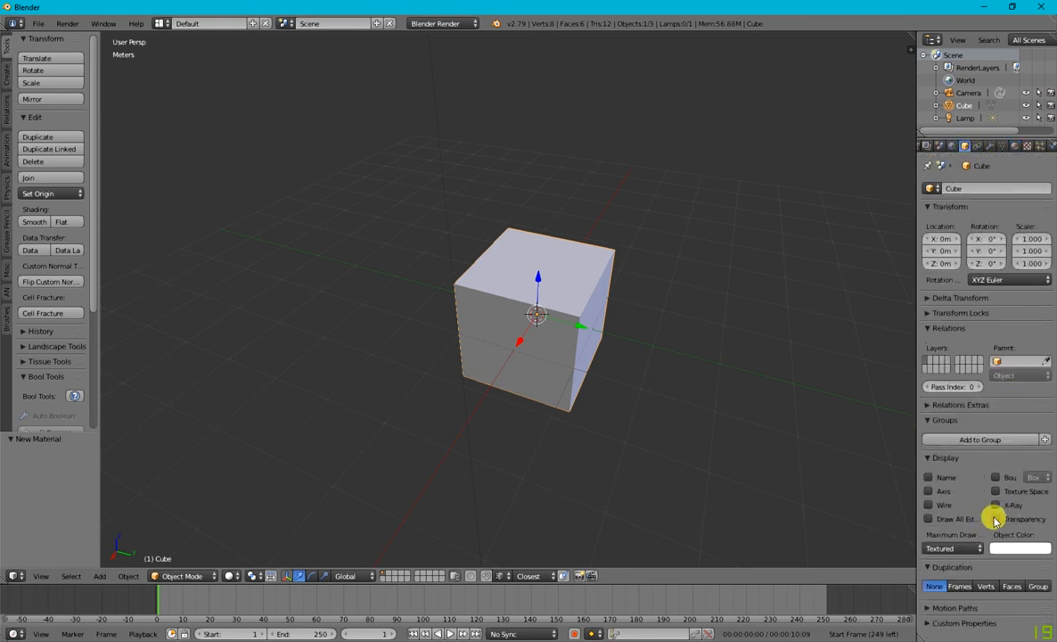
Enable viewport Transparency for the cube in its Display settings
click(997, 519)
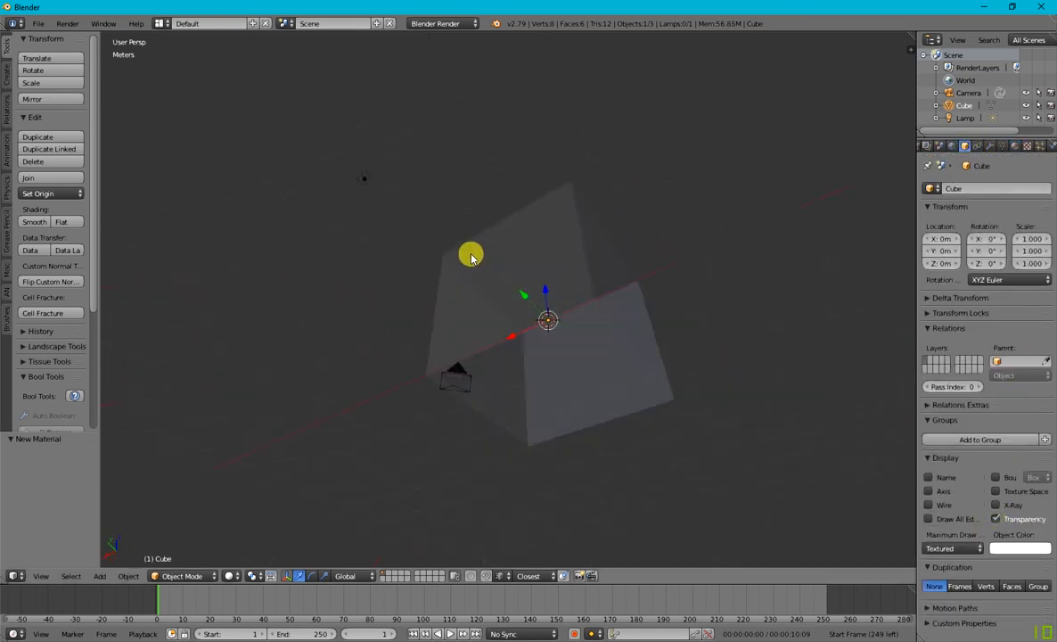